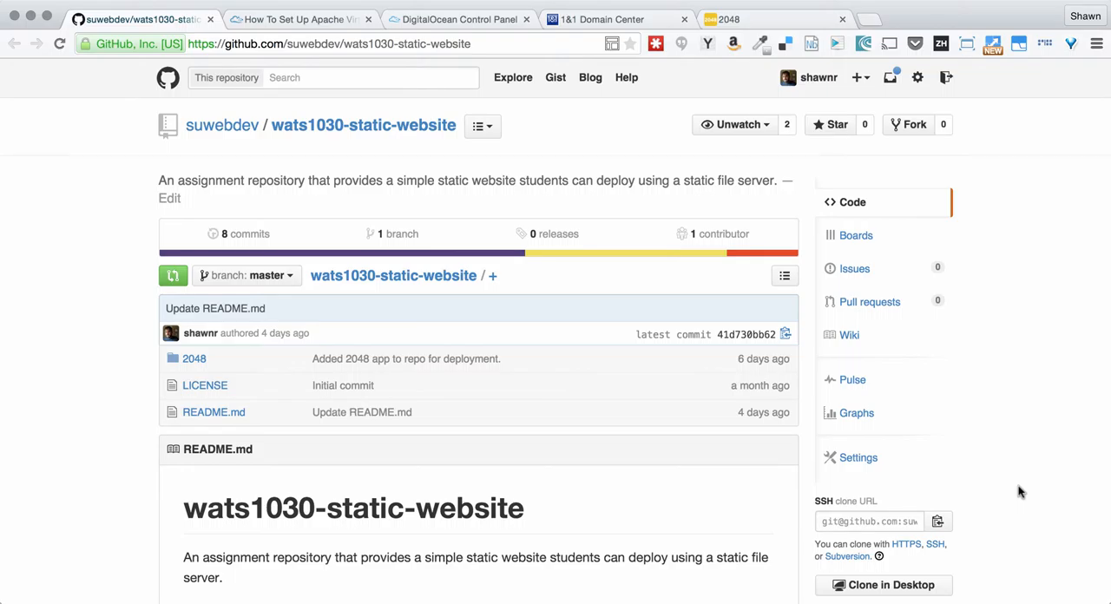
mouse_move(1017, 364)
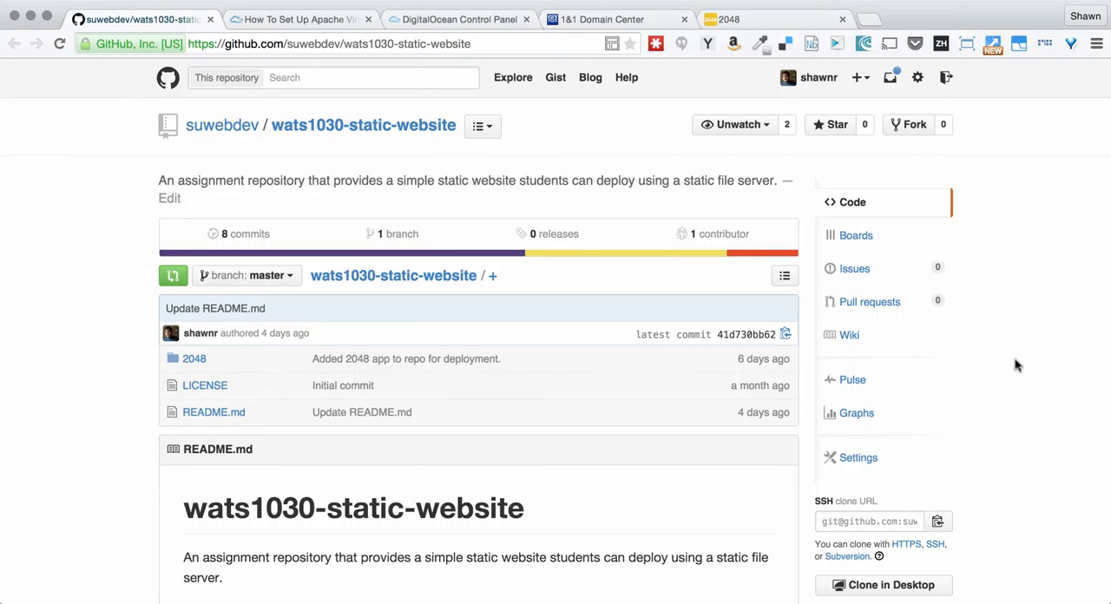
mouse_move(1017, 441)
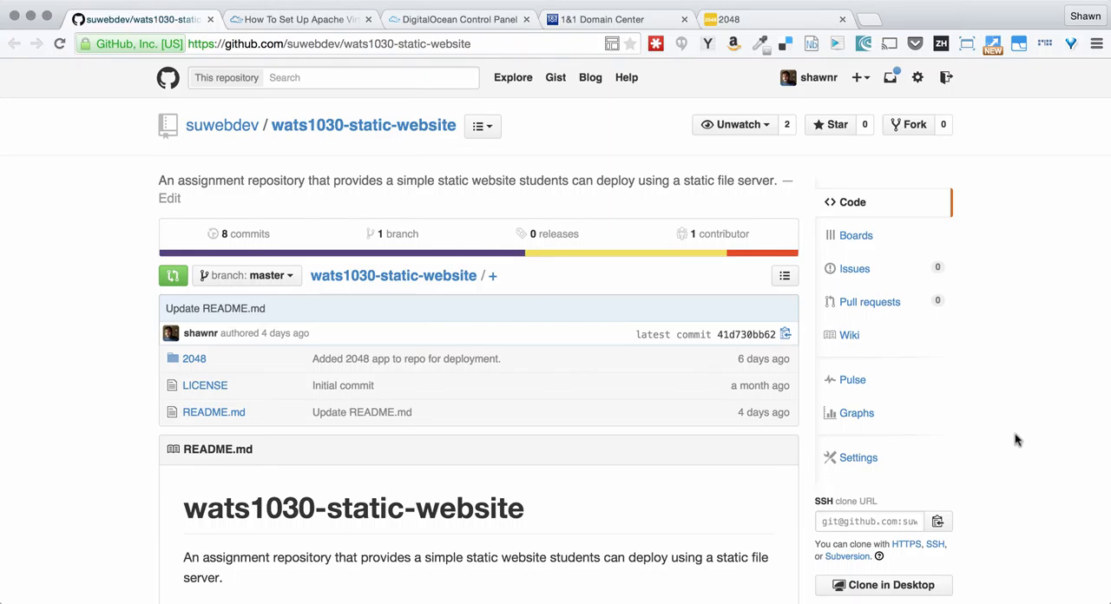
Step: Bring up the Create Droplet page and scroll past the $5 size and New York region to Select Image
scroll(down, 3)
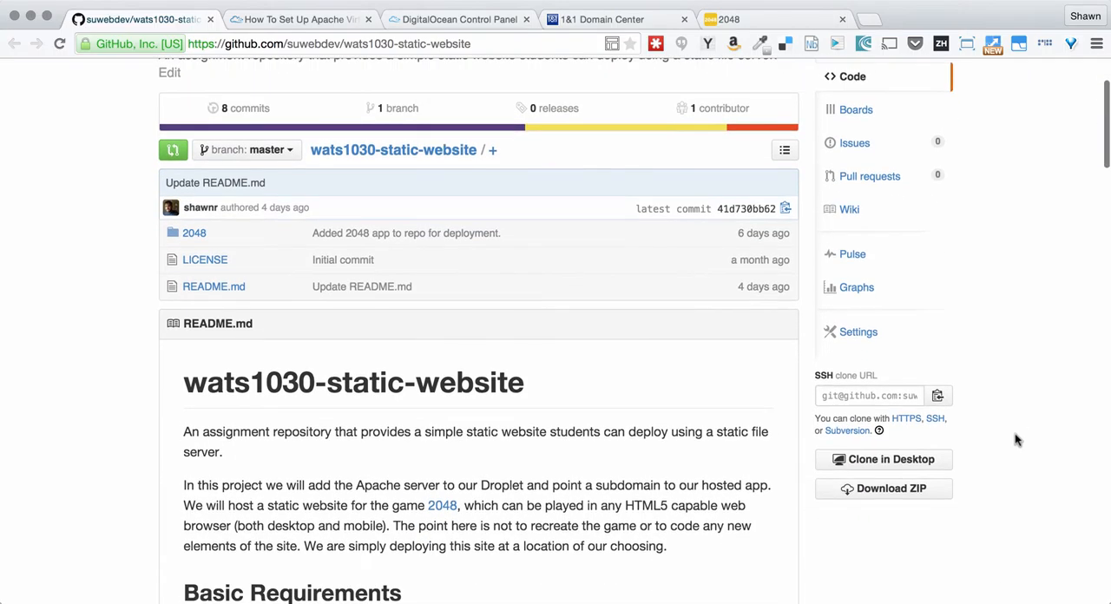
scroll(down, 3)
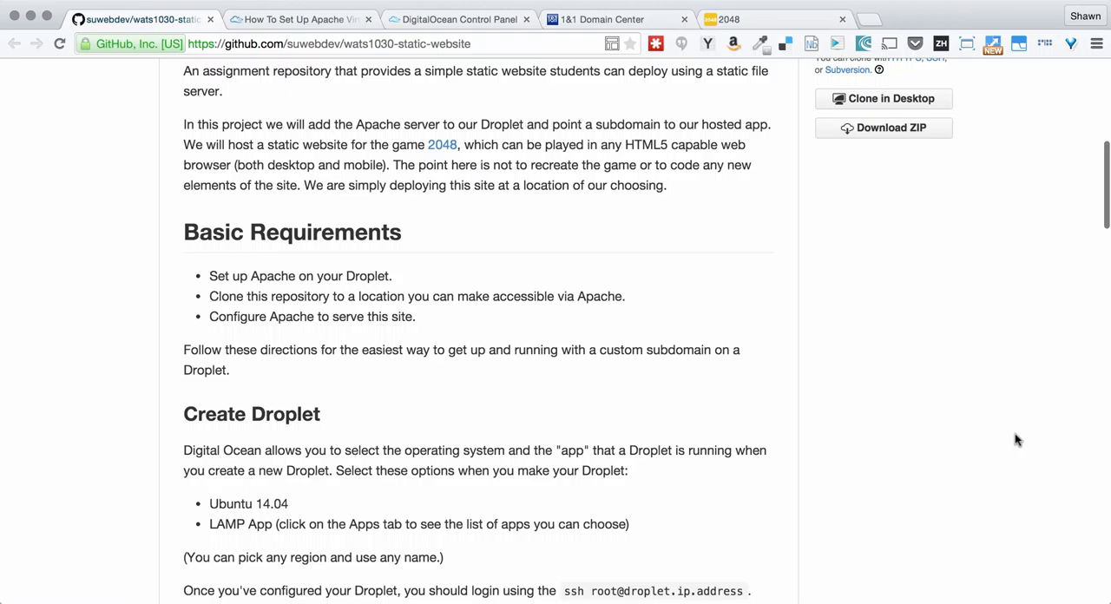
scroll(down, 3)
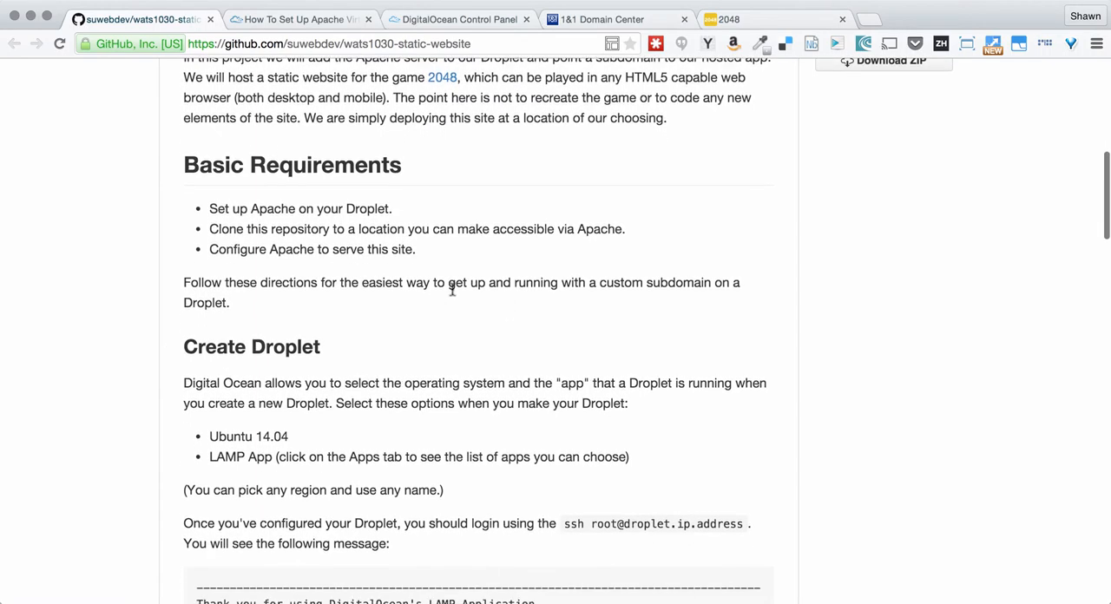
mouse_move(291, 232)
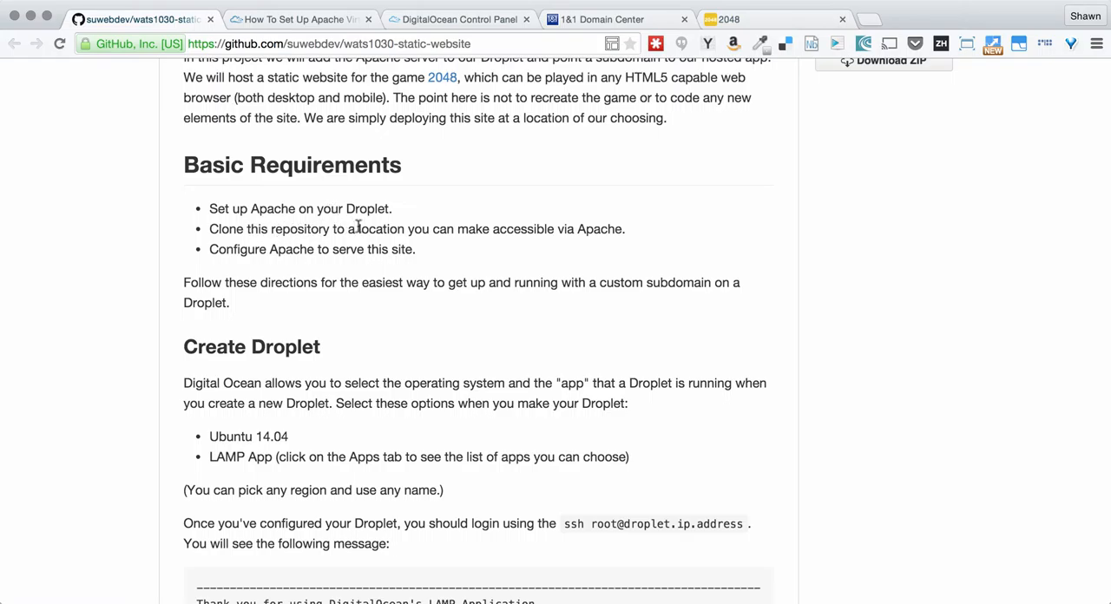
mouse_move(425, 229)
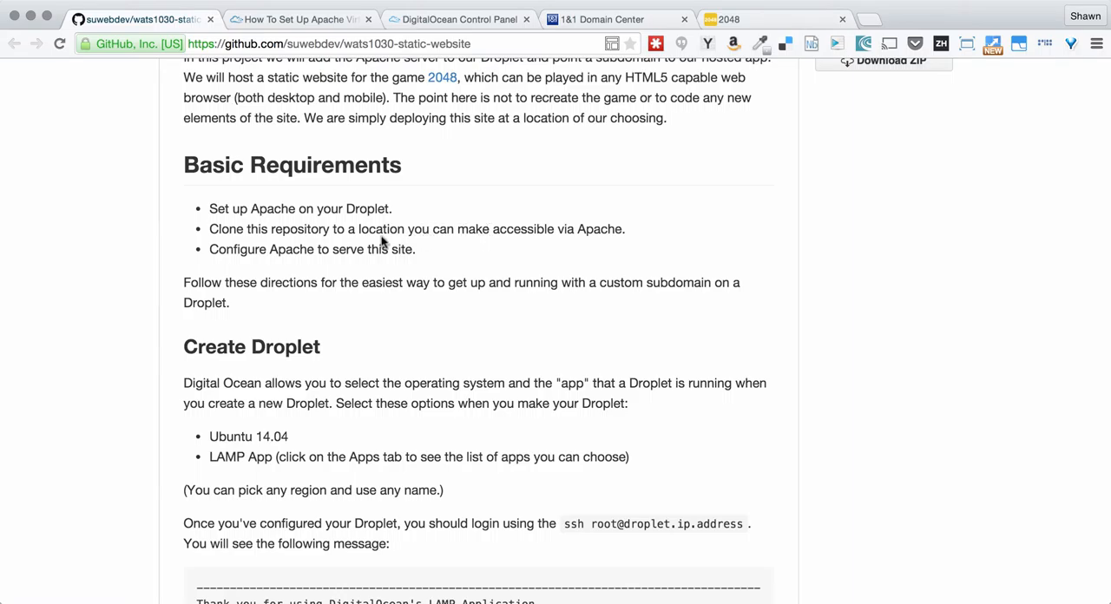
mouse_move(240, 249)
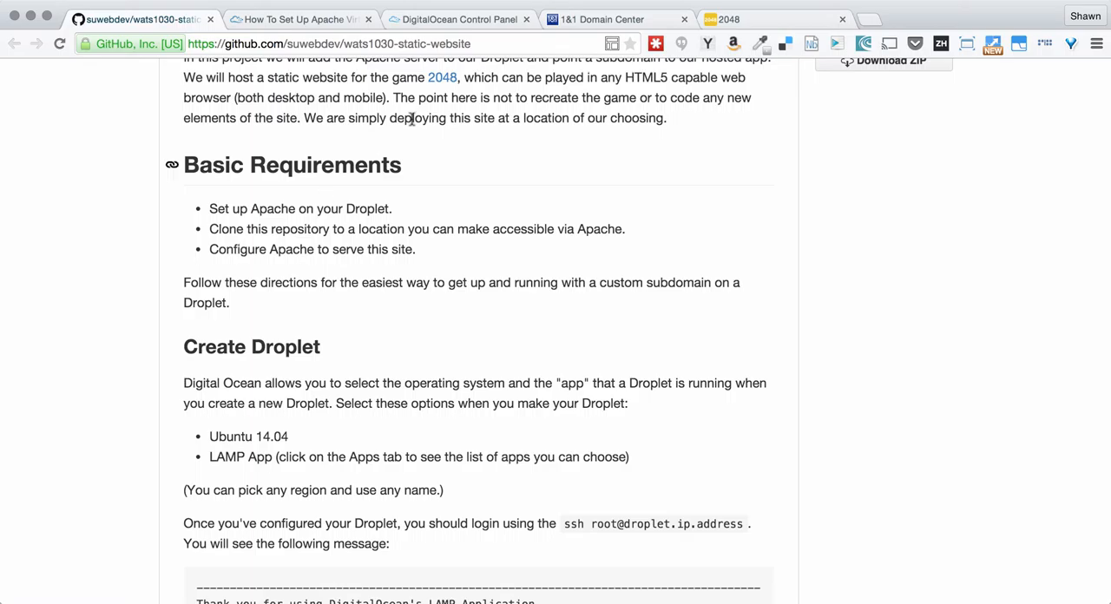
click(459, 20)
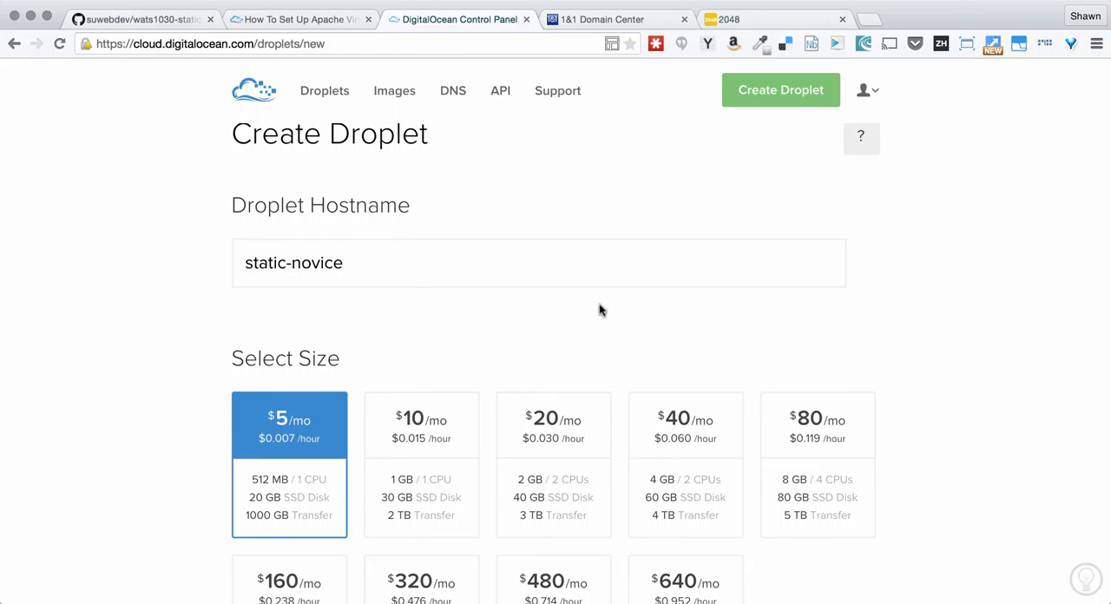
mouse_move(971, 426)
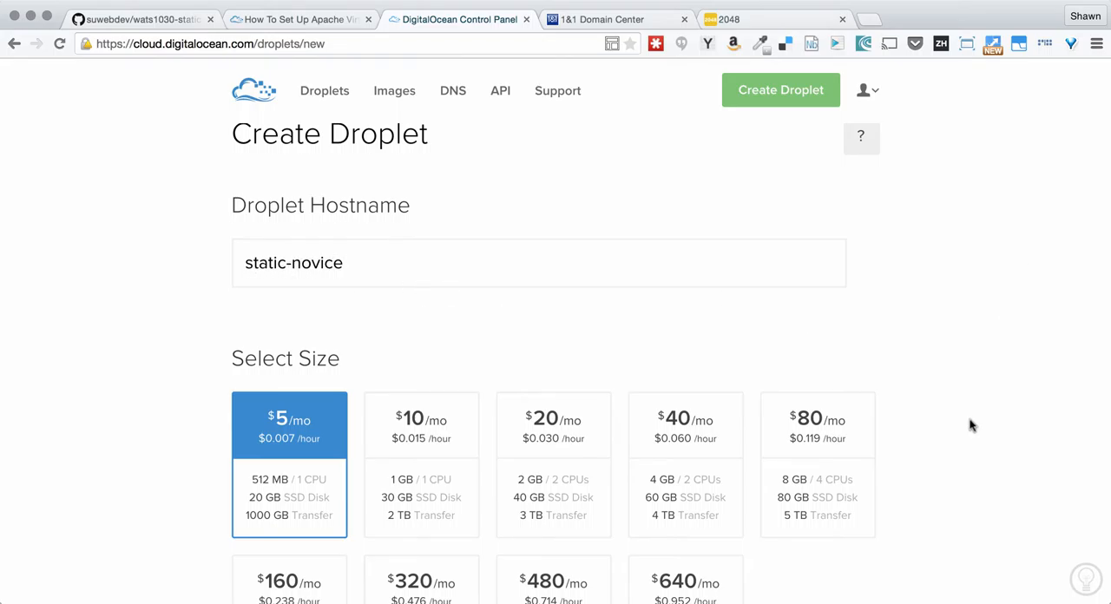
scroll(down, 3)
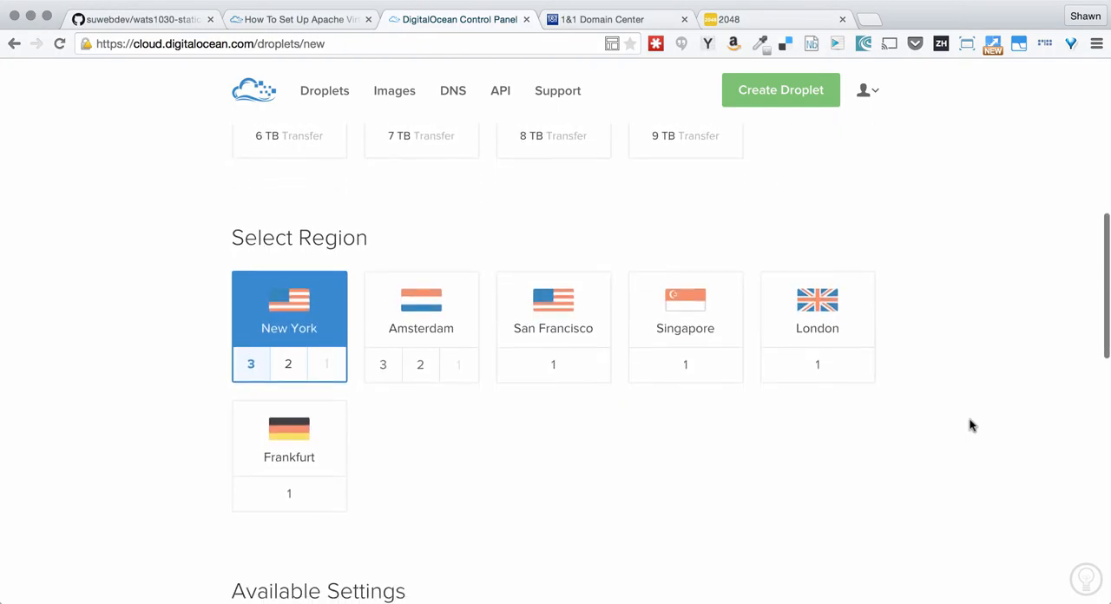
scroll(down, 3)
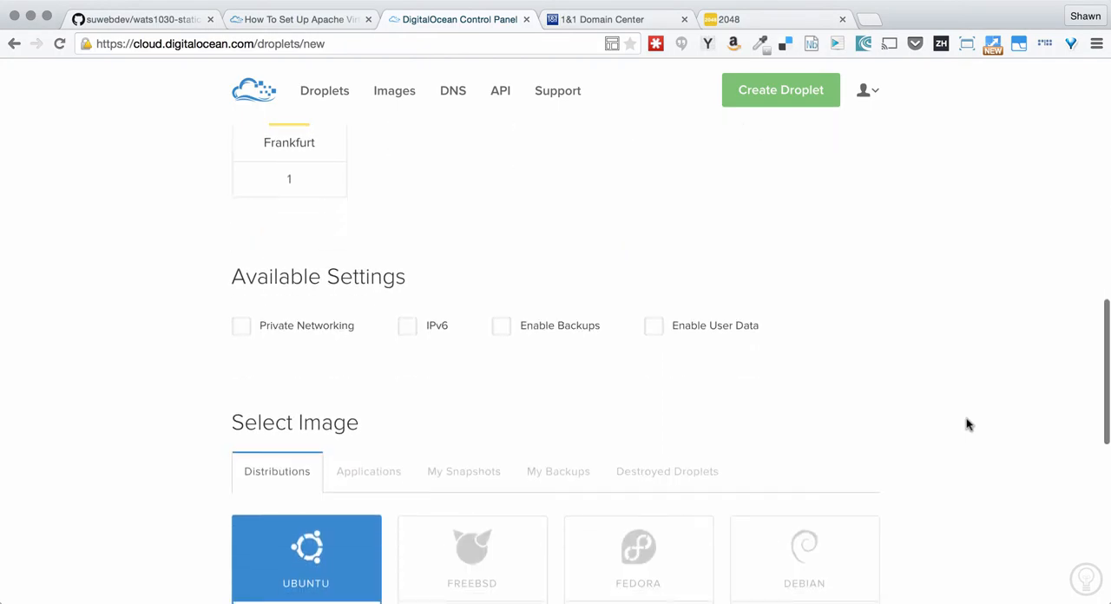
scroll(down, 3)
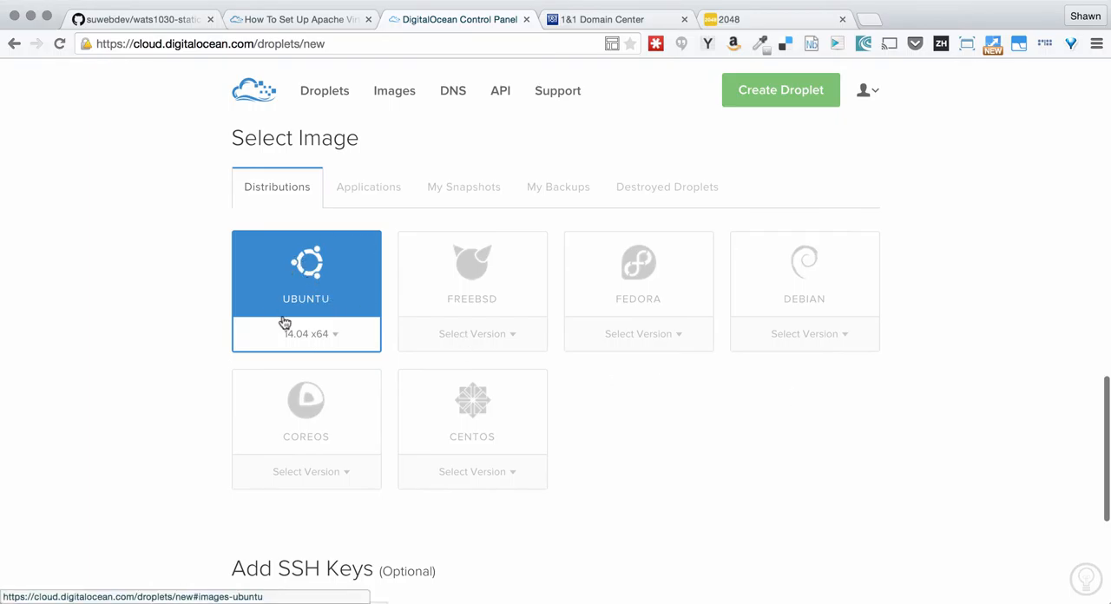
Step: Choose the LAMP on 14.04 application image and create the droplet
click(368, 186)
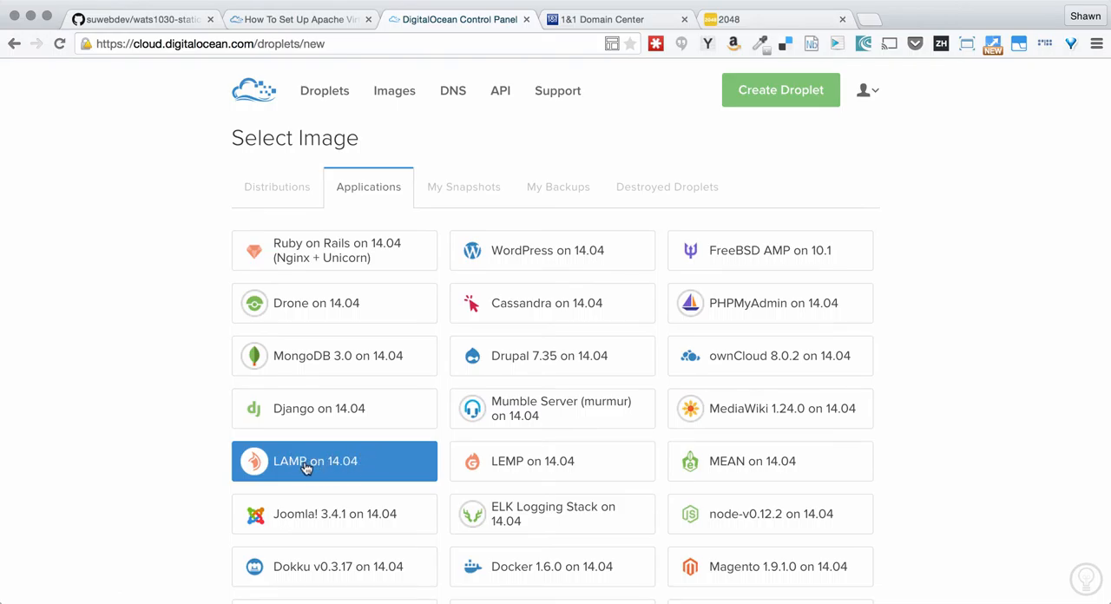
mouse_move(285, 472)
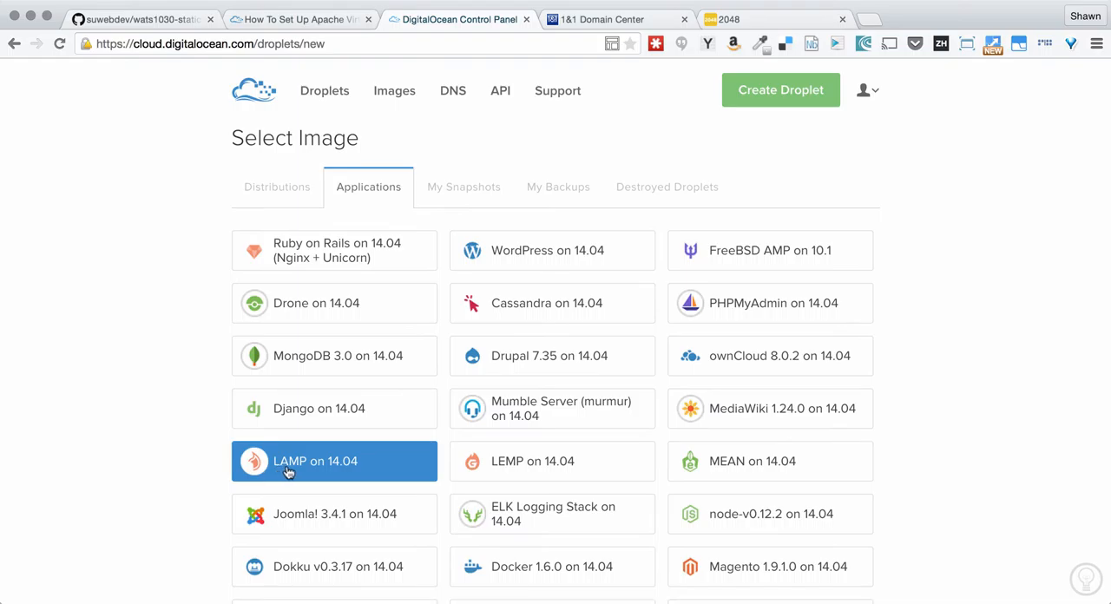
mouse_move(305, 472)
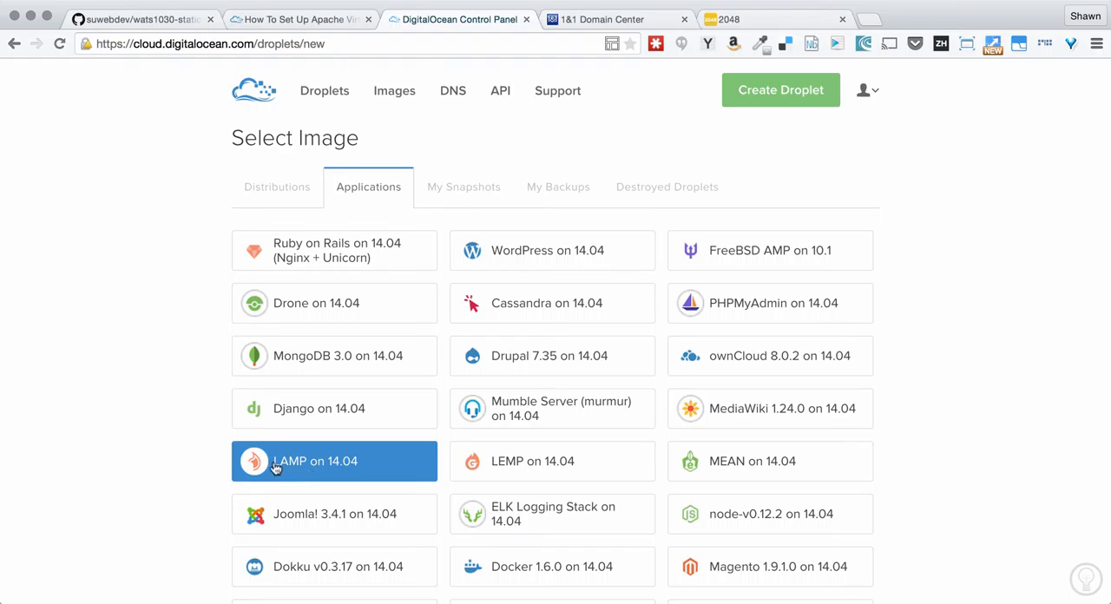
mouse_move(305, 472)
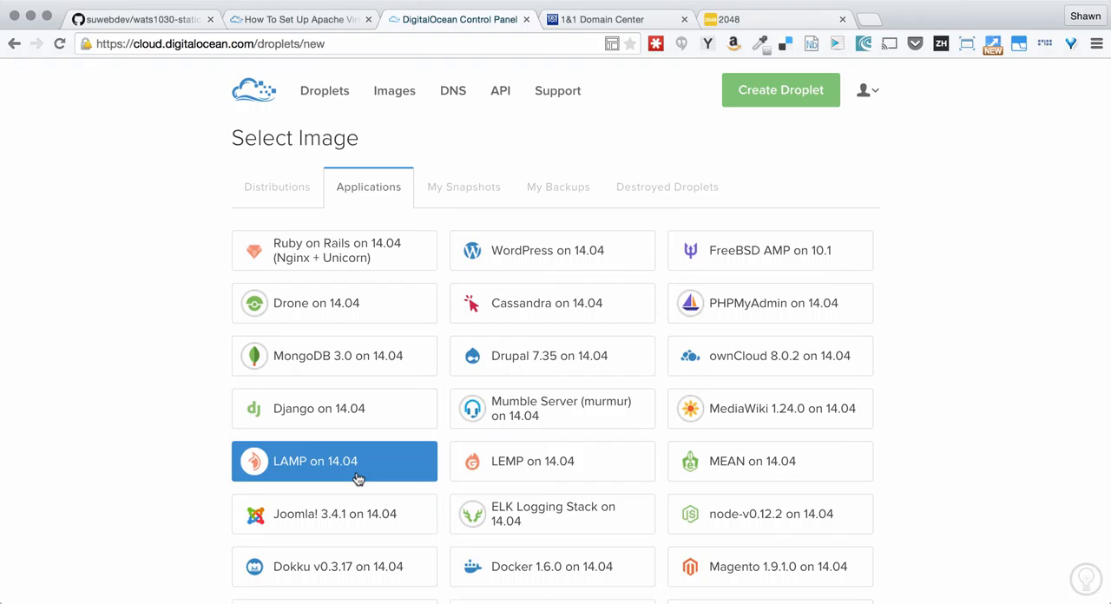
mouse_move(290, 487)
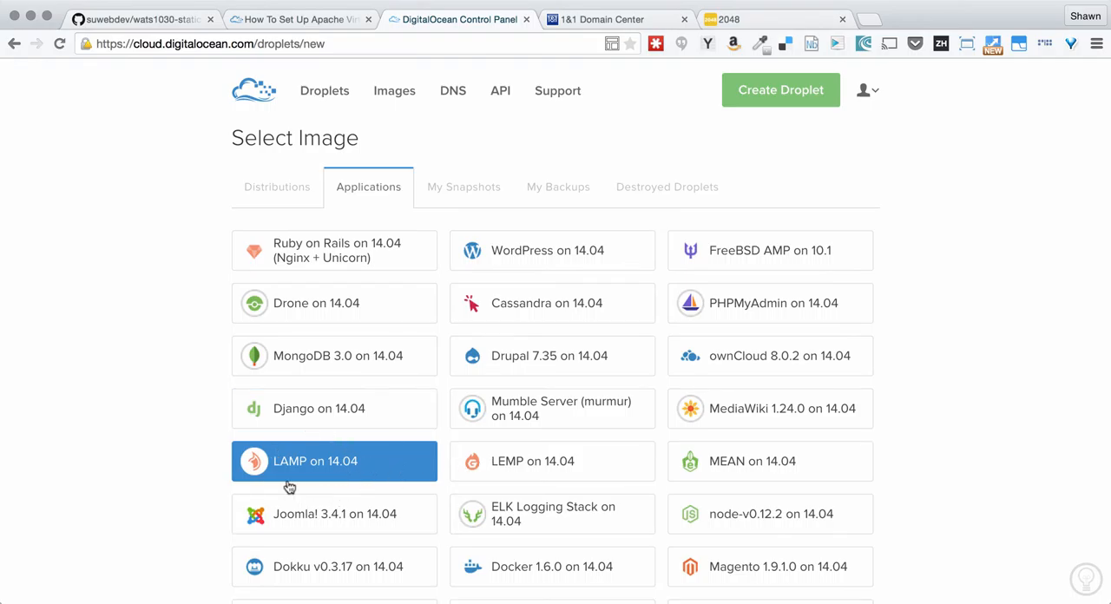
mouse_move(996, 489)
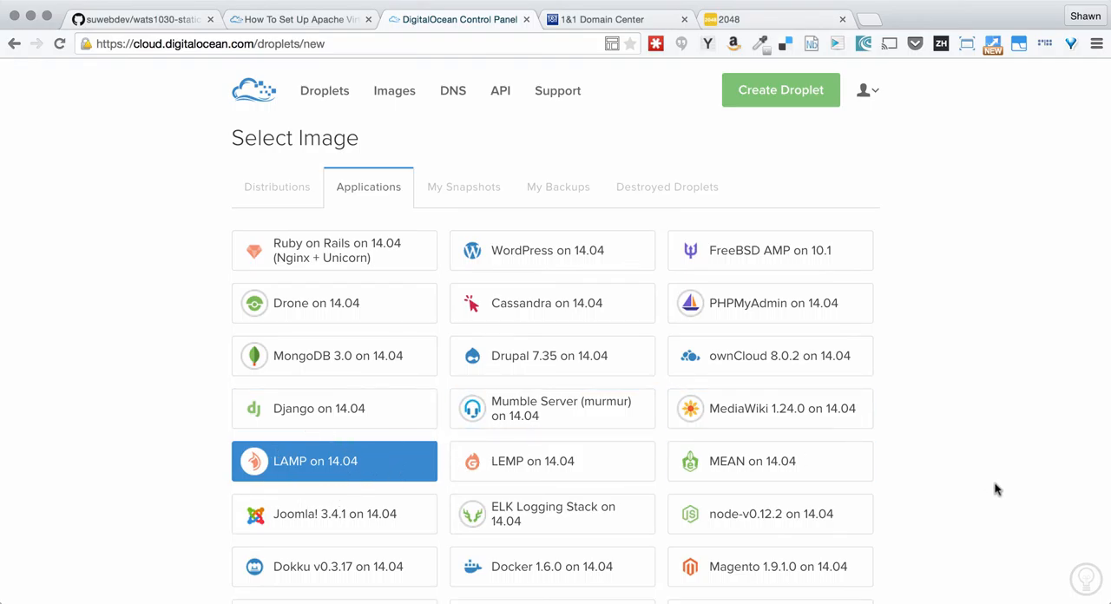
scroll(down, 3)
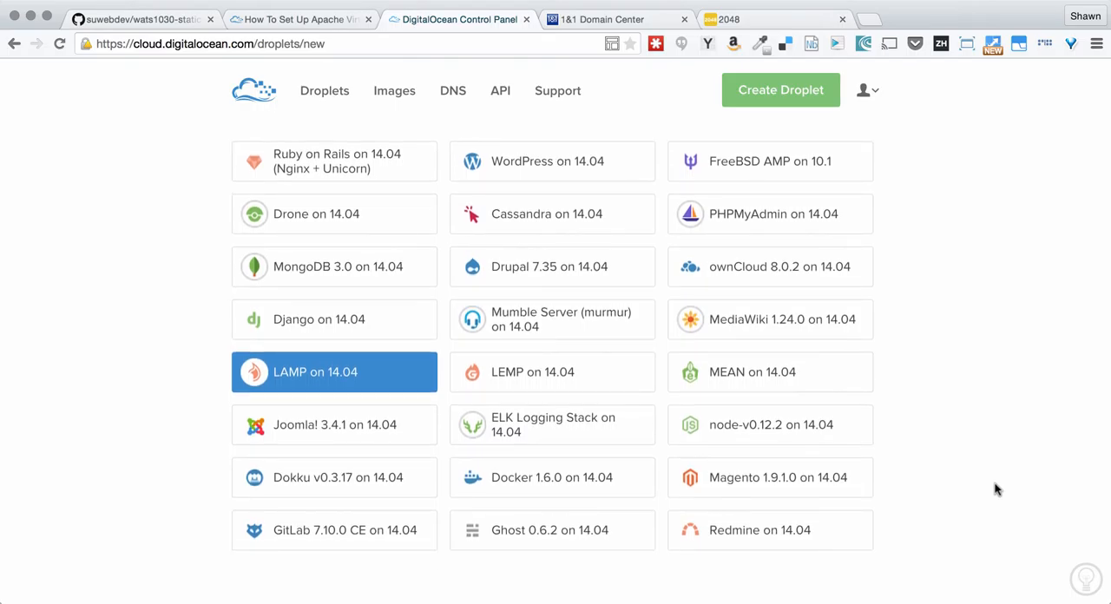
scroll(down, 3)
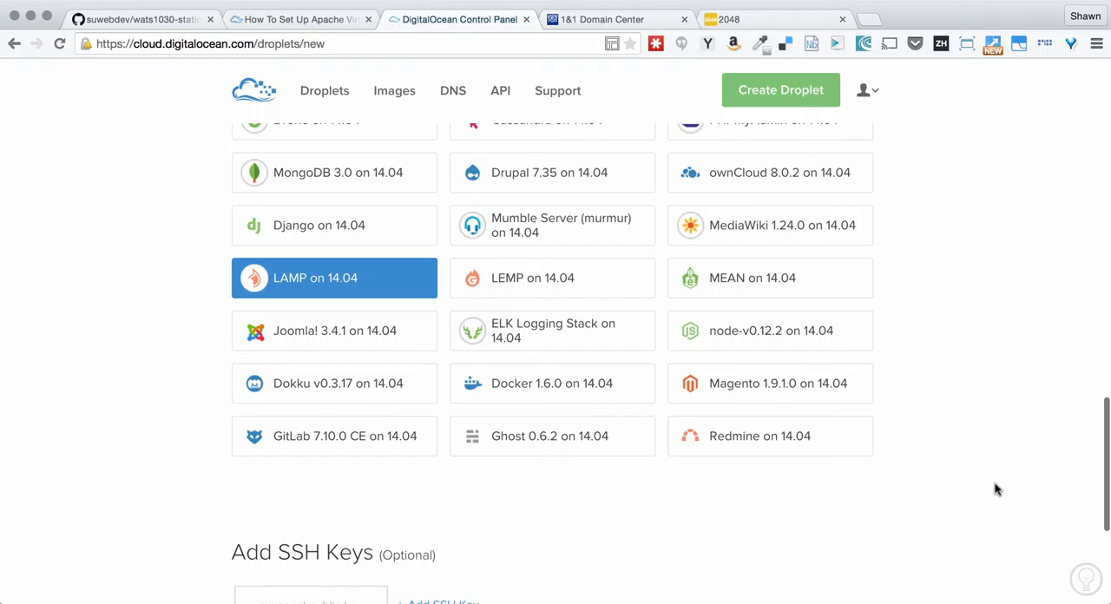
scroll(down, 3)
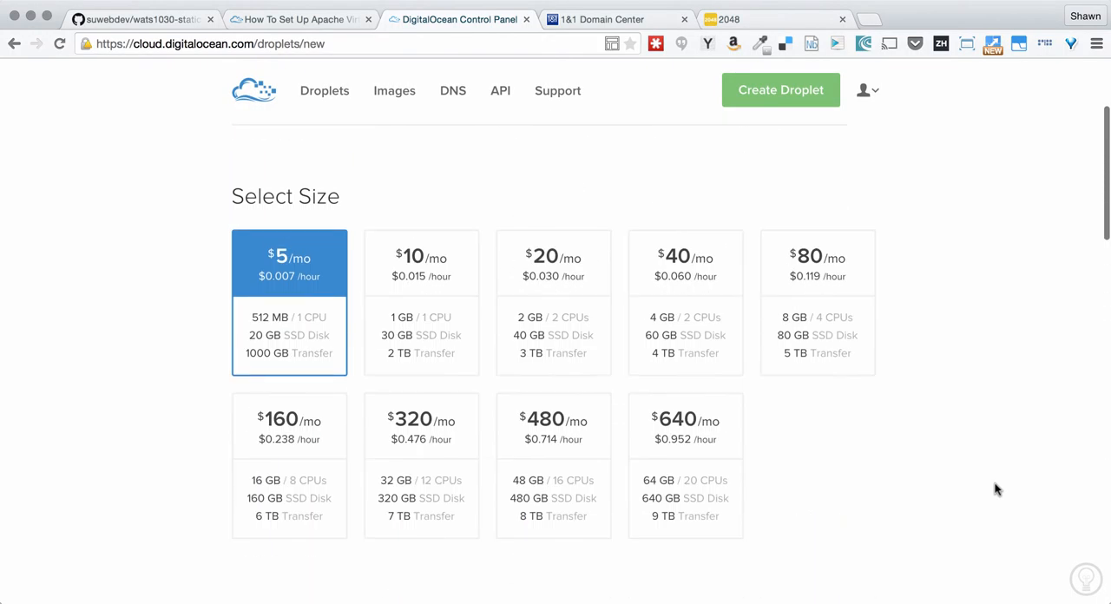
click(553, 303)
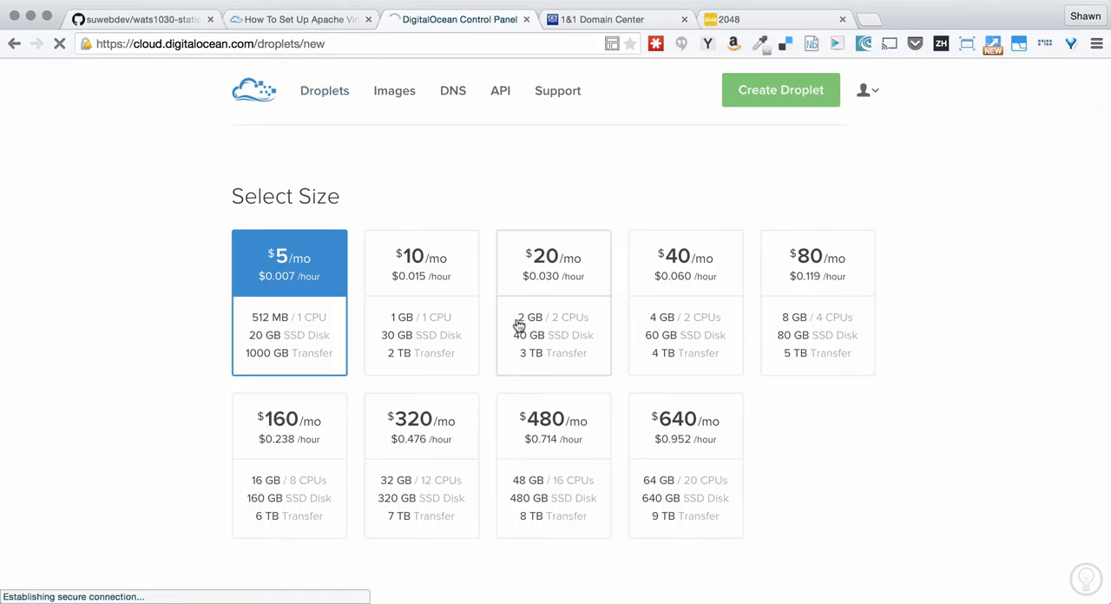
Step: Confirm static-novice is Active at 45.55.240.31, then move to the registrar's subdomain settings
click(324, 91)
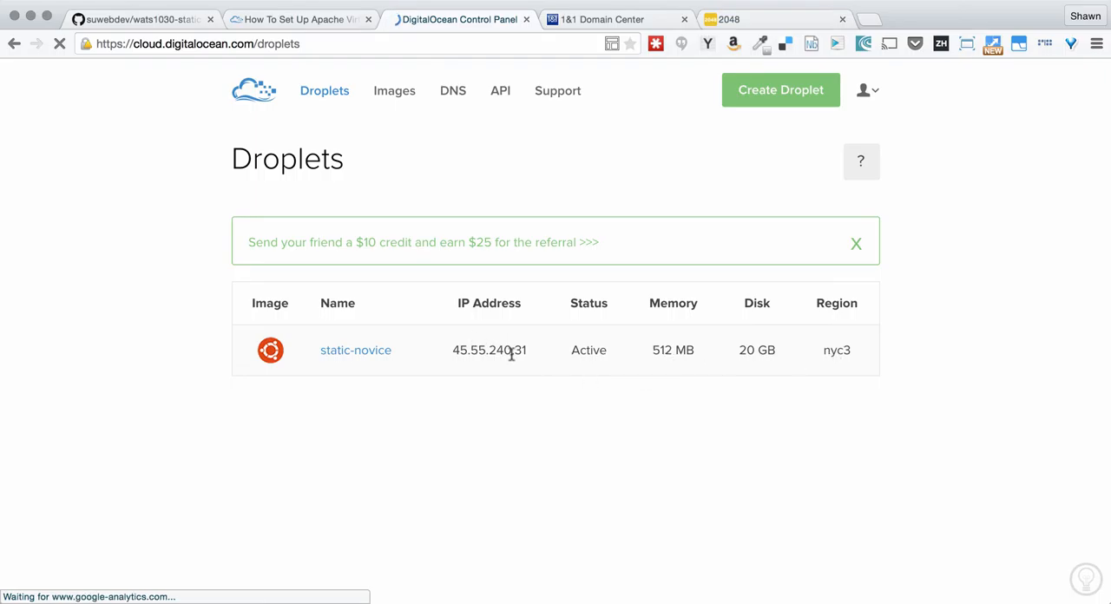
mouse_move(910, 388)
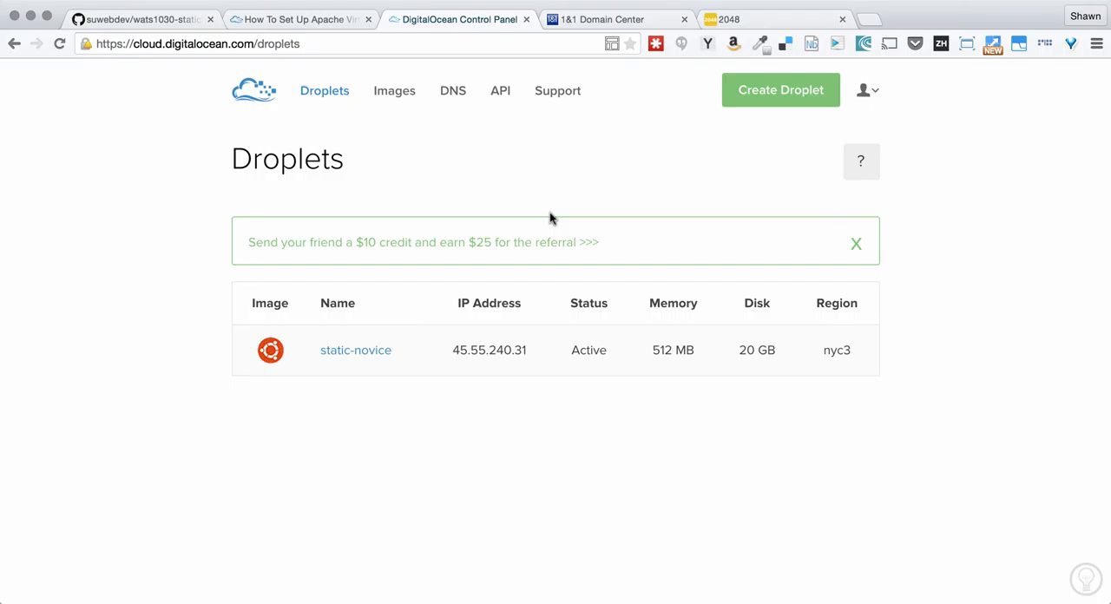
mouse_move(609, 86)
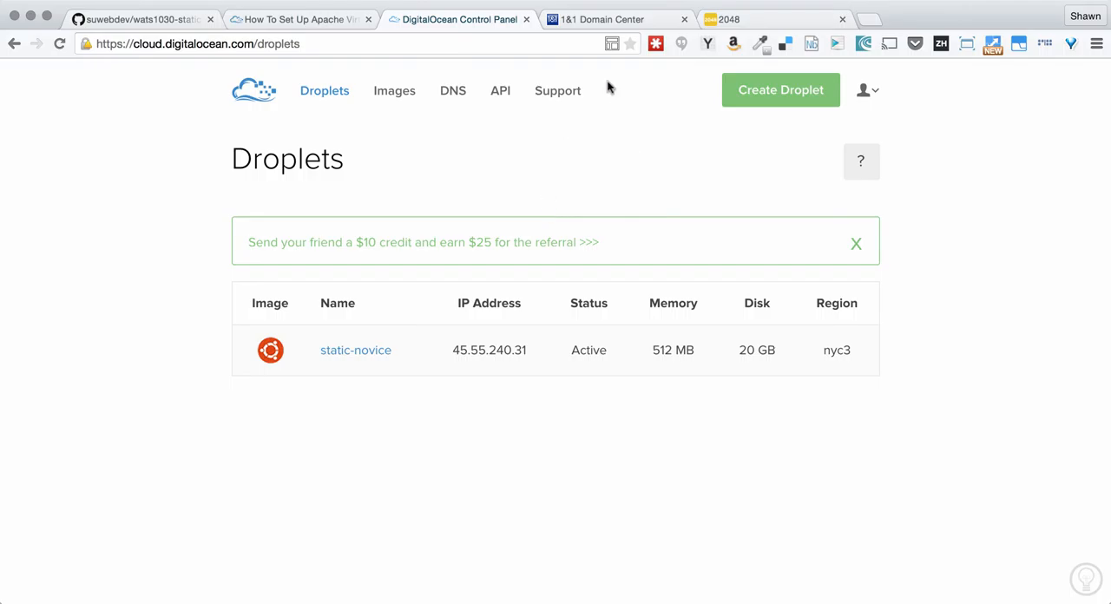
click(617, 19)
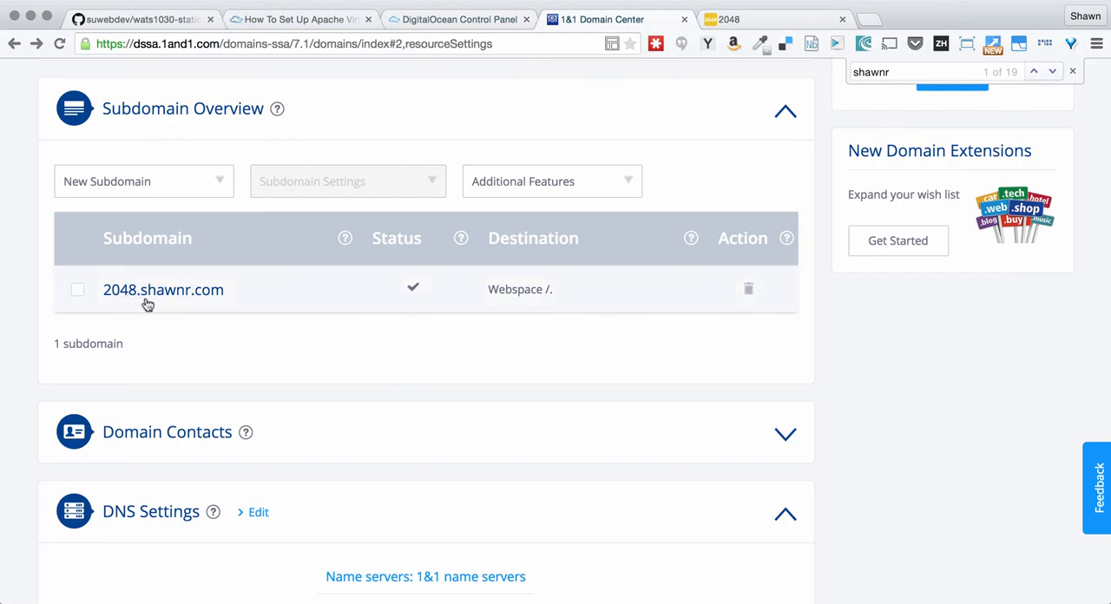
mouse_move(239, 302)
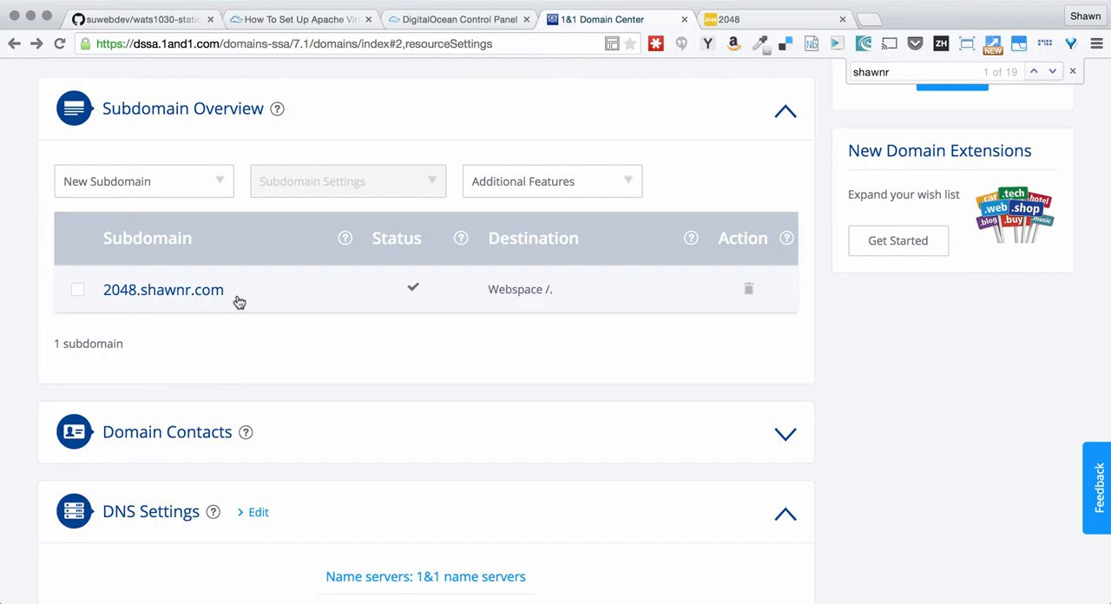
mouse_move(263, 306)
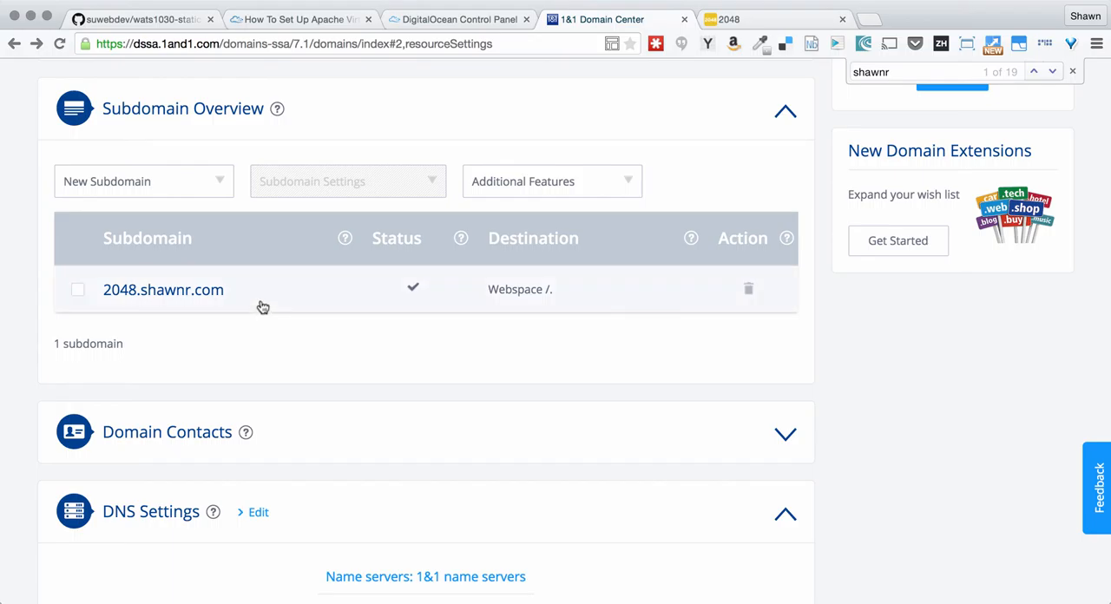
mouse_move(94, 291)
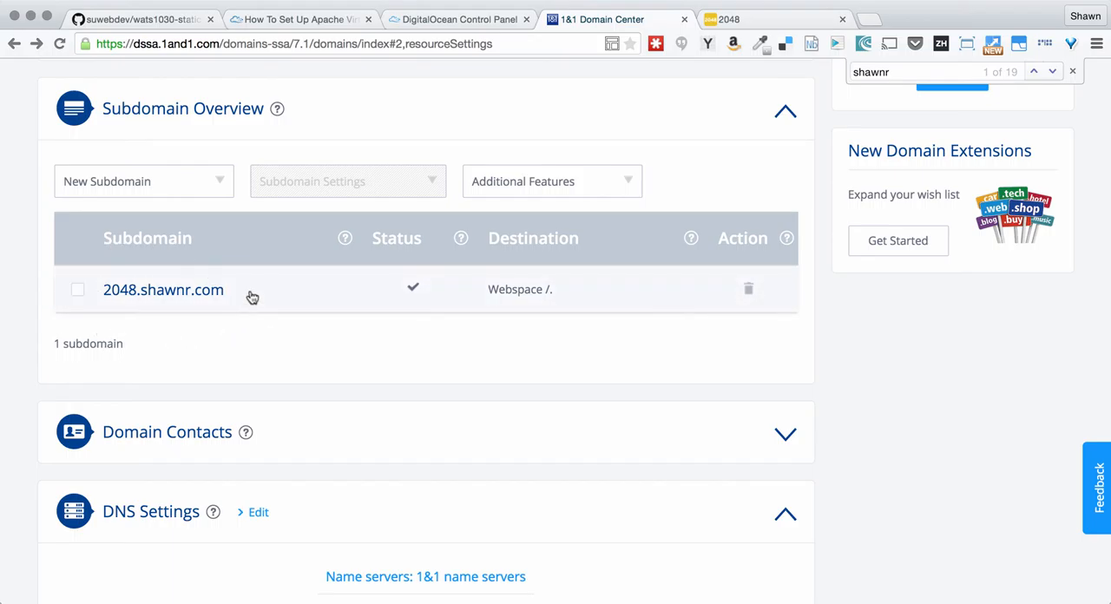
mouse_move(231, 272)
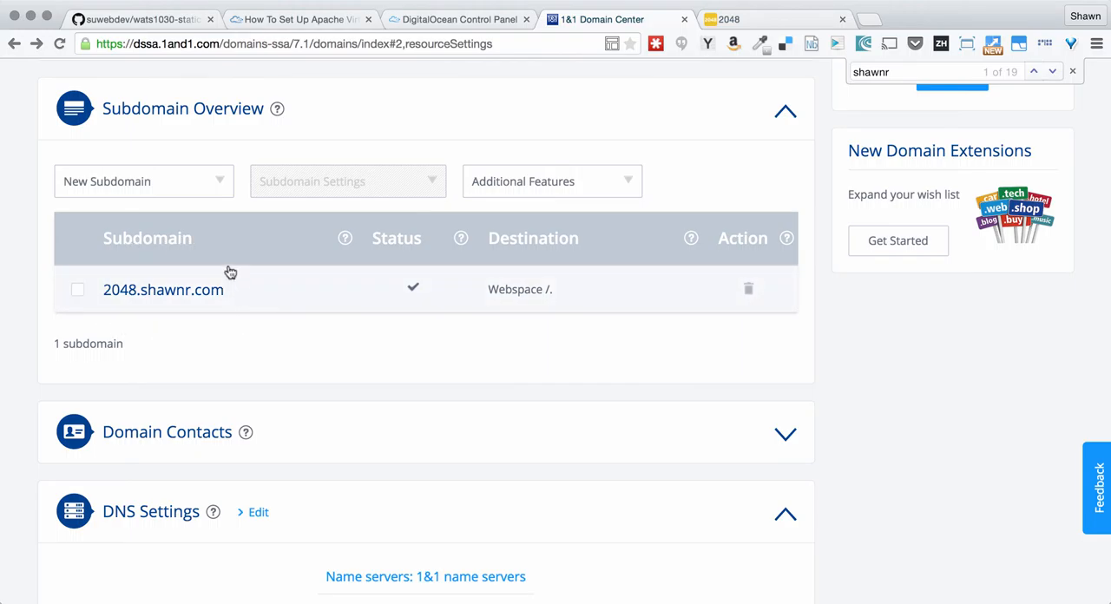
mouse_move(267, 201)
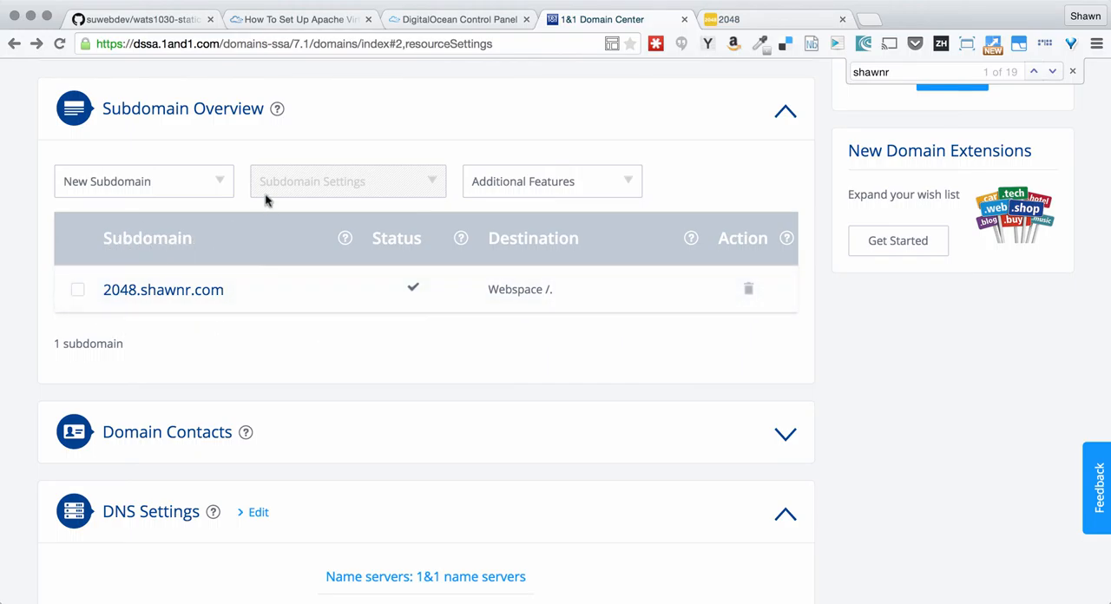
Step: Review the 2048.shawnr.com subdomain entry, then return to the GitHub assignment README
click(139, 19)
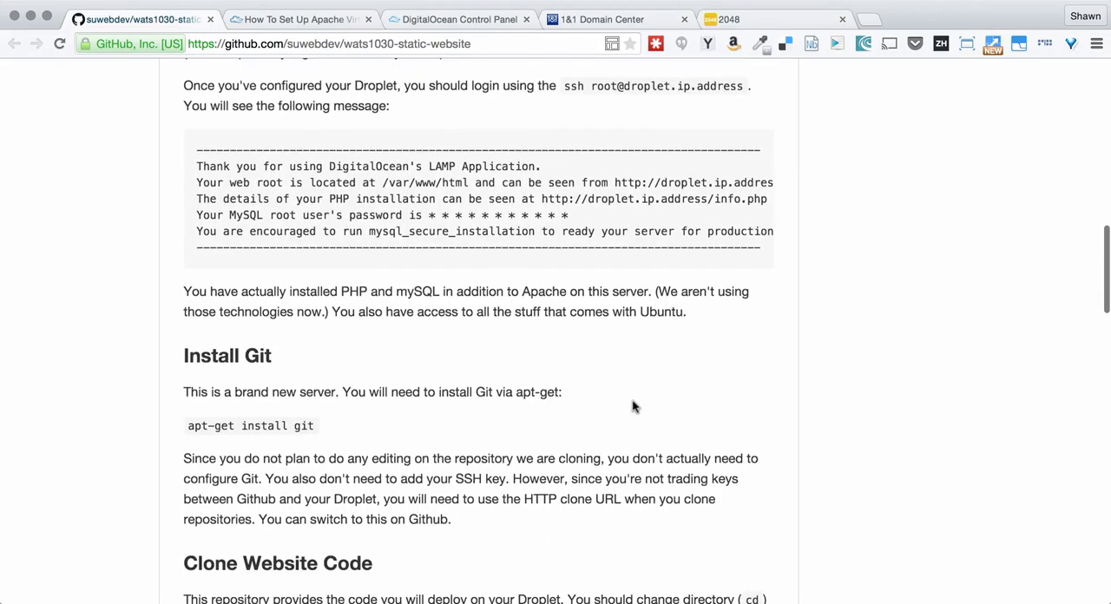
Step: Read the README down to Configure Subdomain, then return to the DigitalOcean droplet list
scroll(down, 3)
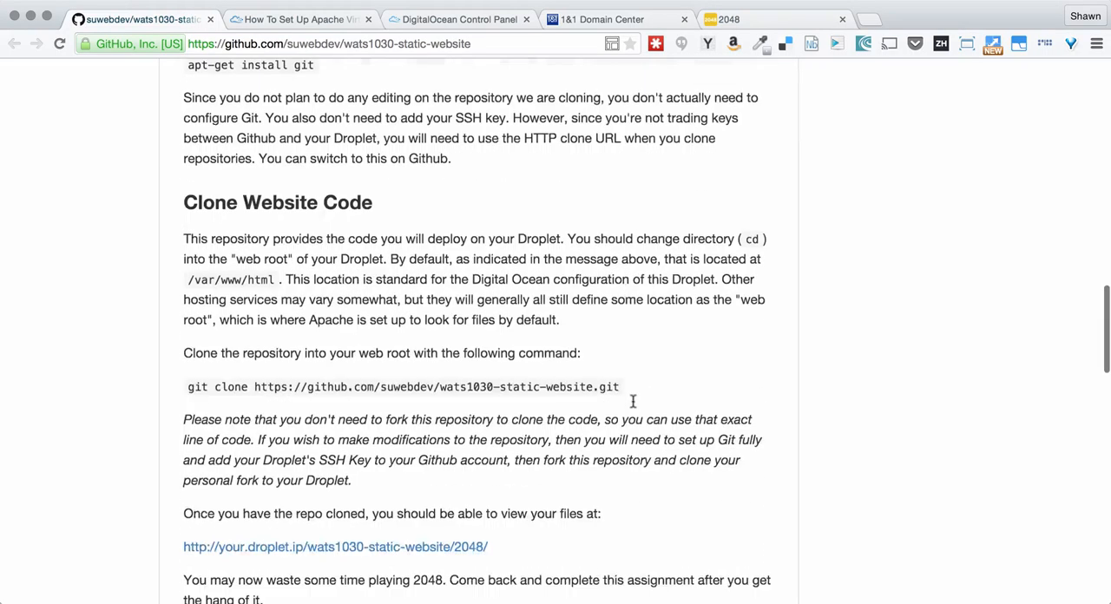
scroll(down, 3)
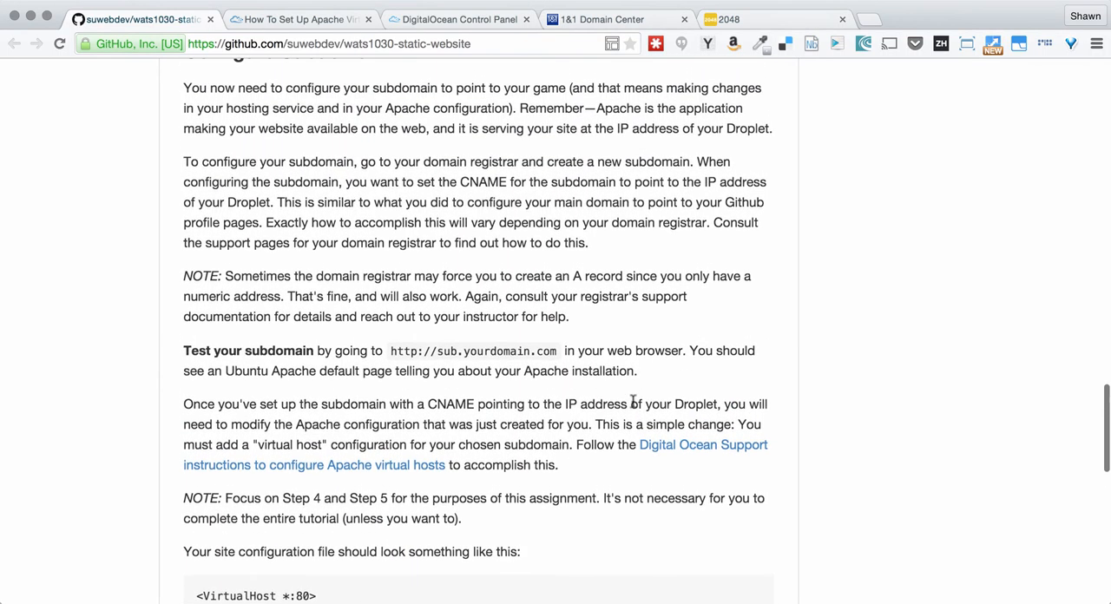
mouse_move(674, 454)
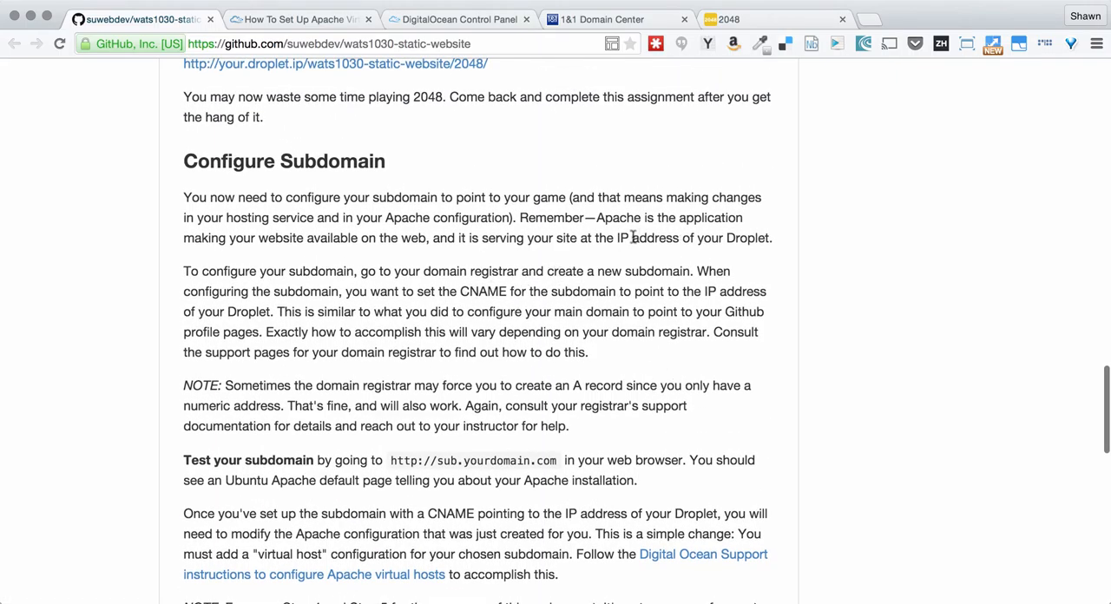
click(459, 18)
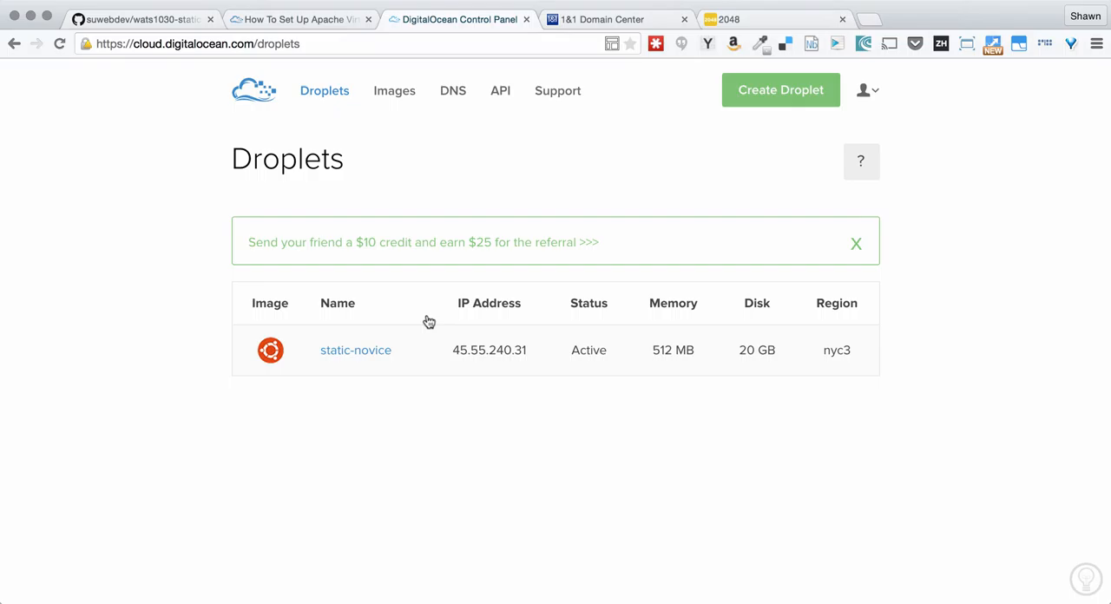
Step: Select the static-novice IP address 45.55.240.31 in the Droplets table
double_click(489, 350)
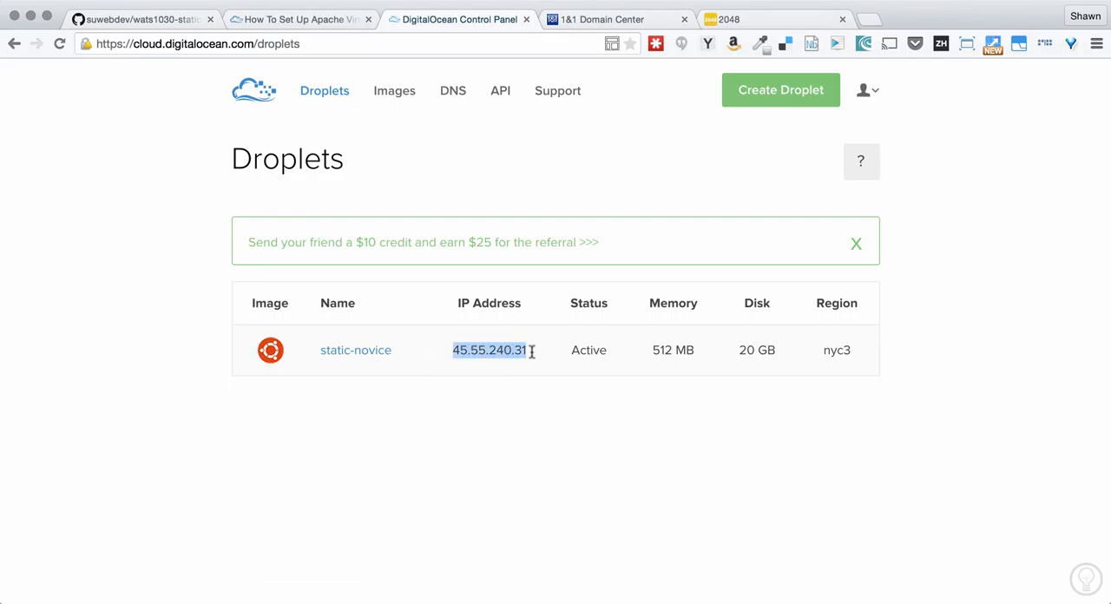
mouse_move(582, 307)
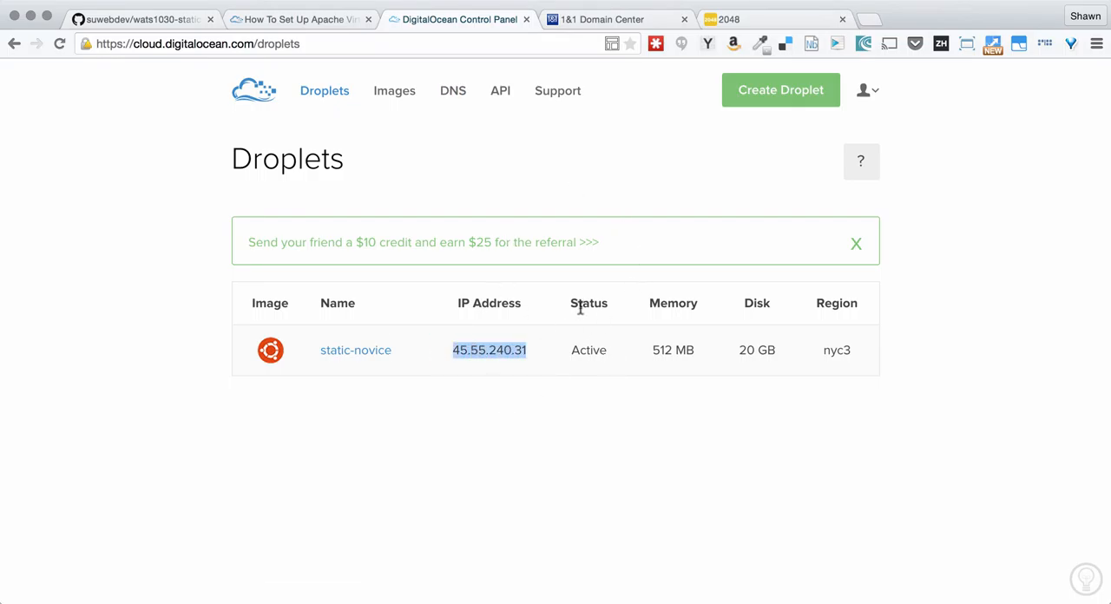
mouse_move(589, 65)
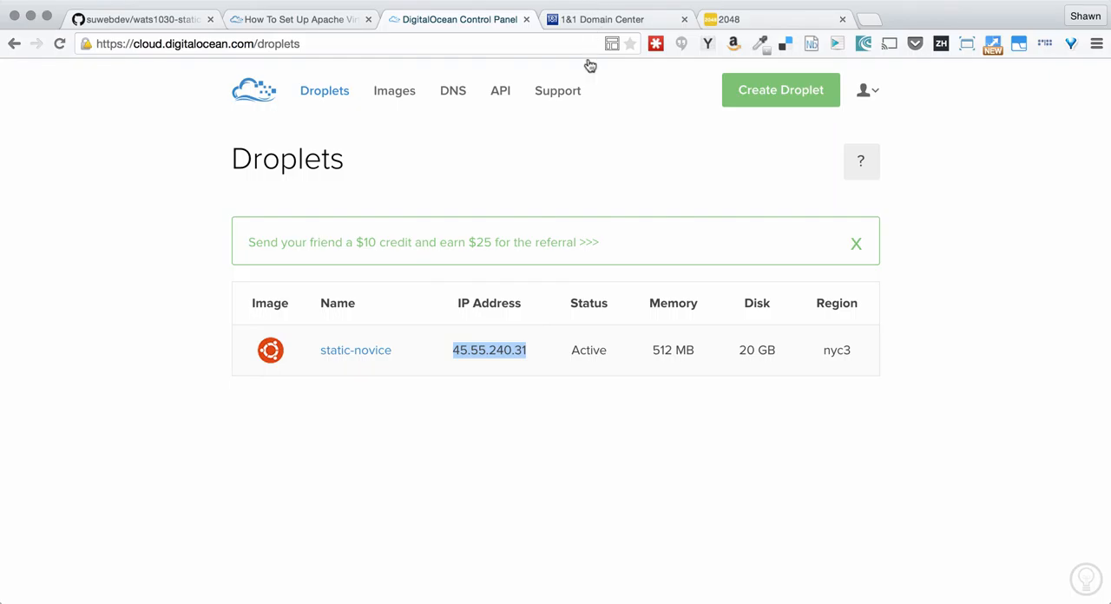
mouse_move(609, 373)
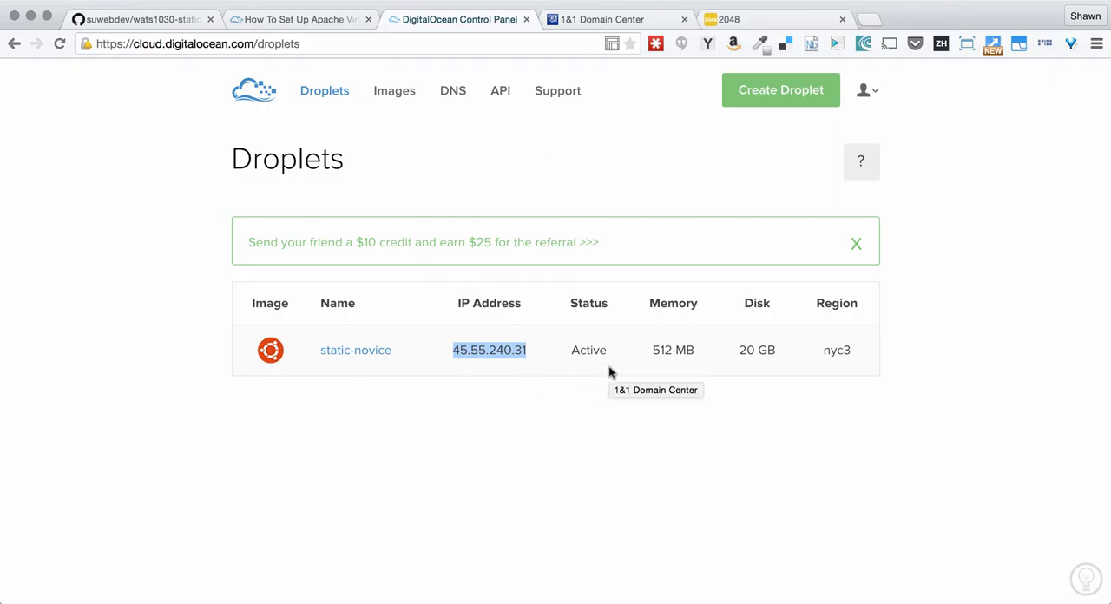
mouse_move(324, 90)
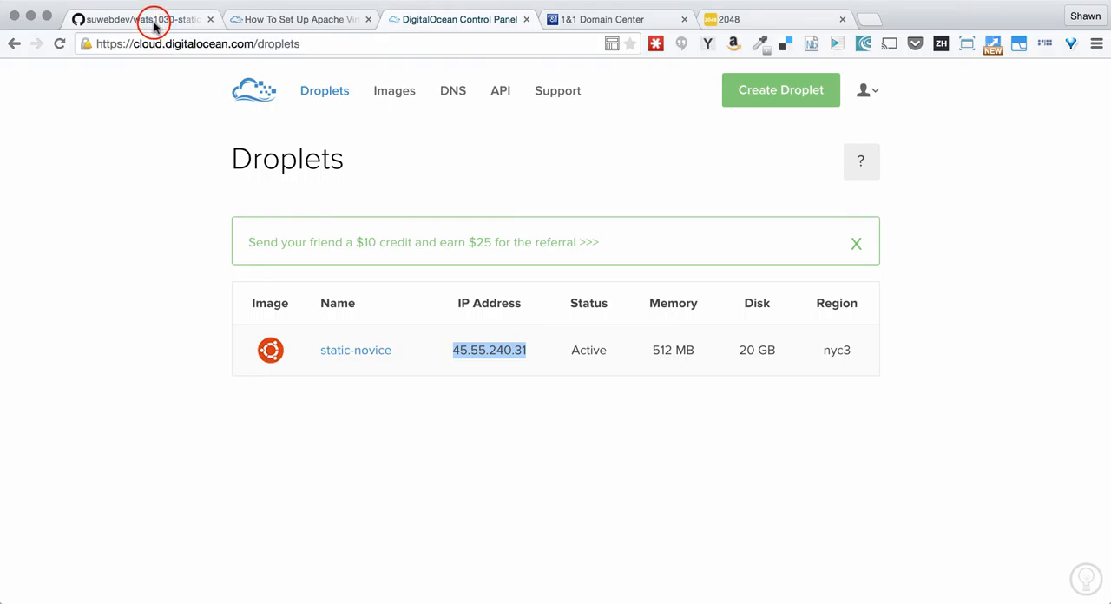
Step: Read the README's Install Git and Clone Website Code sections up to Configure Subdomain
click(134, 19)
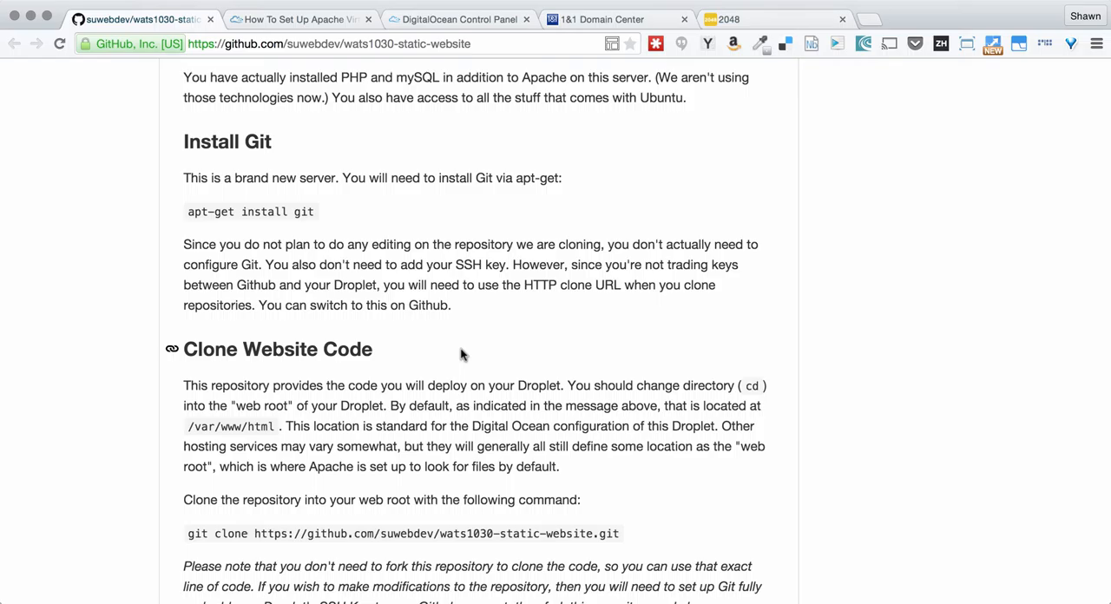
mouse_move(182, 195)
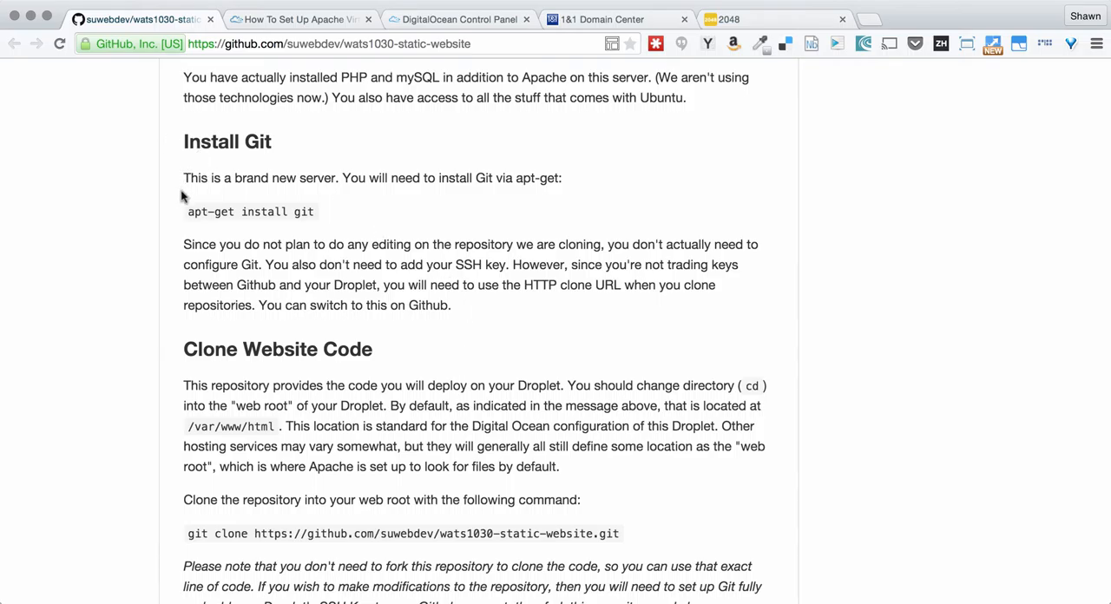
mouse_move(191, 212)
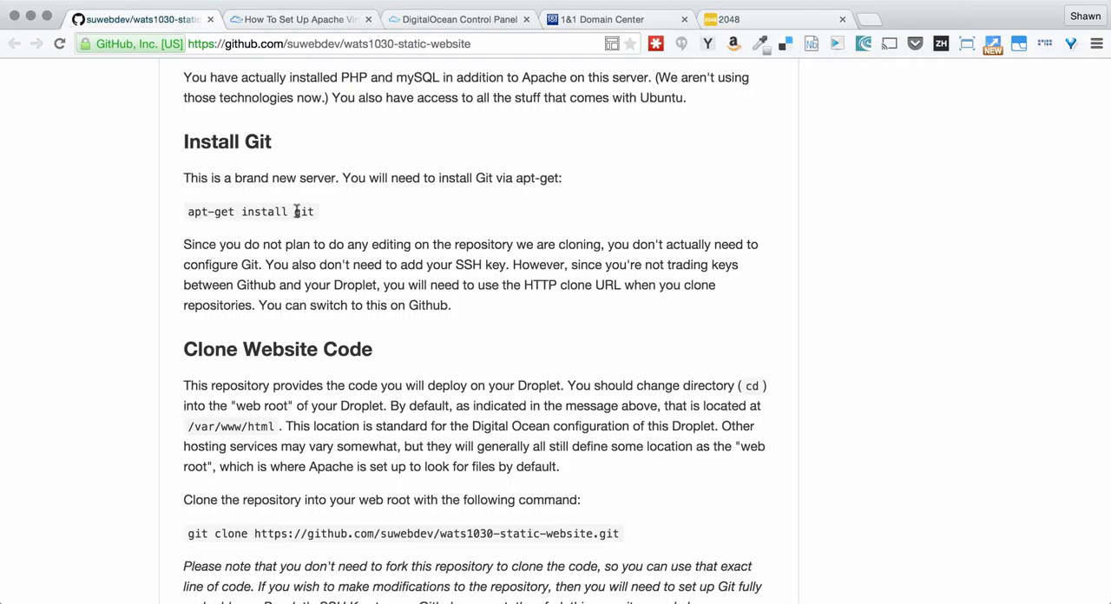
mouse_move(446, 230)
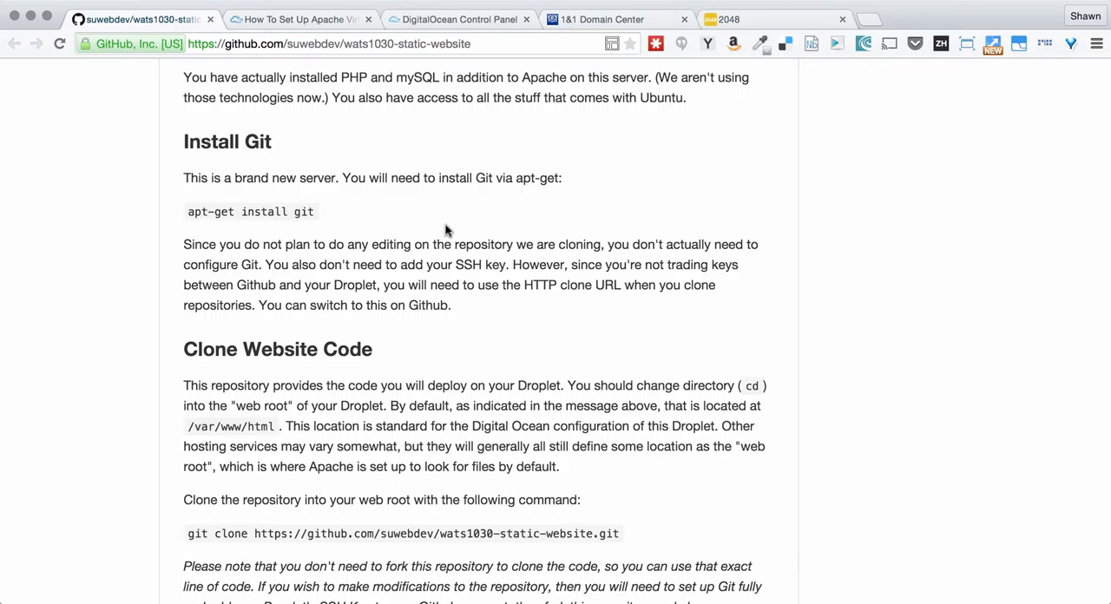
mouse_move(603, 316)
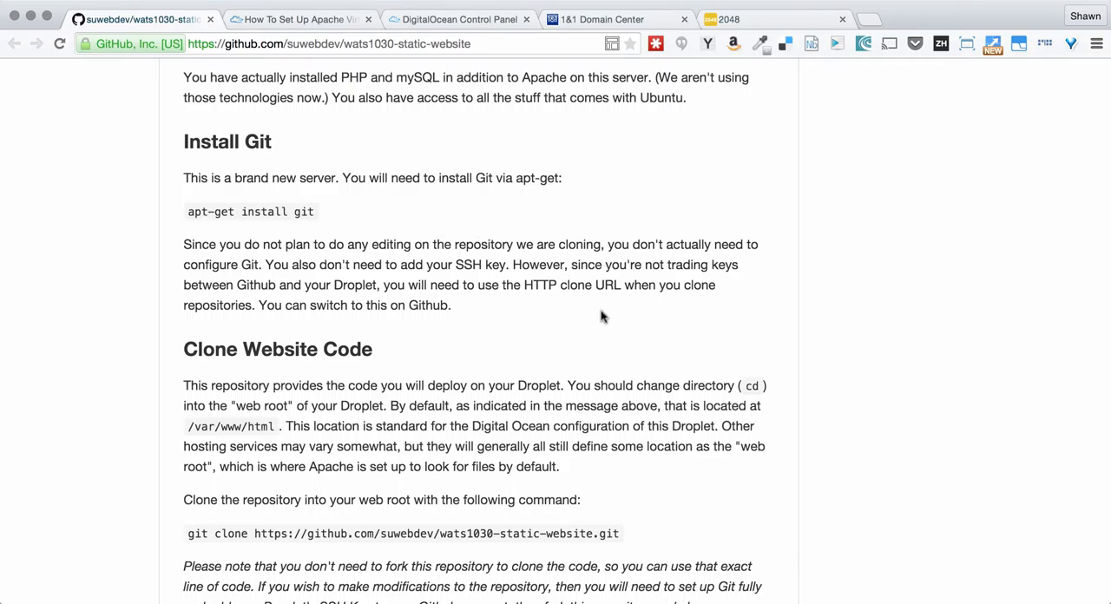
scroll(down, 3)
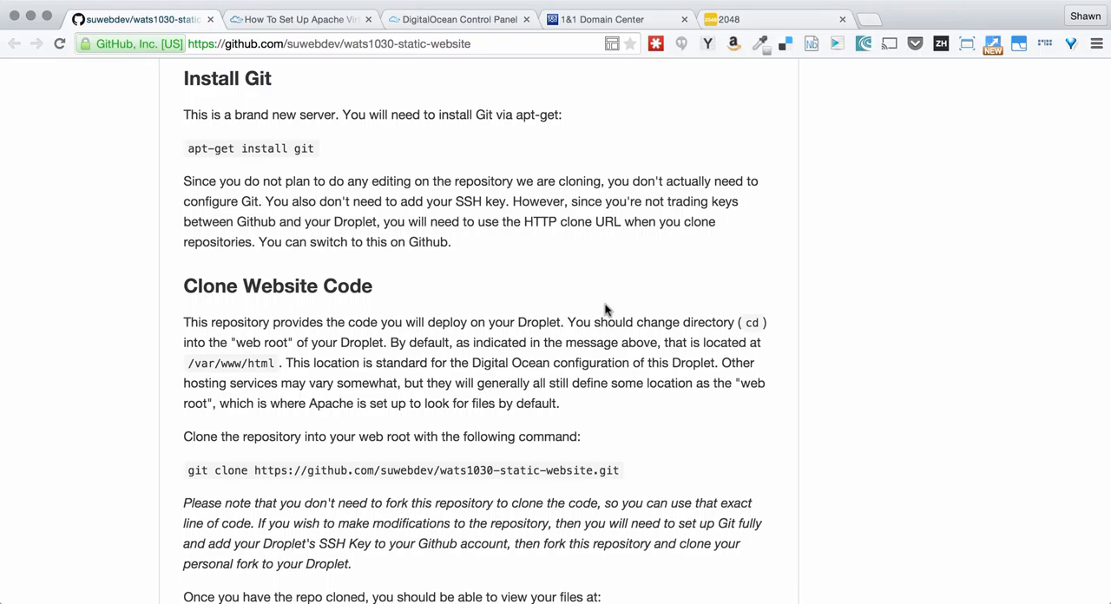
scroll(down, 3)
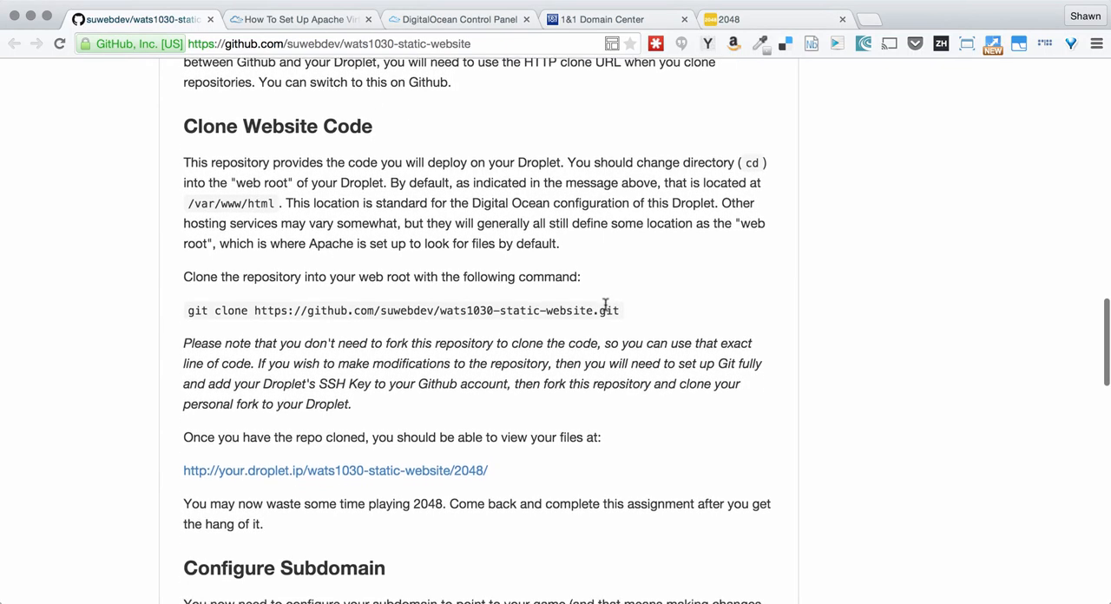
Step: Highlight the git clone command in the README's Clone Website Code step
click(612, 311)
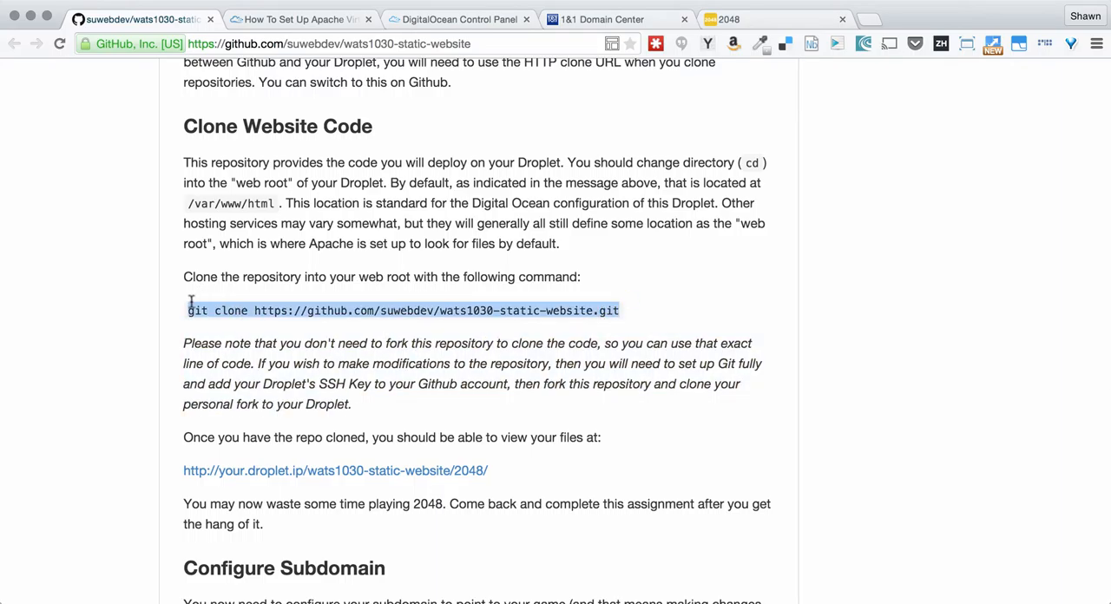
mouse_move(704, 296)
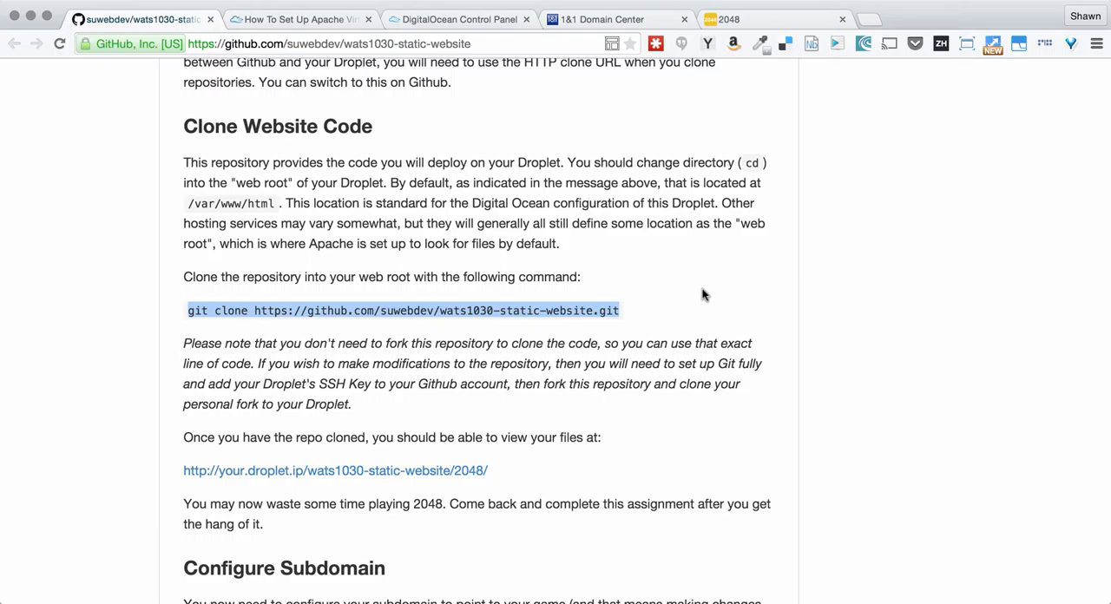
mouse_move(750, 327)
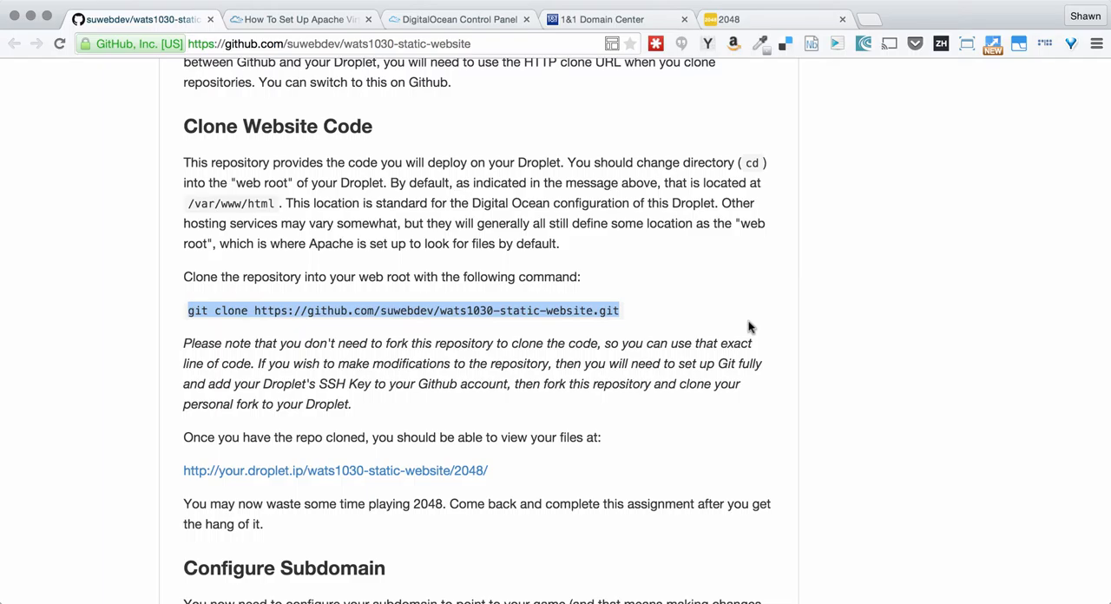
mouse_move(578, 314)
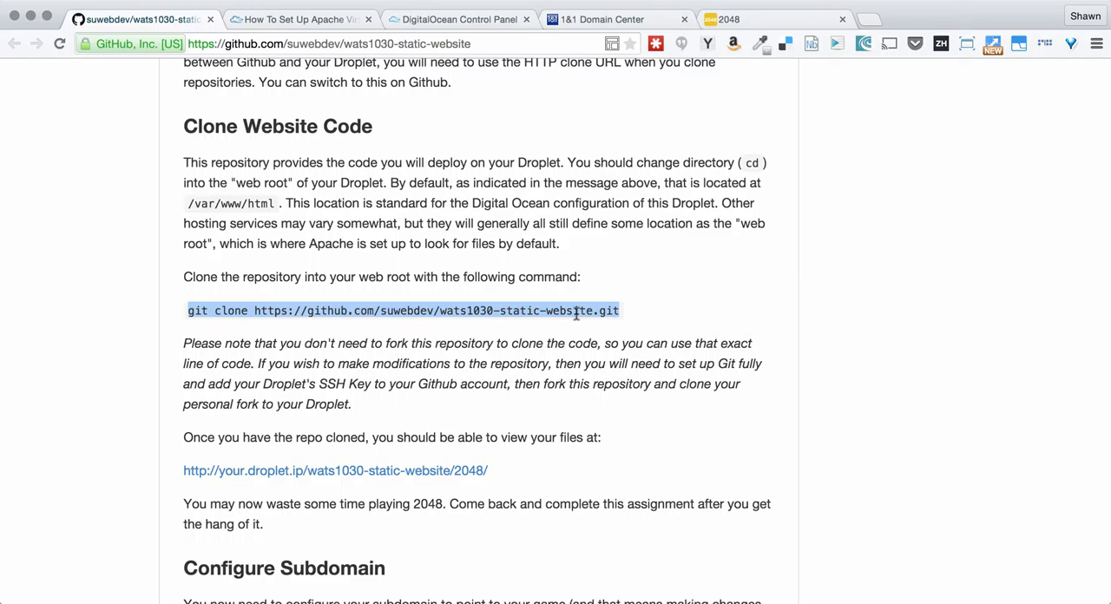
mouse_move(742, 301)
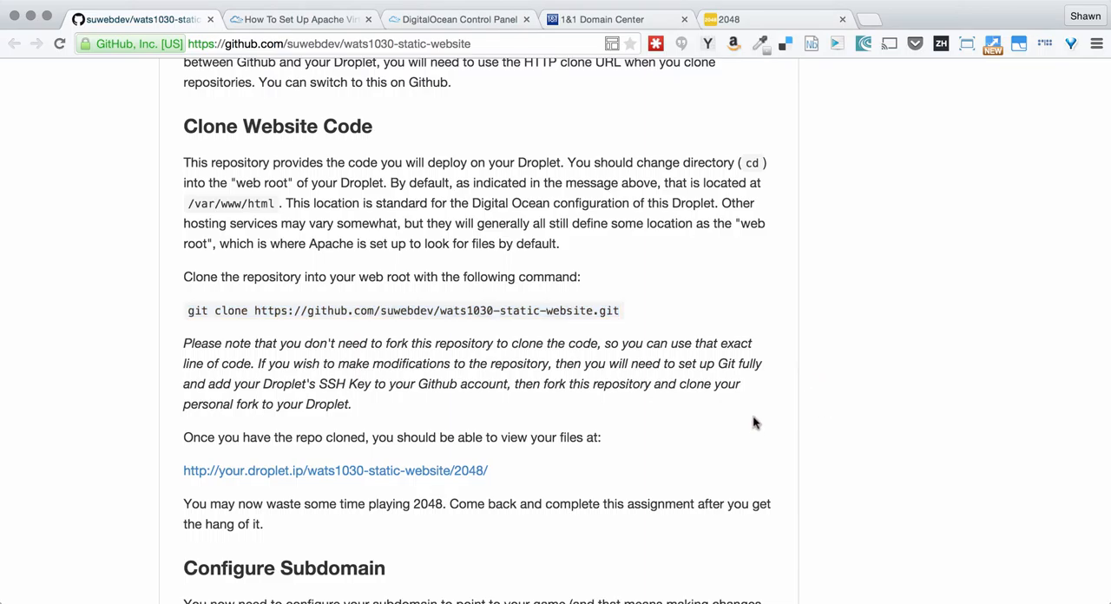
mouse_move(755, 362)
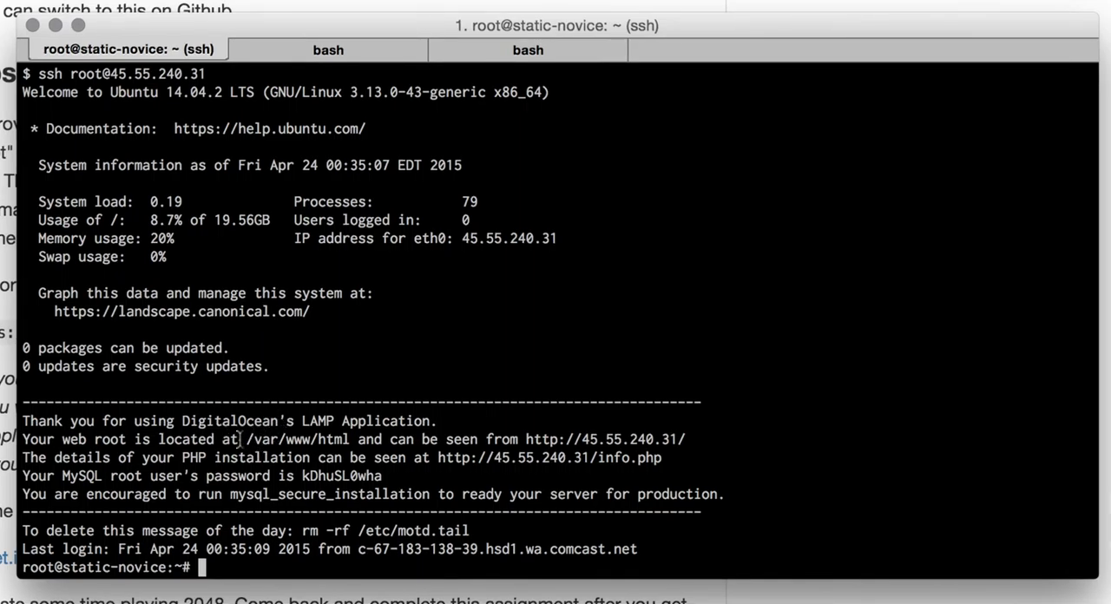
Step: Go to /var/www/html and enter wats1030-static-website, showing its 2048 folder
double_click(295, 438)
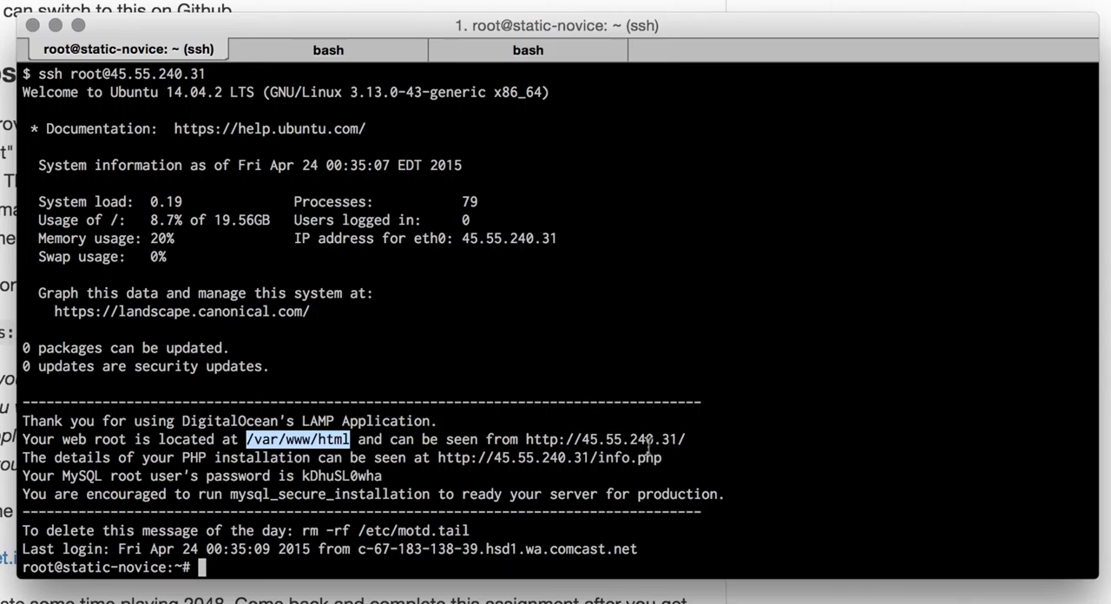
text(cd)
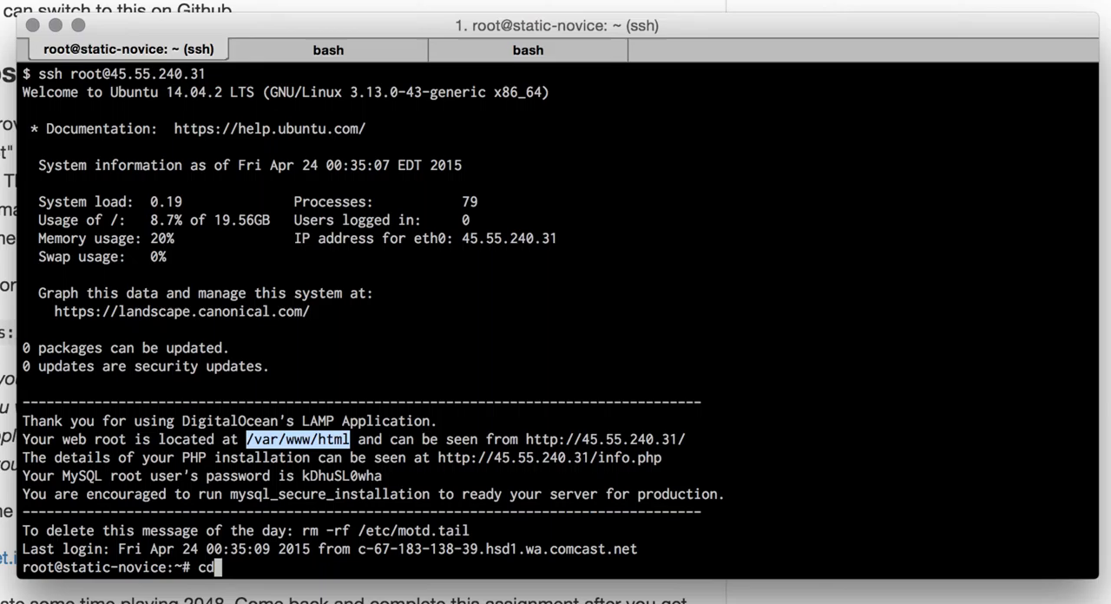
text(/v)
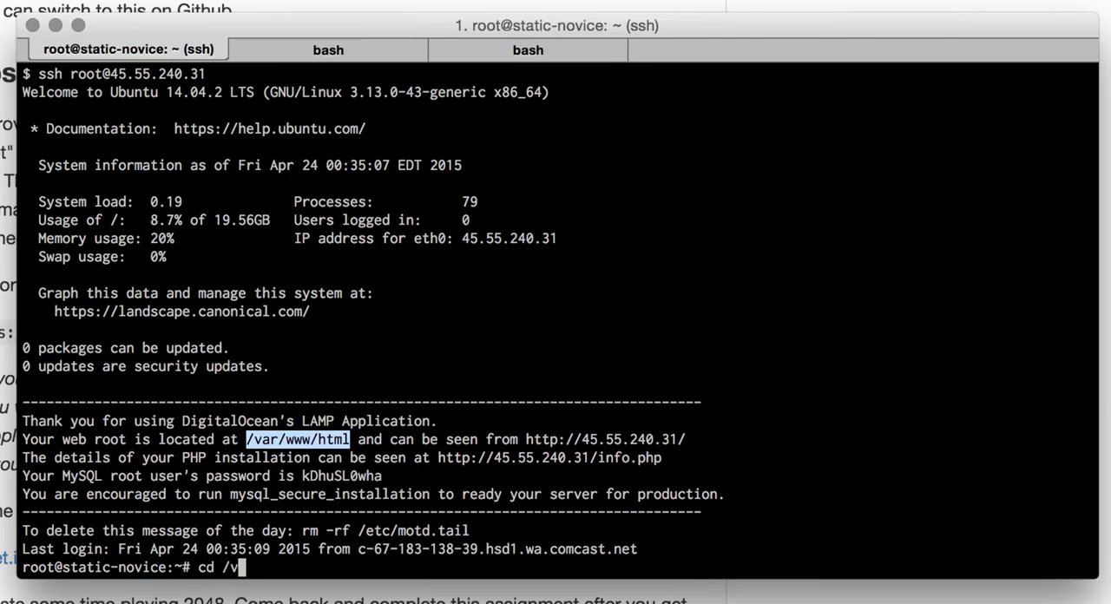
text(ar/www/htm)
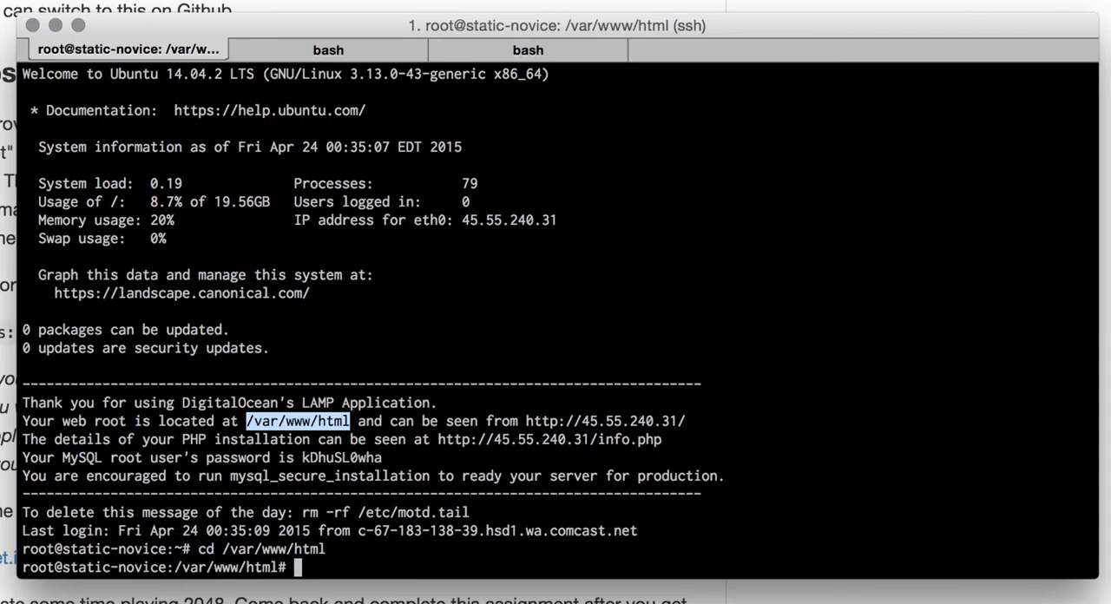
text(ls)
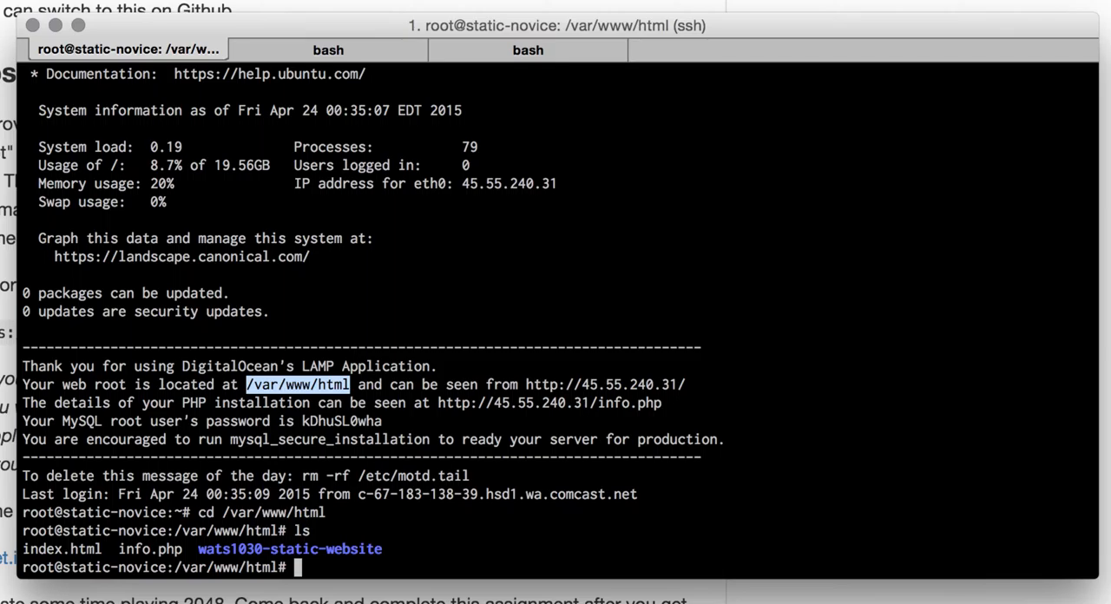
text(cd a)
text(ll)
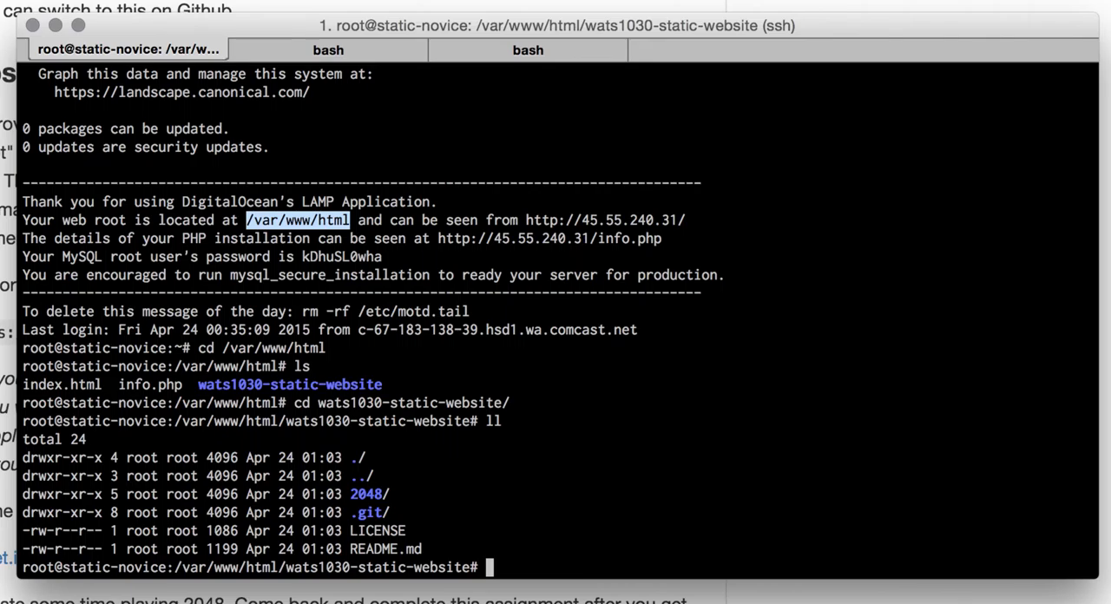
Step: Run git status to confirm master is up to date with origin and clean
text(git status)
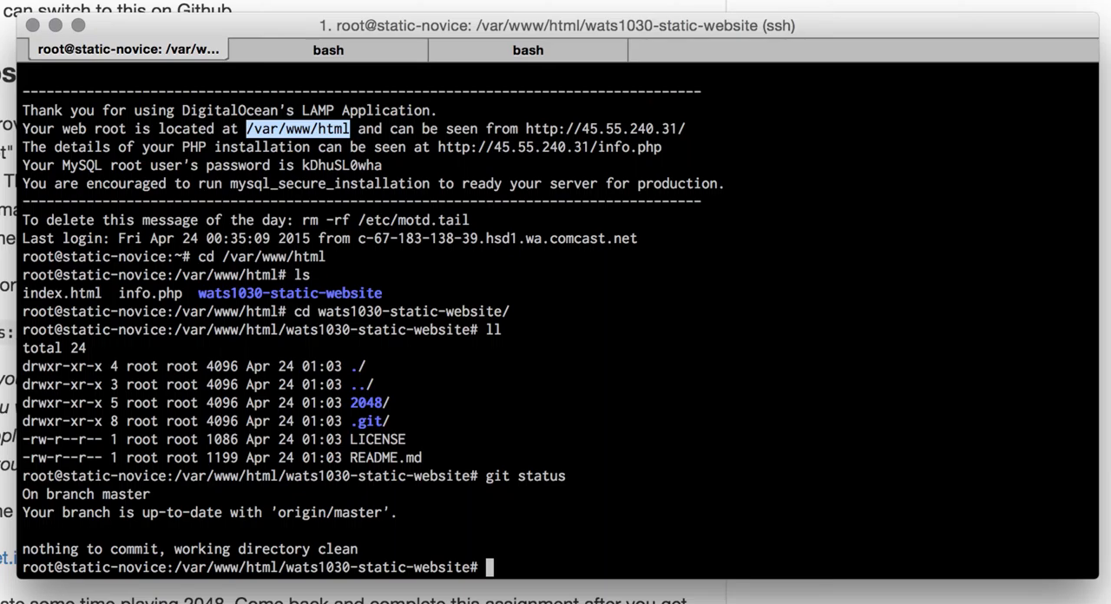
mouse_move(622, 452)
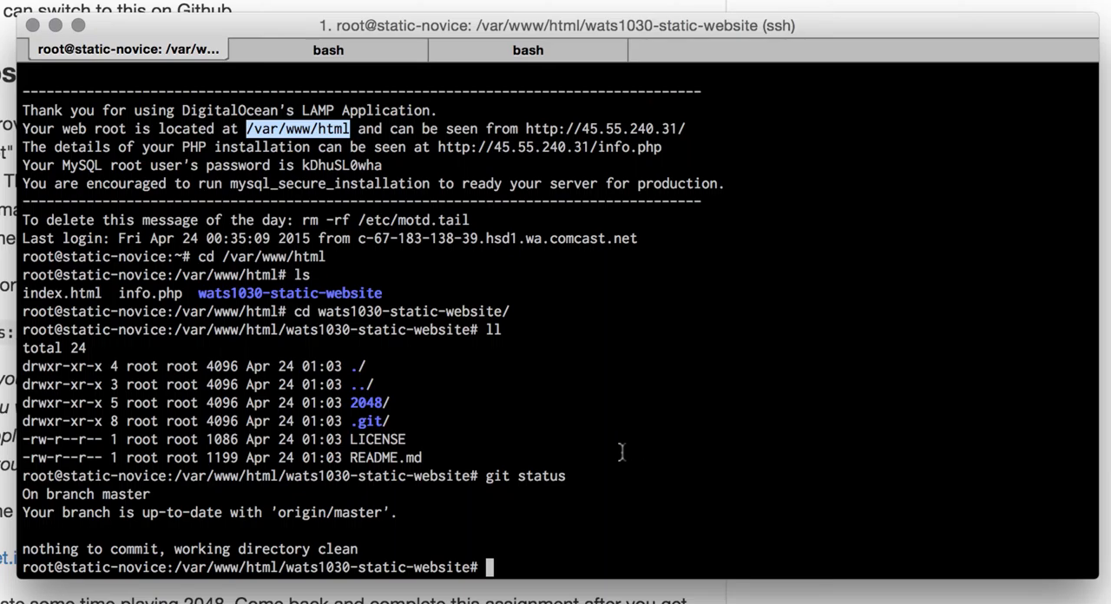
mouse_move(597, 518)
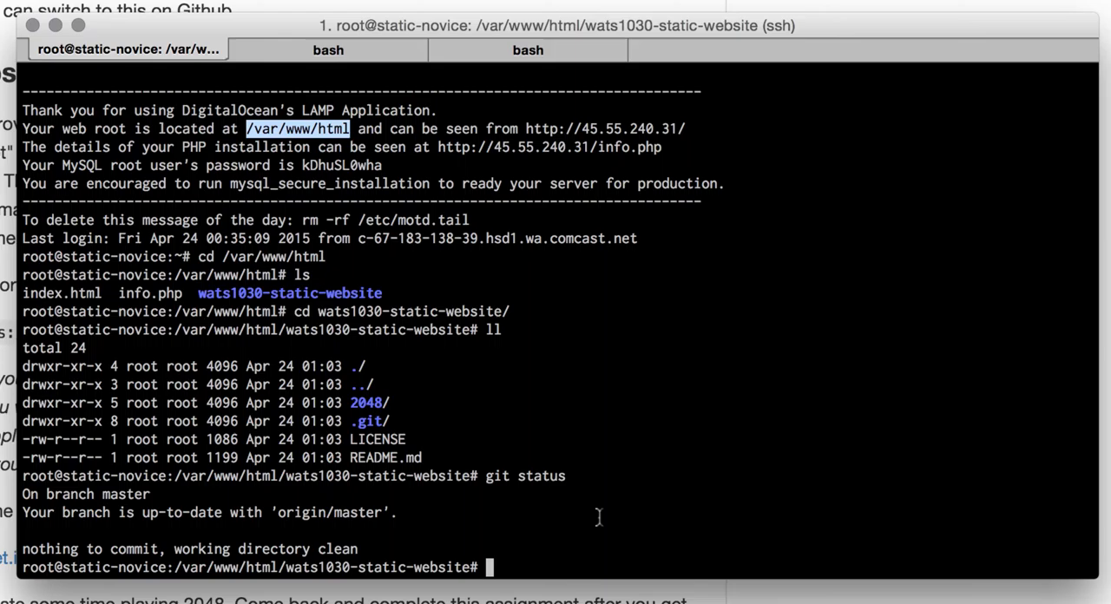
mouse_move(265, 511)
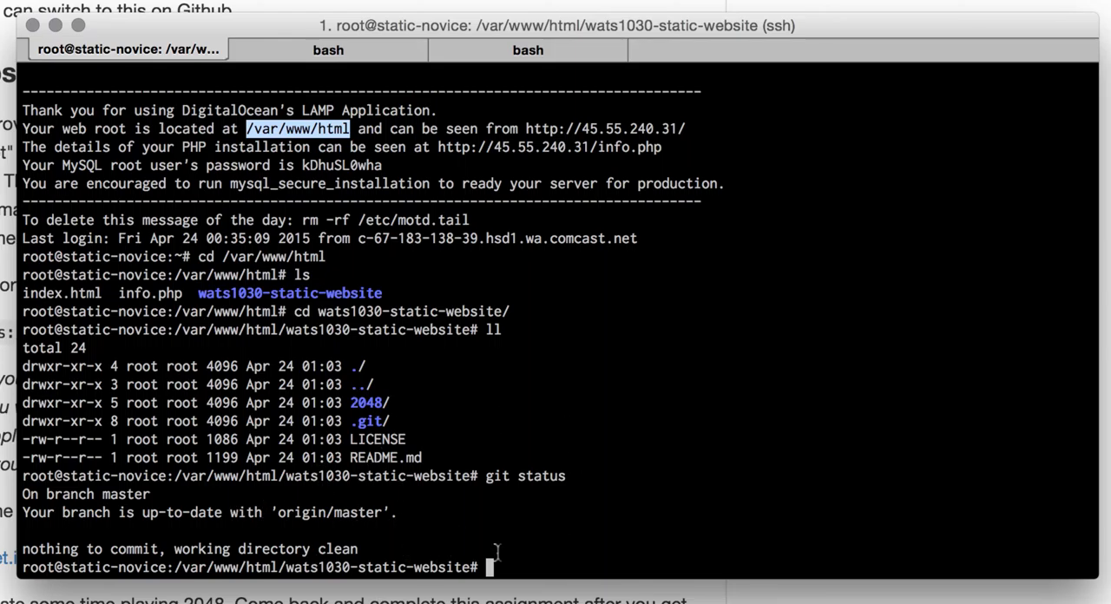
mouse_move(317, 365)
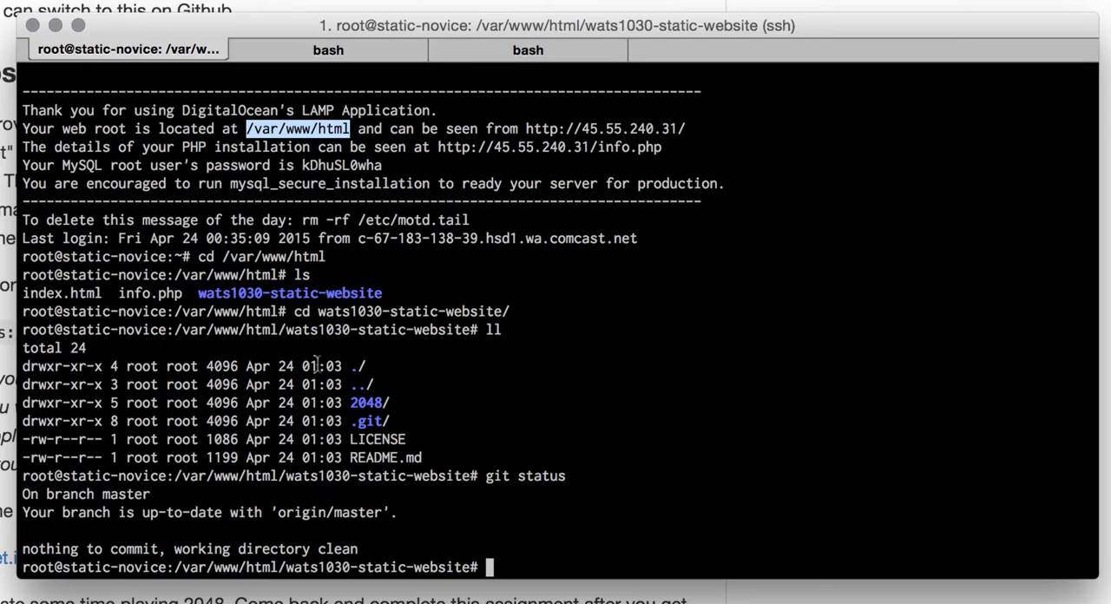
mouse_move(441, 339)
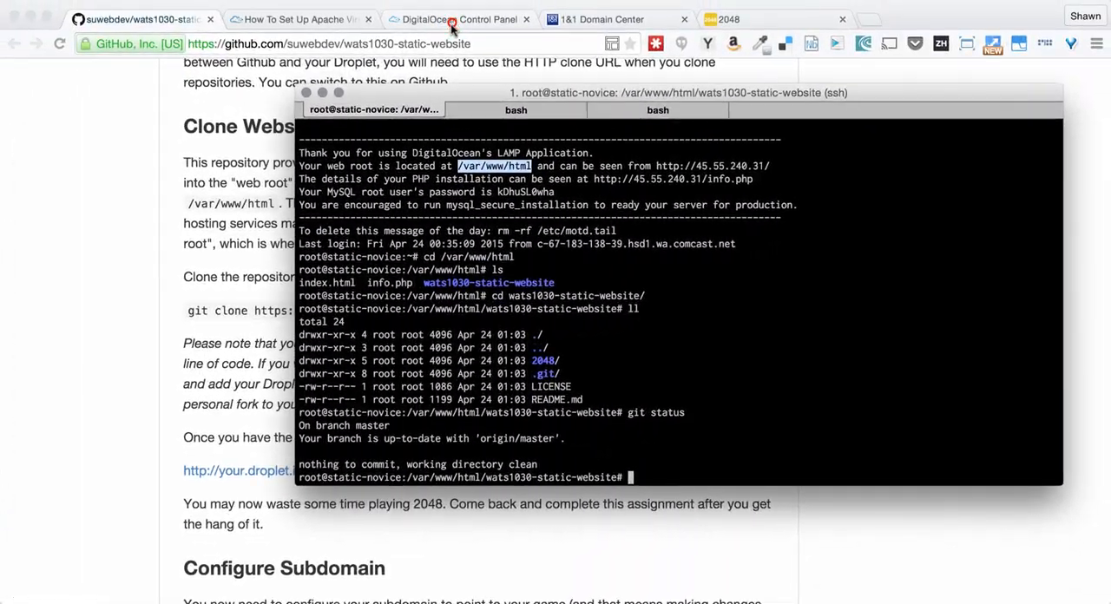
Step: Select and copy the droplet IP 45.55.240.31 from the DigitalOcean droplets list
click(459, 19)
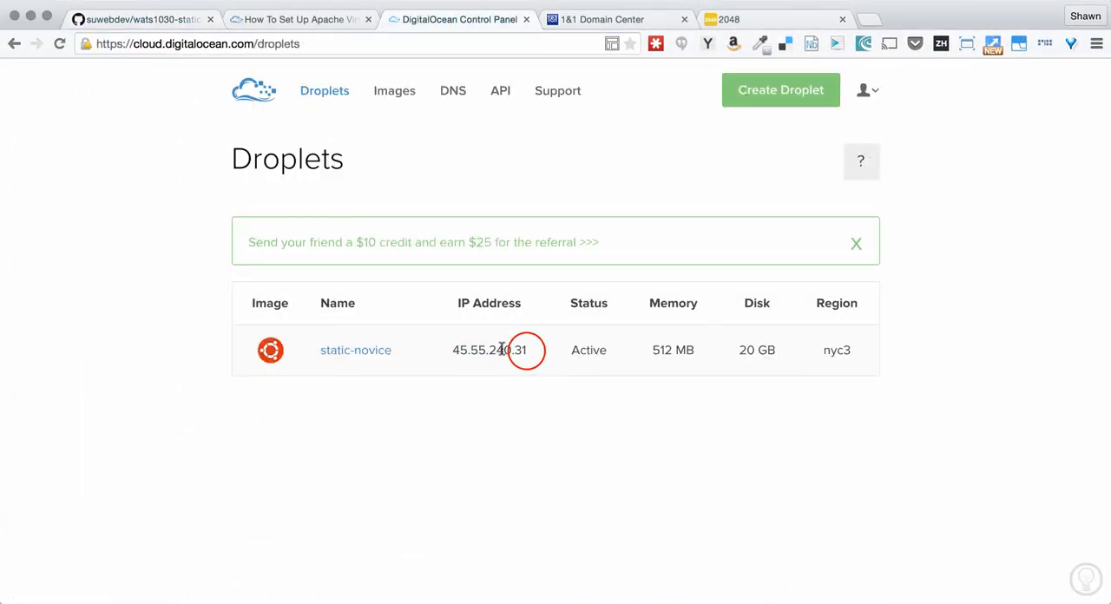
double_click(489, 350)
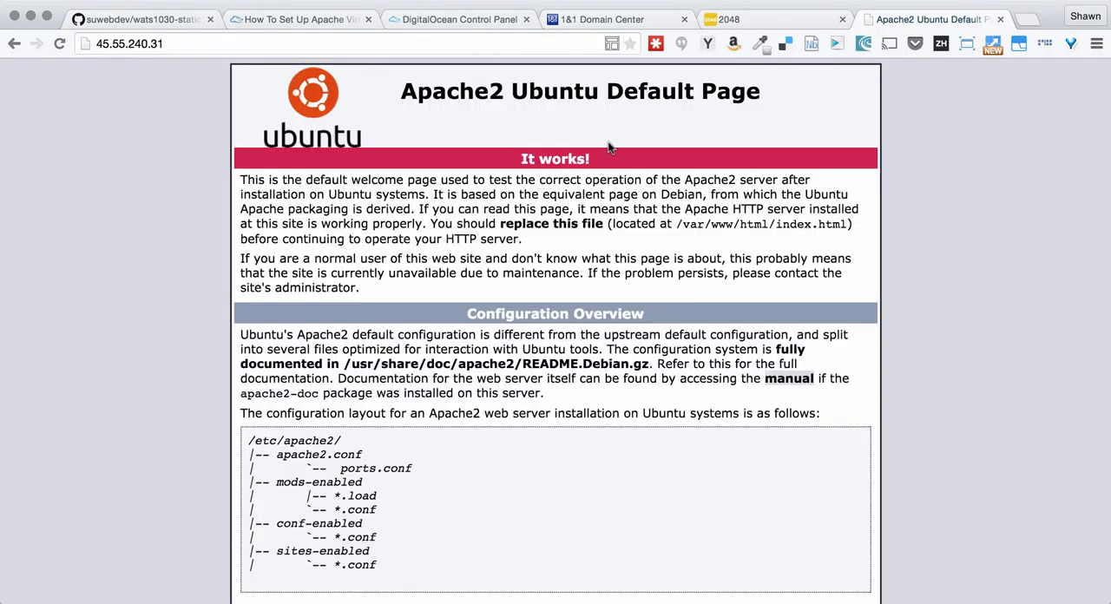
mouse_move(486, 195)
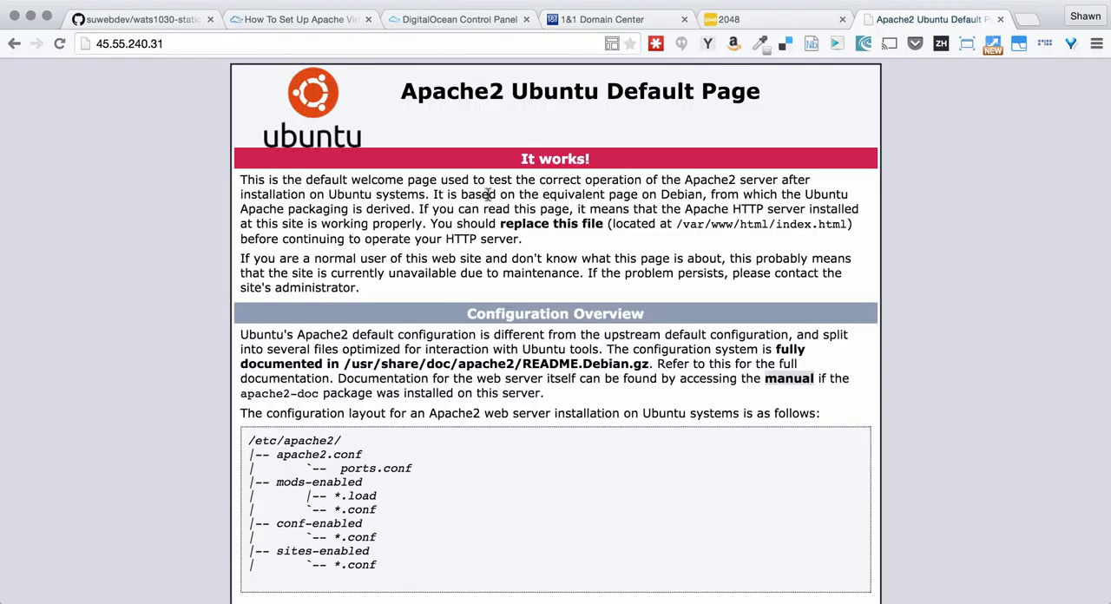
mouse_move(602, 110)
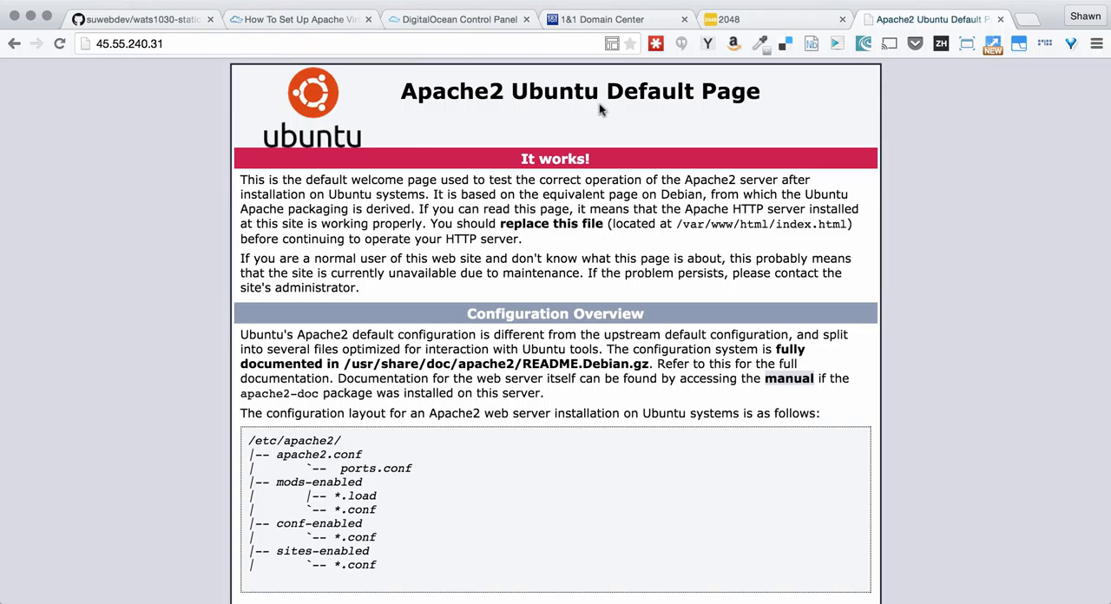
Step: Load 45.55.240.31/wats1030-static-website/2048/ and dismiss the app banner above the game
click(130, 44)
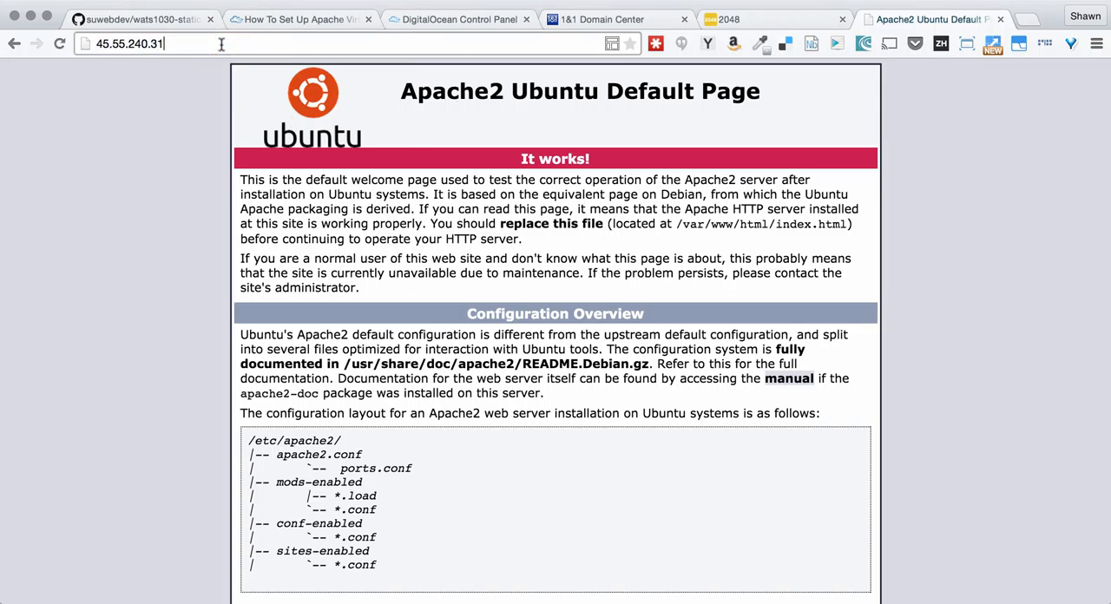
text(/wats)
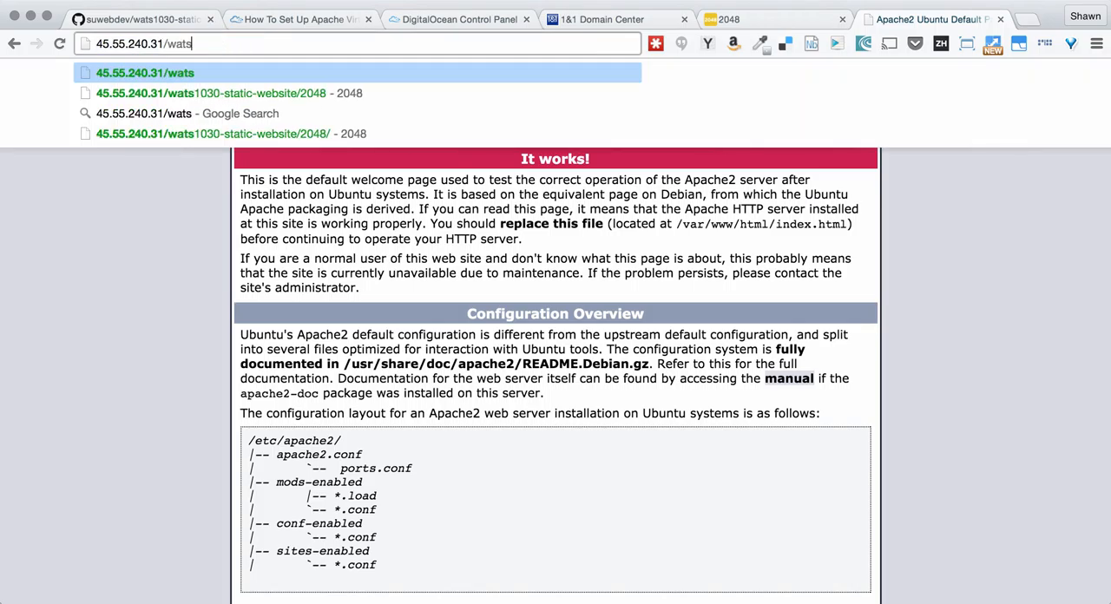
click(230, 93)
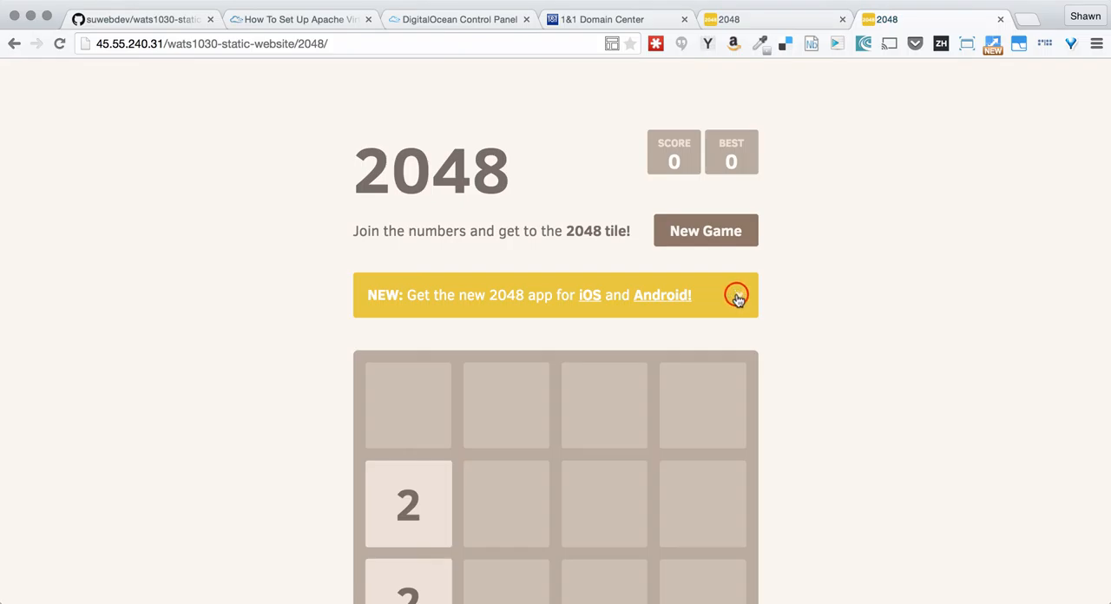
click(736, 295)
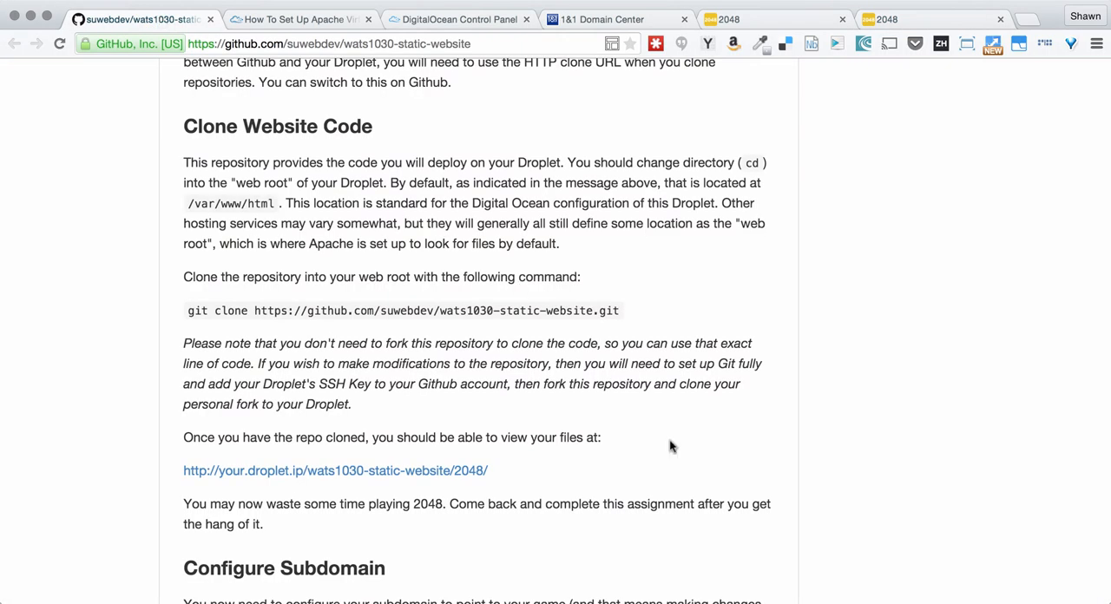
Step: Read the README's Configure Subdomain section and the tutorial's Steps Four and Five
scroll(down, 3)
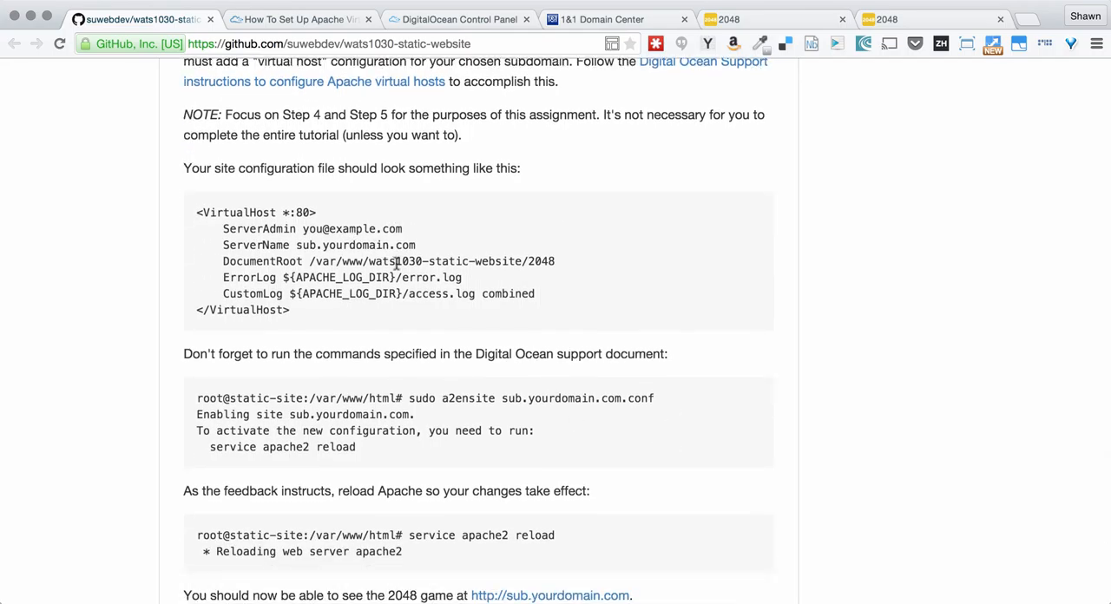
mouse_move(419, 102)
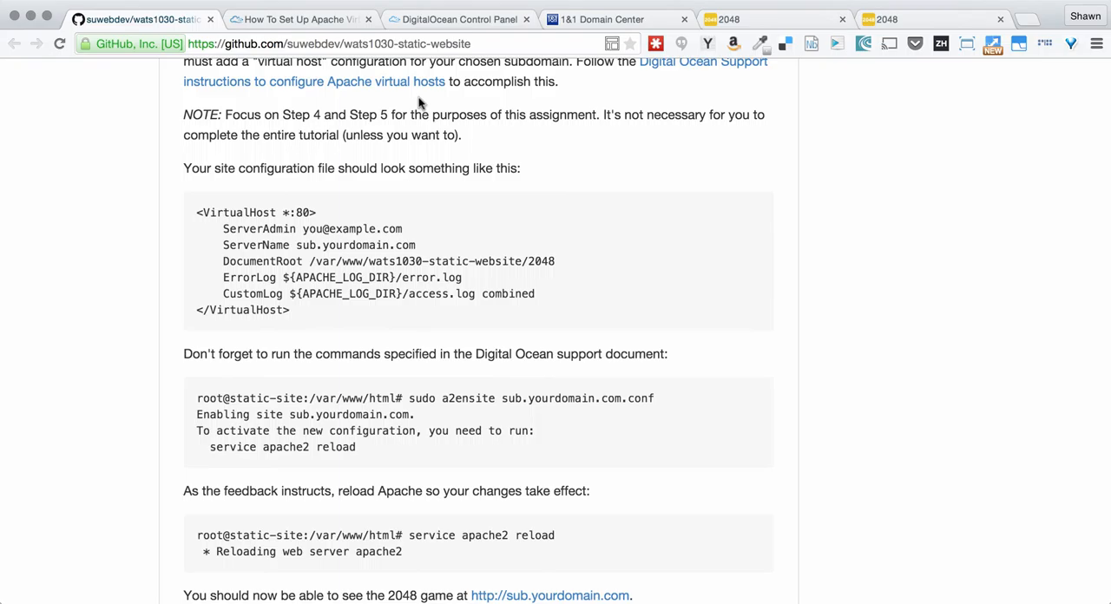
mouse_move(412, 89)
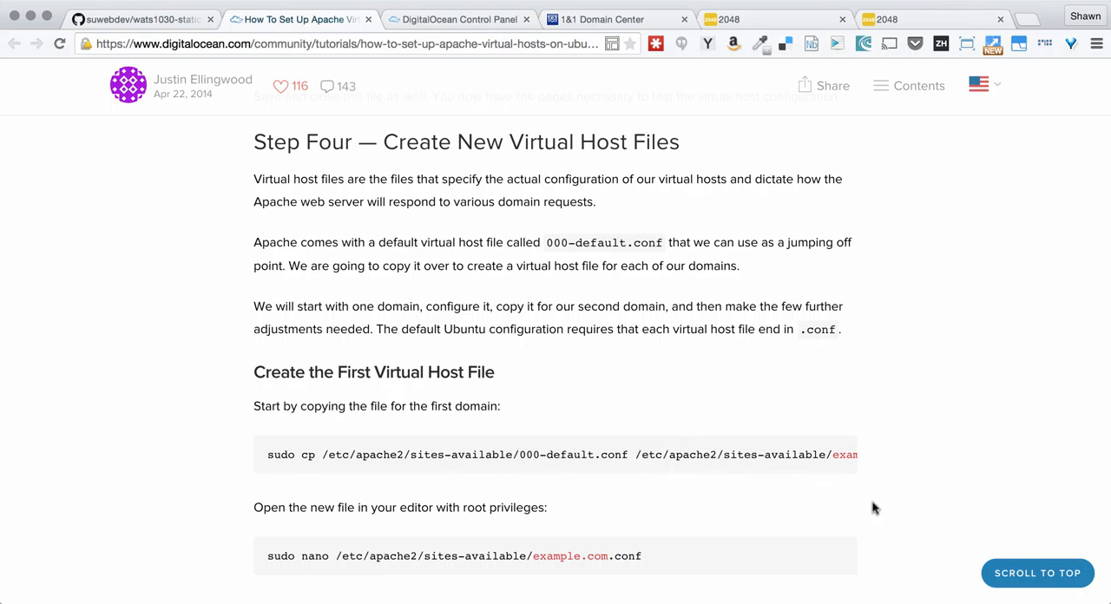
mouse_move(854, 482)
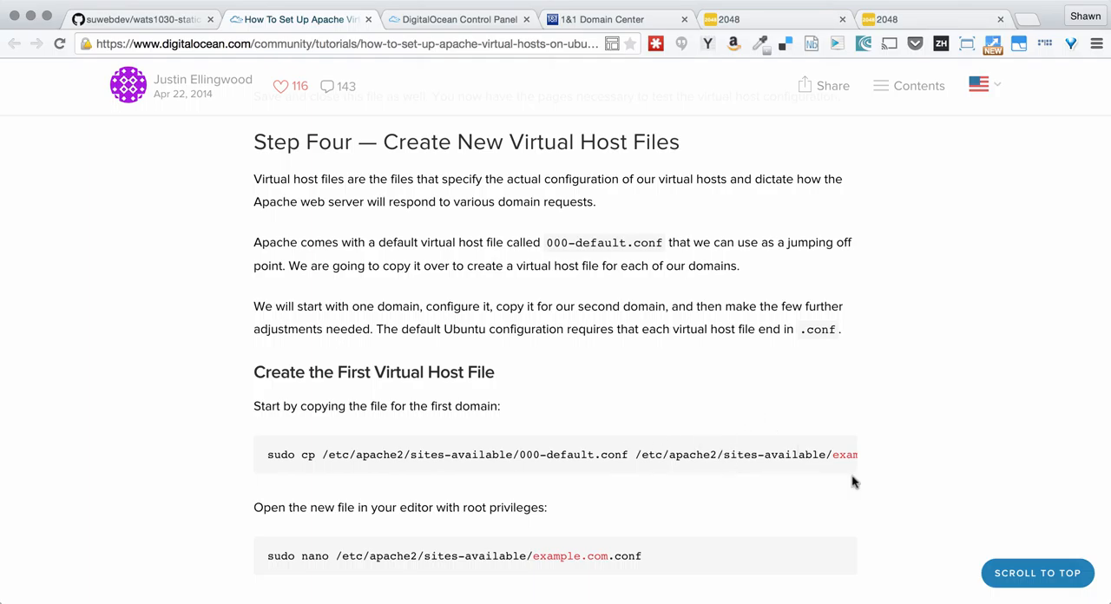
mouse_move(881, 502)
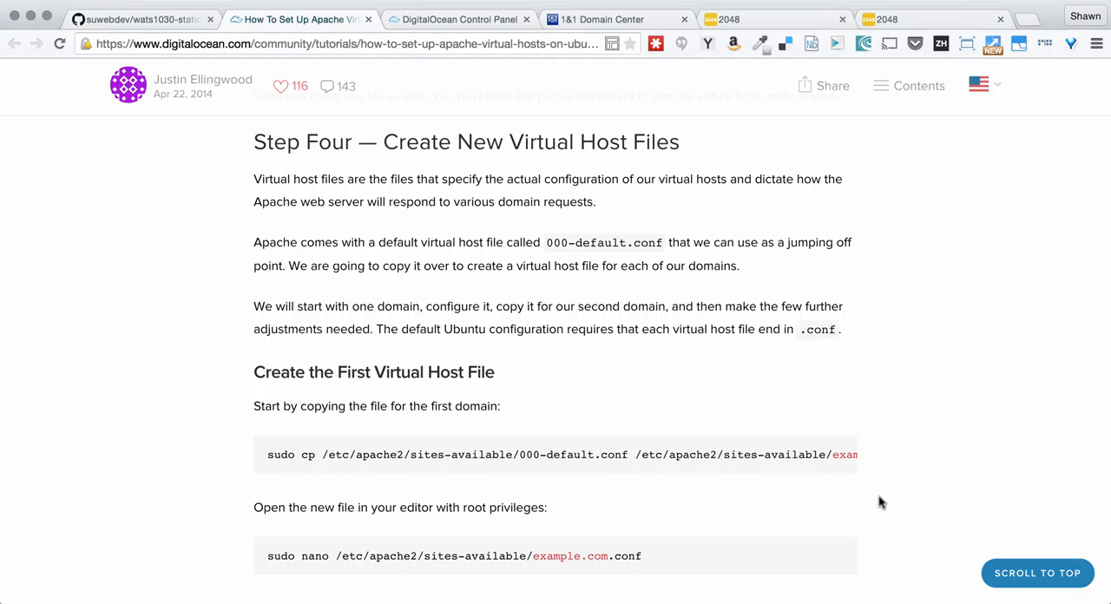
scroll(down, 3)
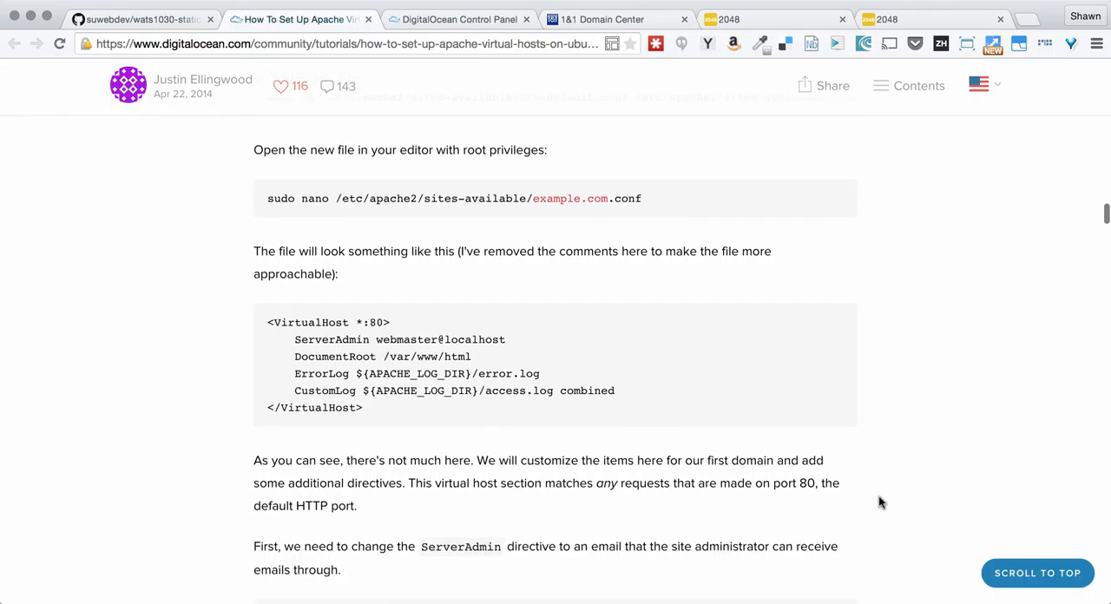
scroll(down, 3)
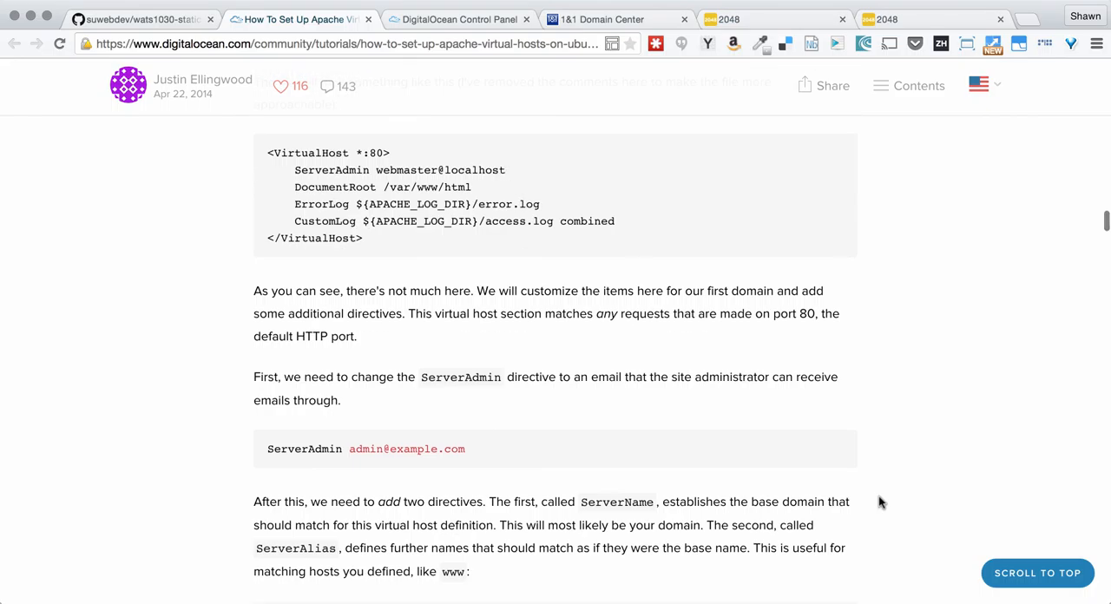
scroll(down, 3)
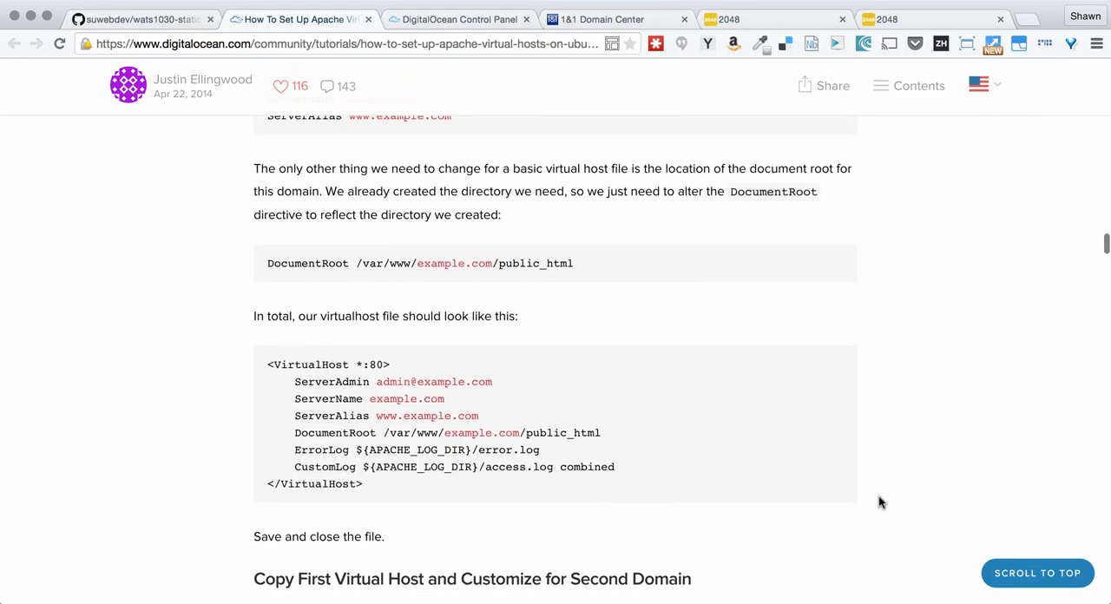
scroll(down, 3)
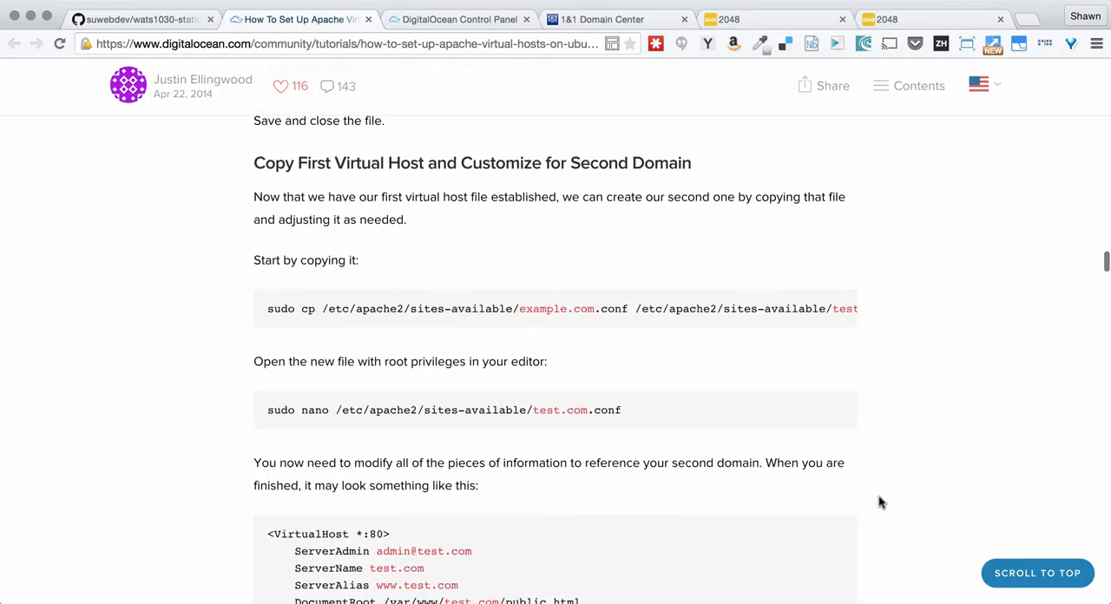
scroll(down, 3)
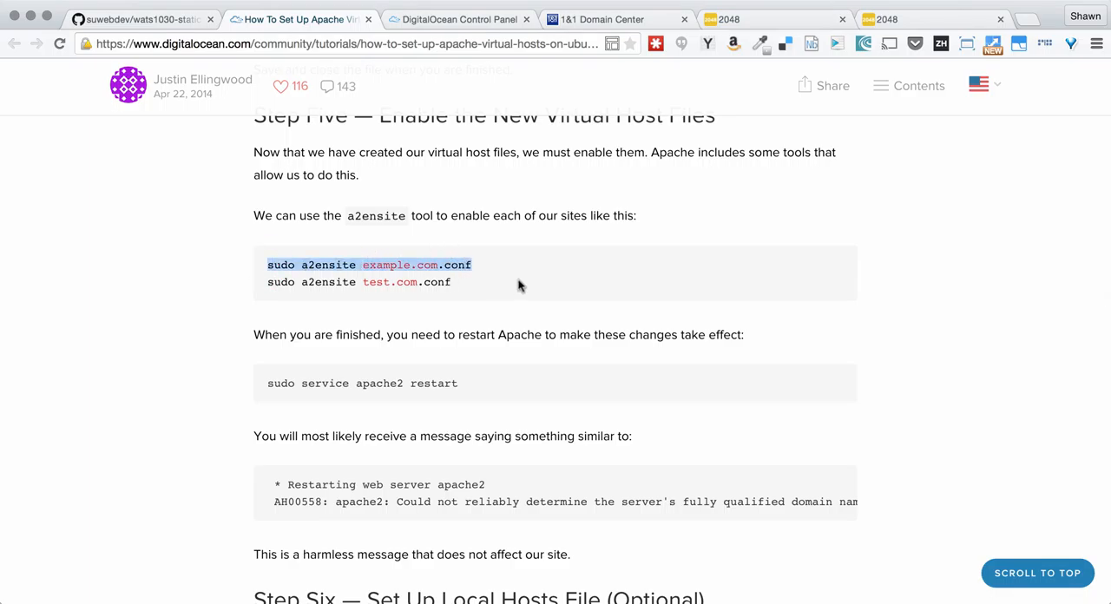
mouse_move(586, 431)
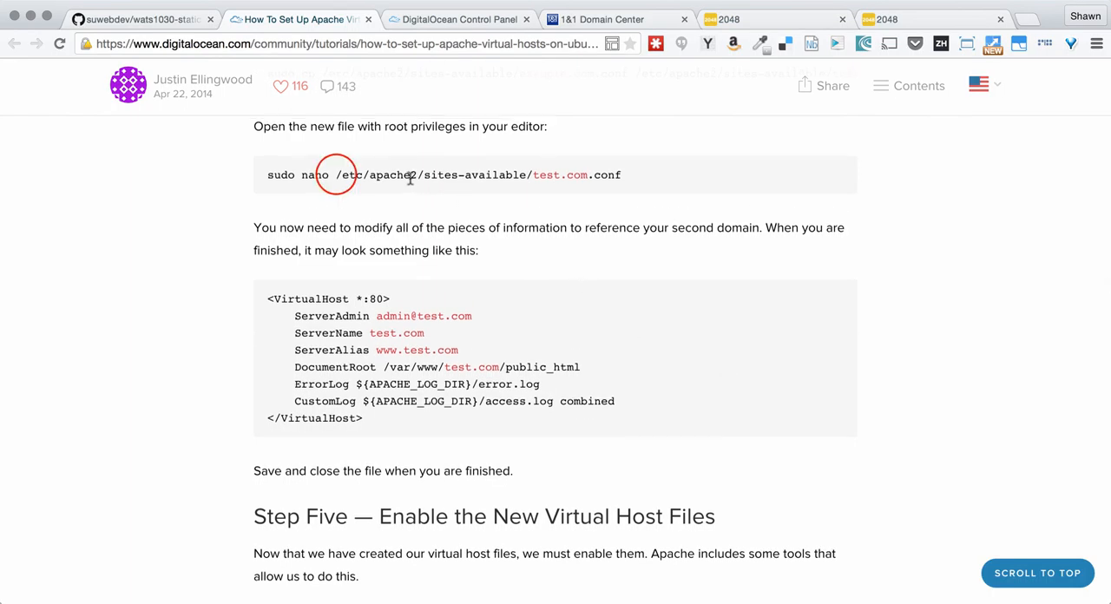
Step: Run sudo nano /etc/apache2/sites-available/2048.shawnr.com.conf to edit the virtual host
drag(336, 174, 532, 174)
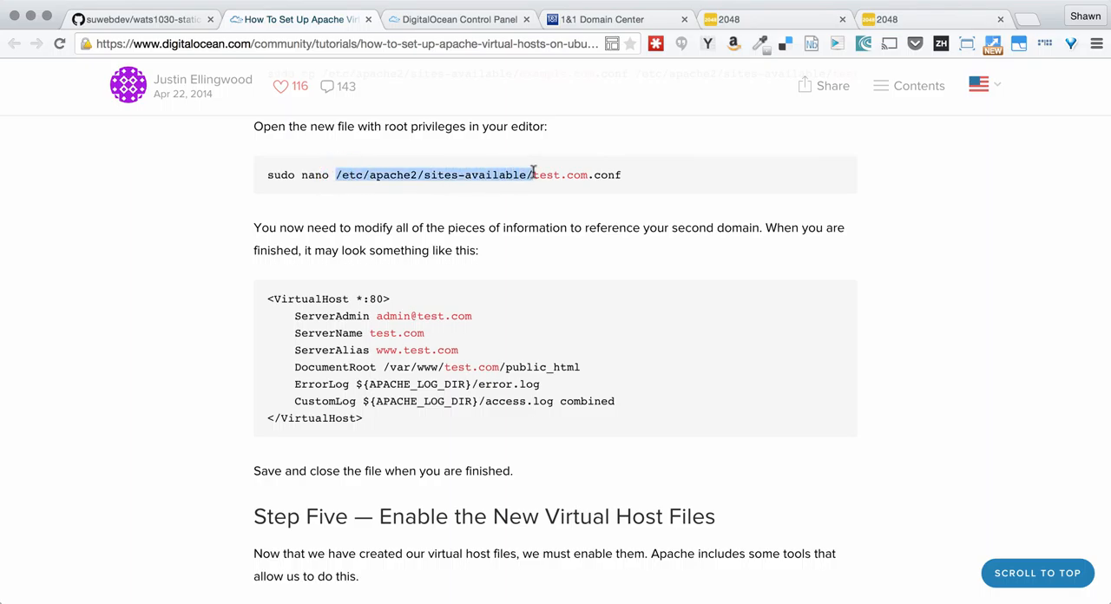
mouse_move(579, 215)
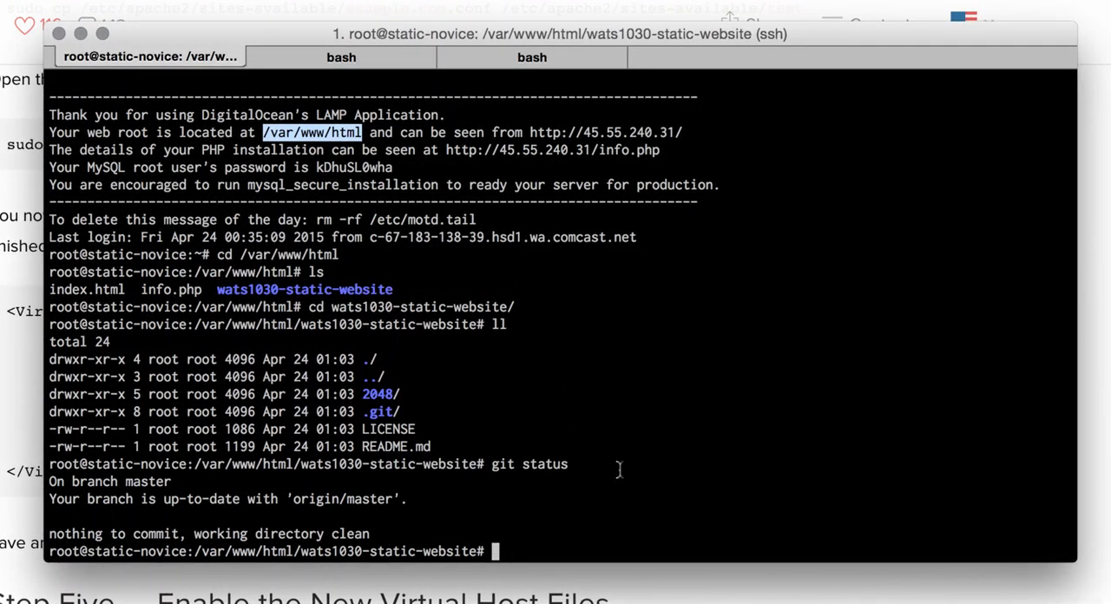
text(sudo nano)
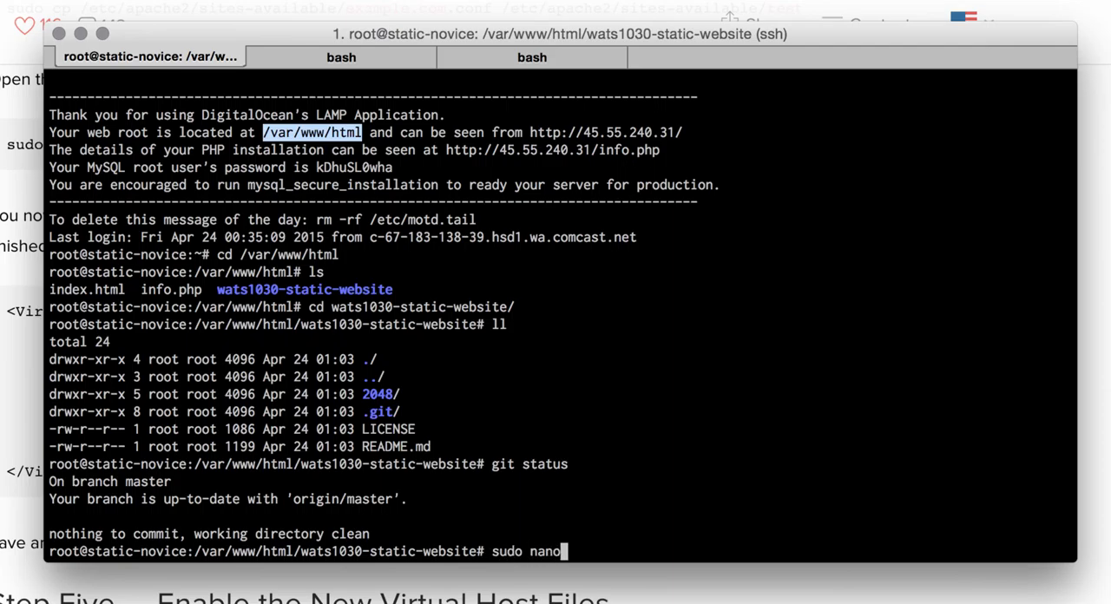
text(" ")
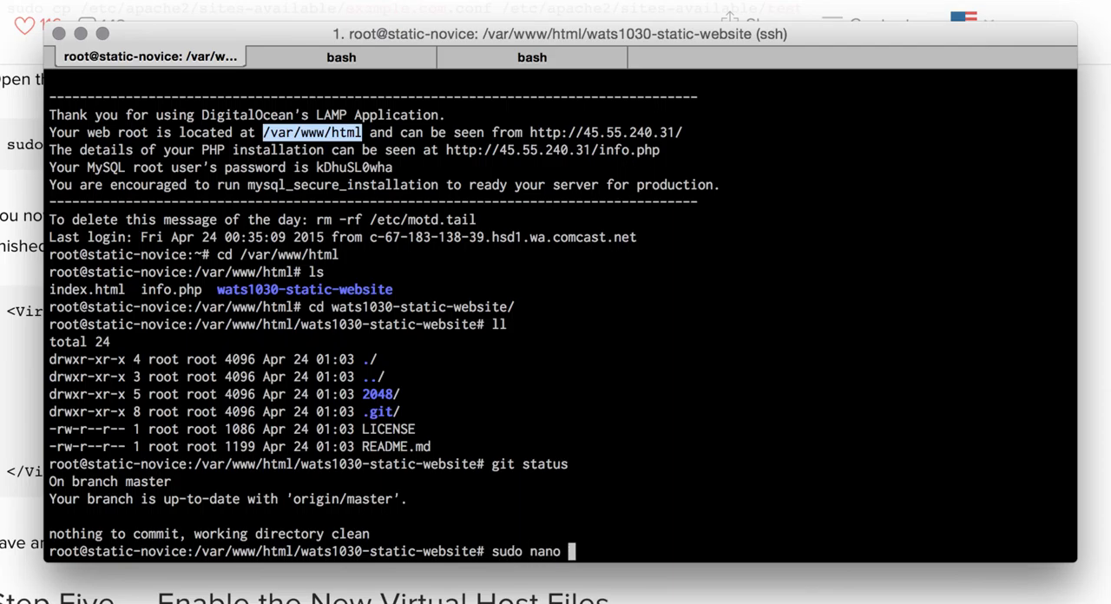
text(/etc/apache2/sites-available/)
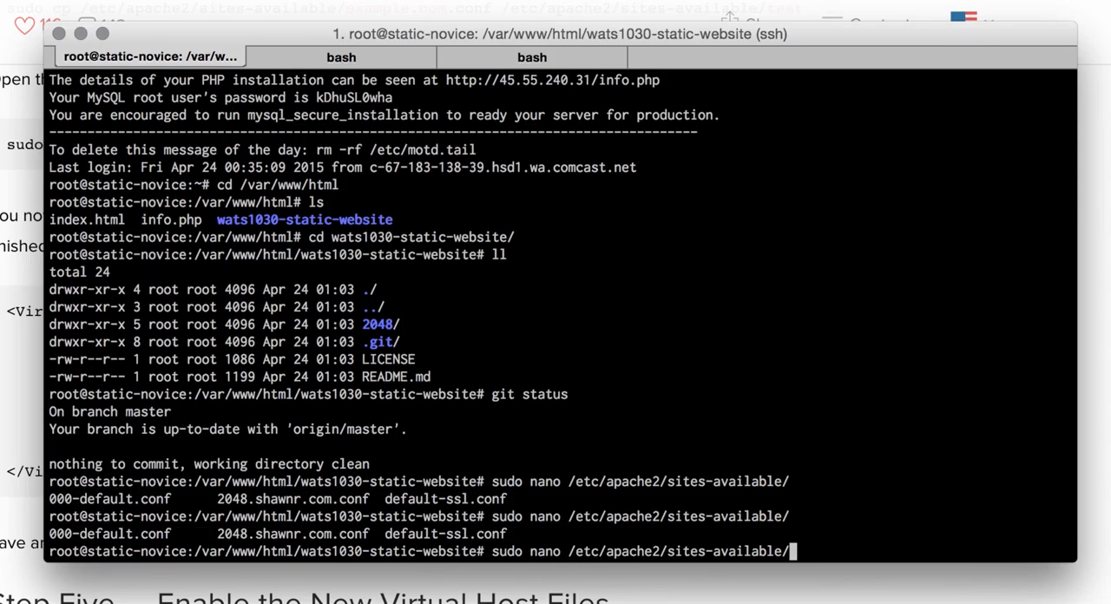
text(d)
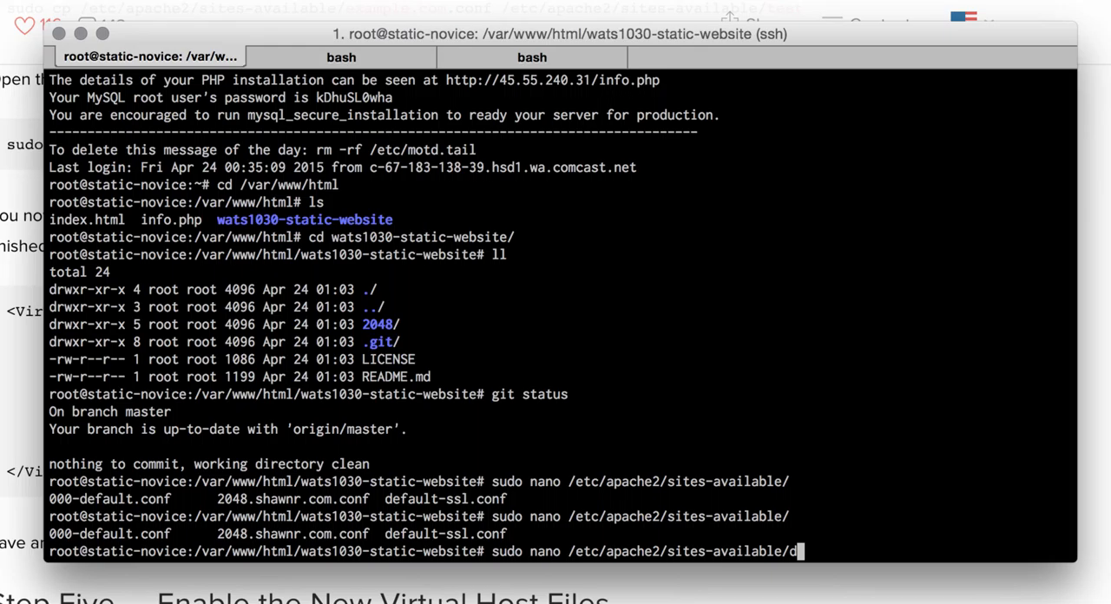
key(BackSpace)
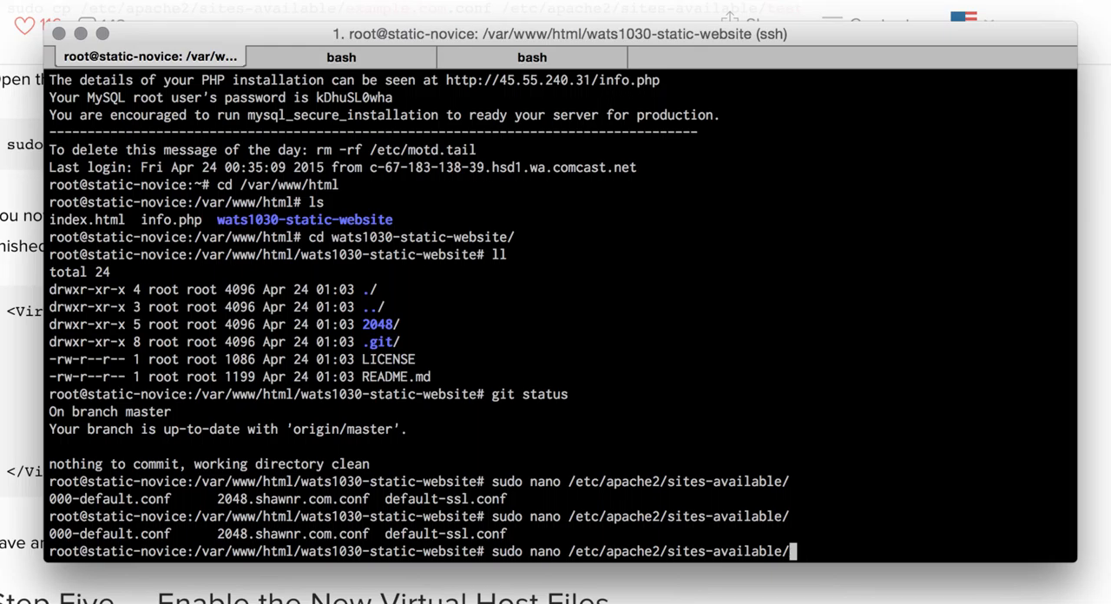
text(20)
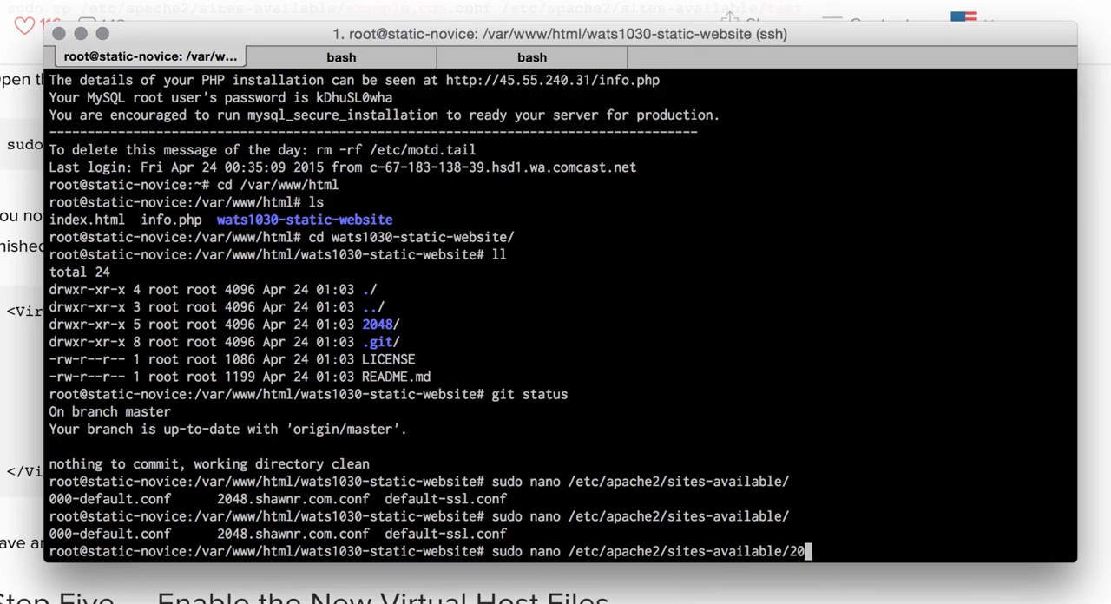
text(48.shawnr.com.conf)
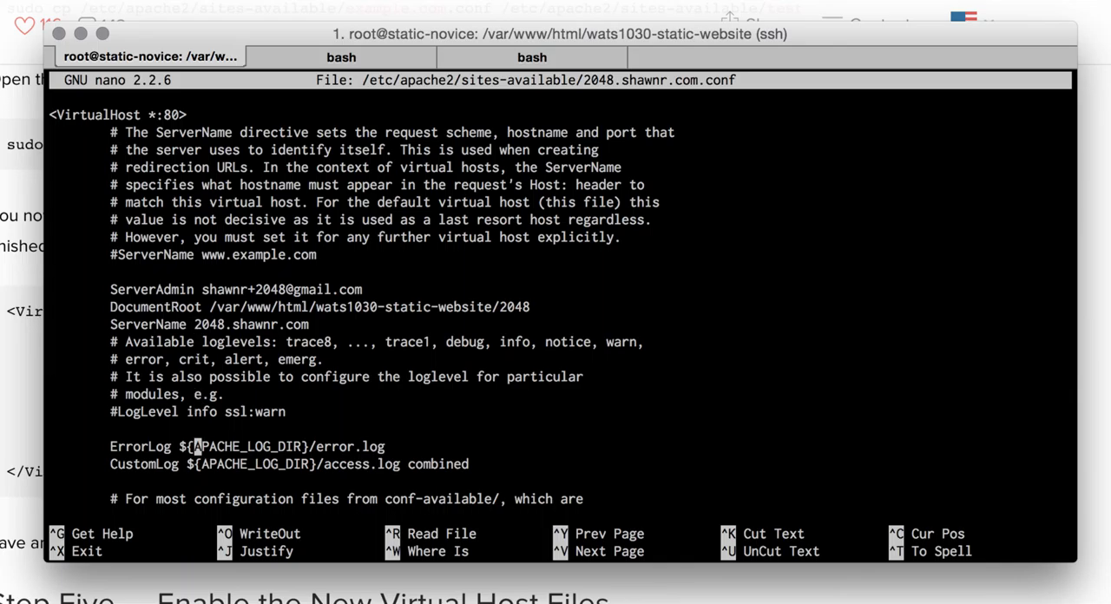
scroll(down, 3)
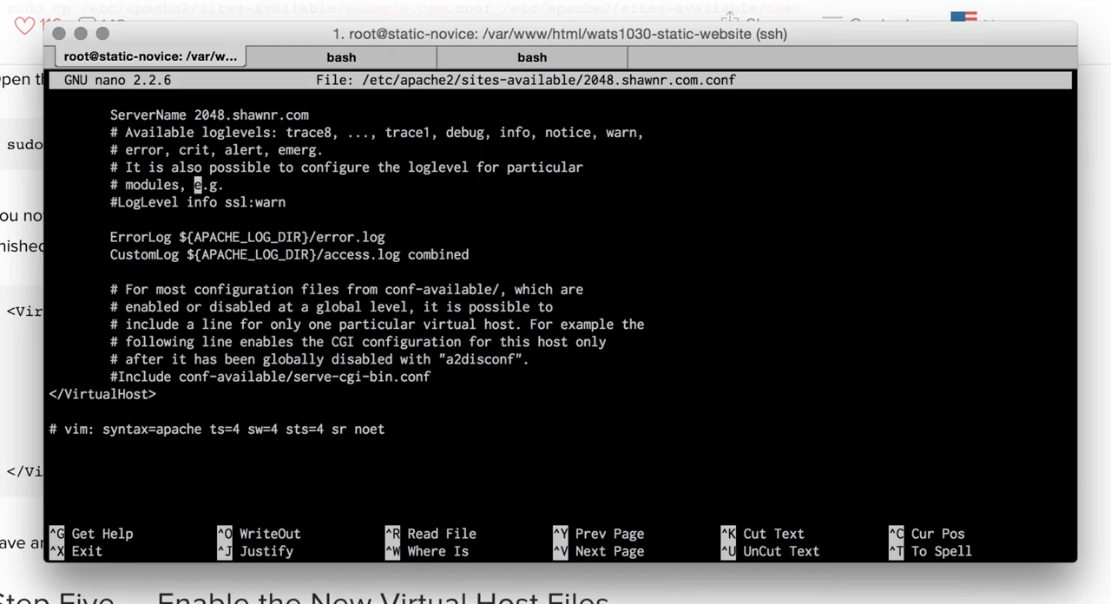
key(ctrl+x)
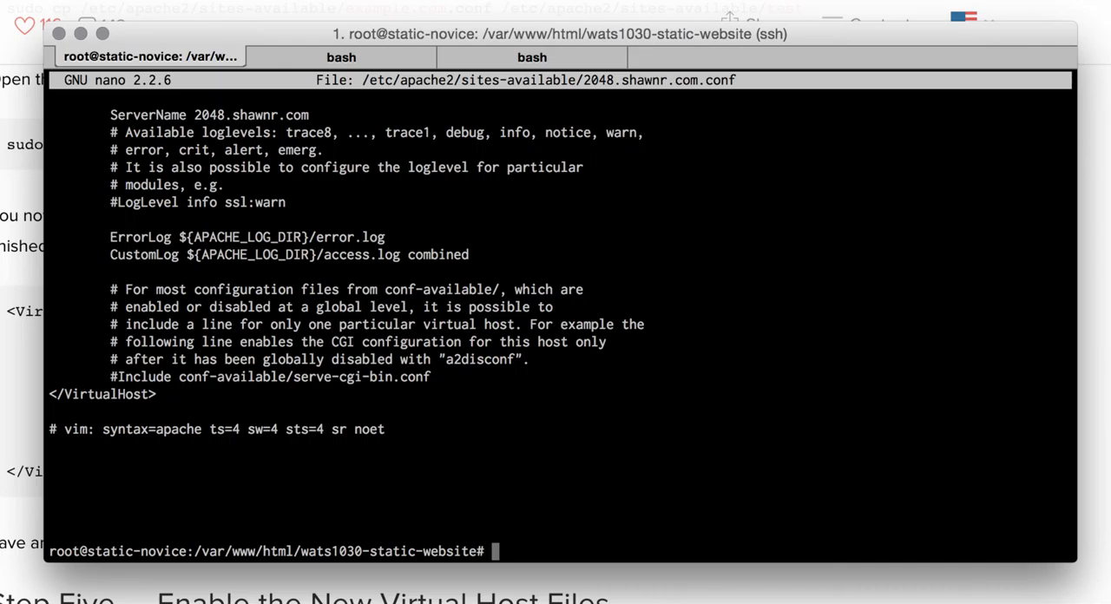
mouse_move(653, 381)
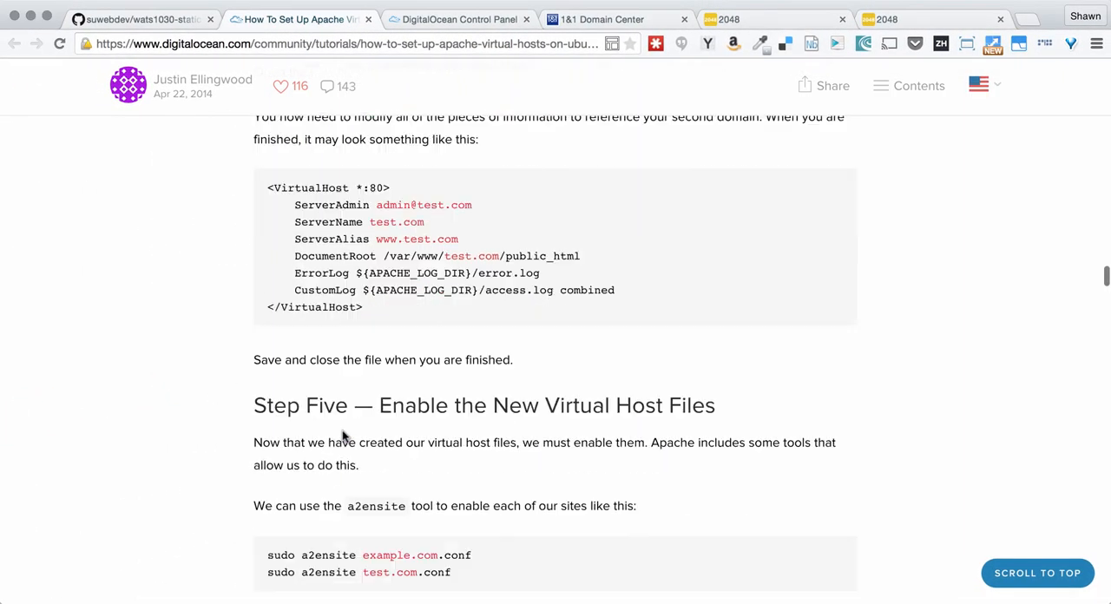
Step: Scroll the tutorial to Step Five, Enable the New Virtual Host Files
scroll(down, 3)
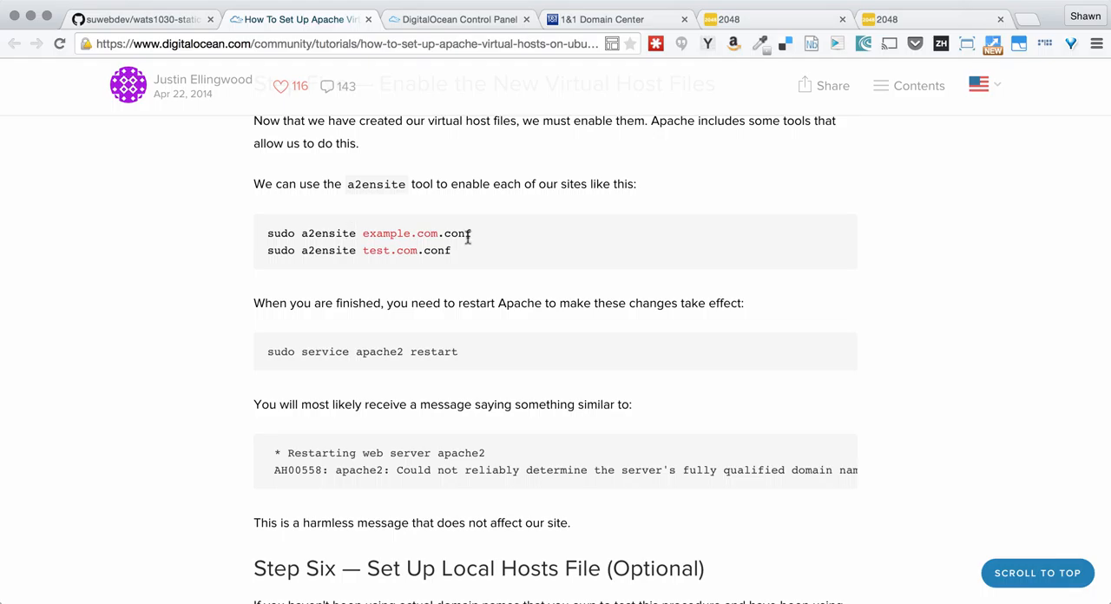
mouse_move(461, 367)
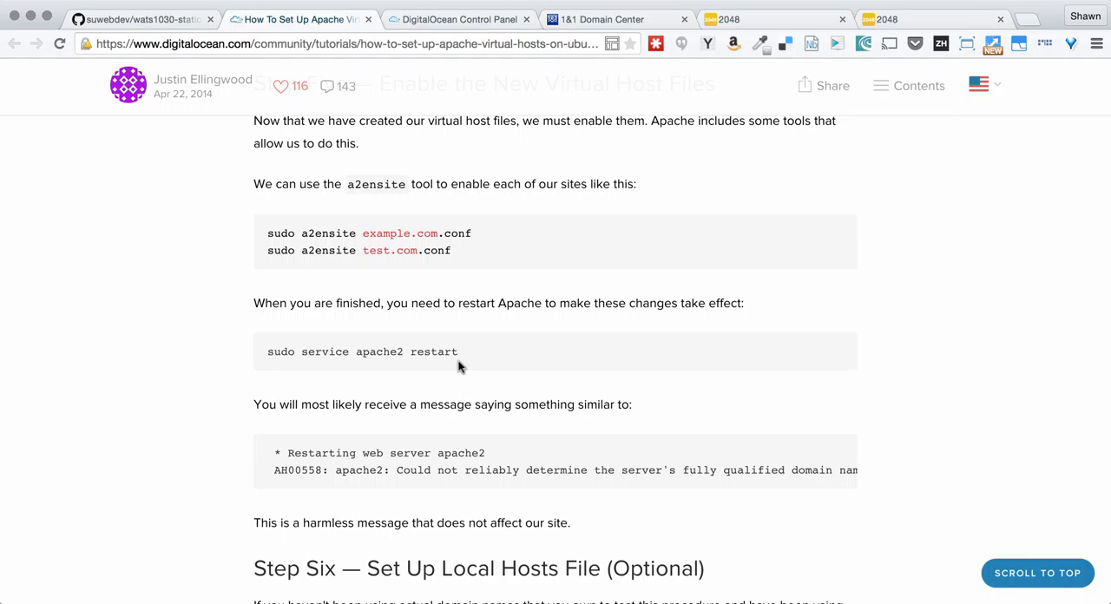
mouse_move(549, 105)
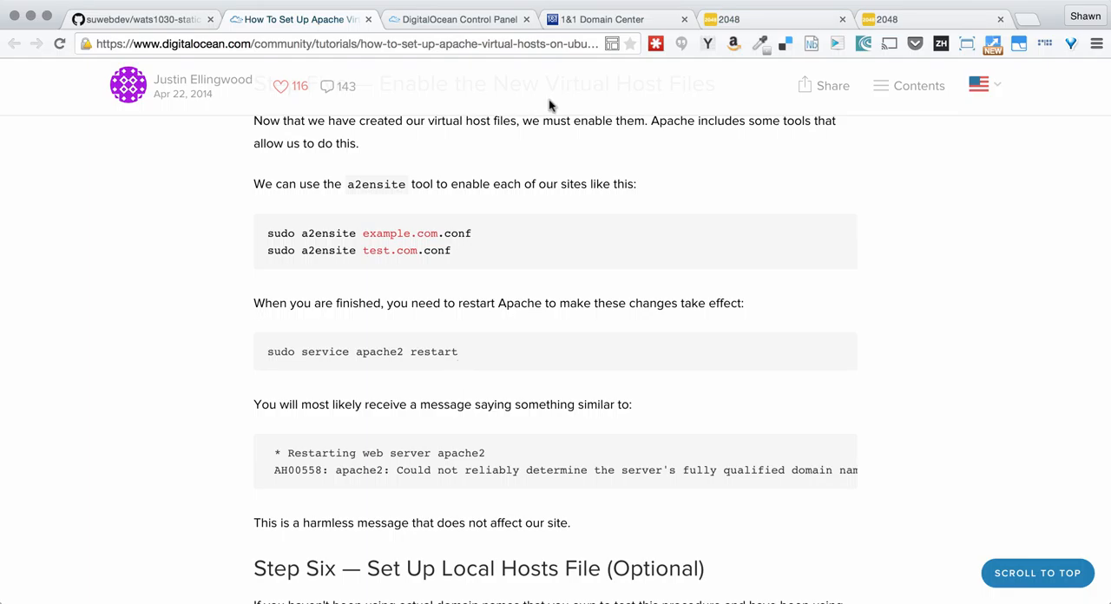
Step: Play 2048 at 2048.shawnr.com, sliding tiles up and right
click(764, 19)
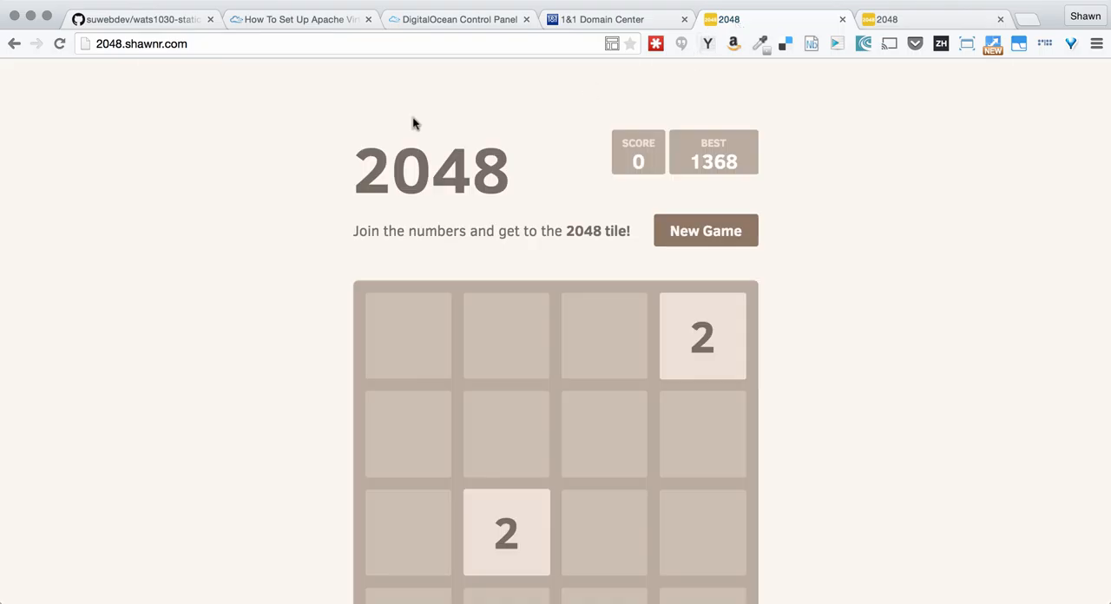
click(139, 43)
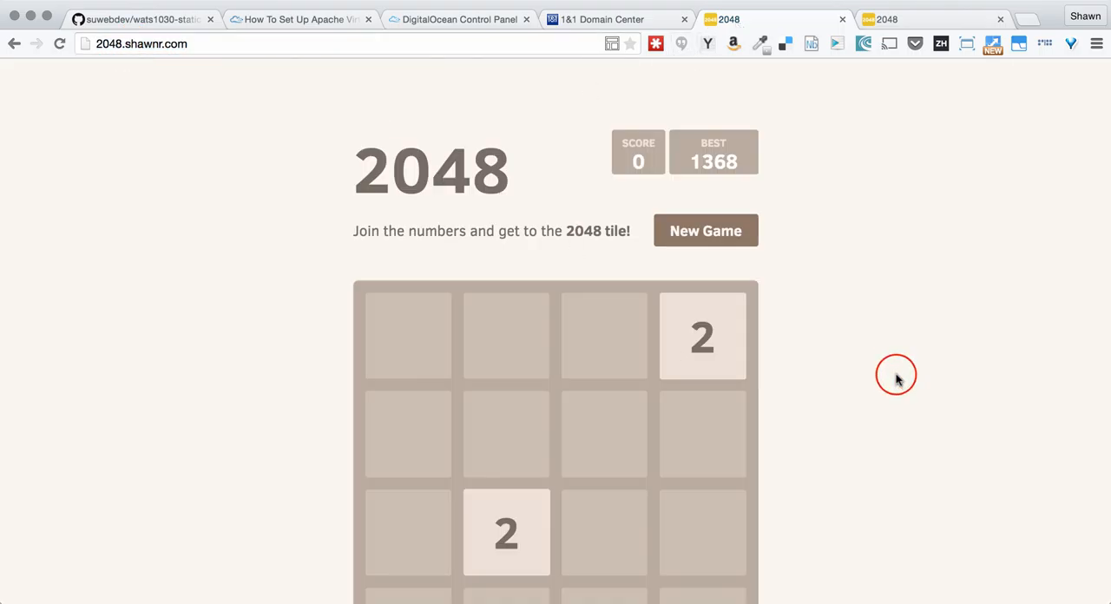
scroll(down, 3)
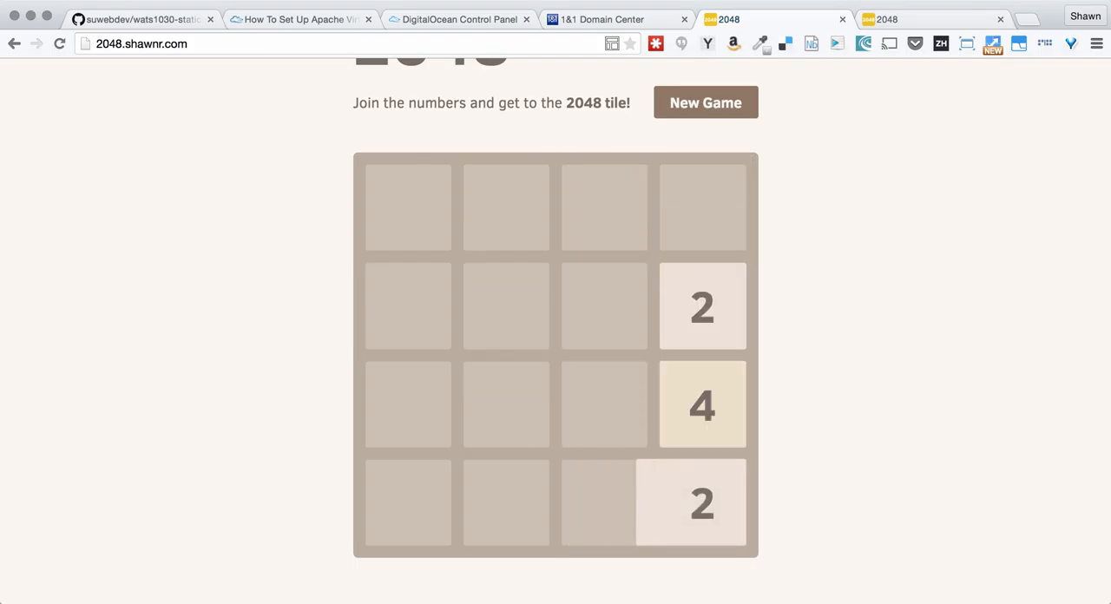
key(up)
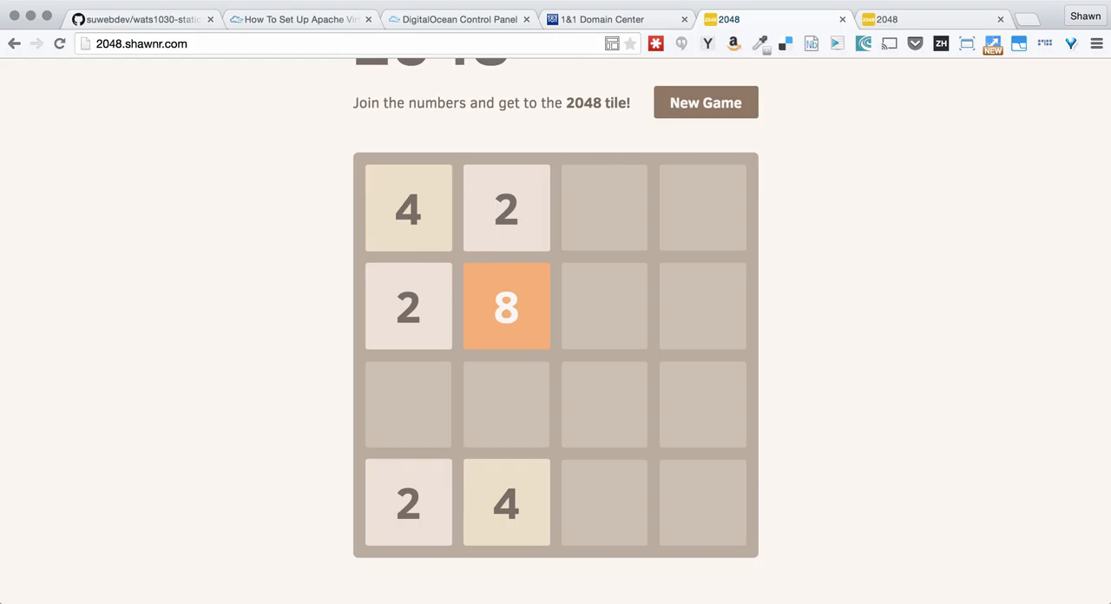
key(Right)
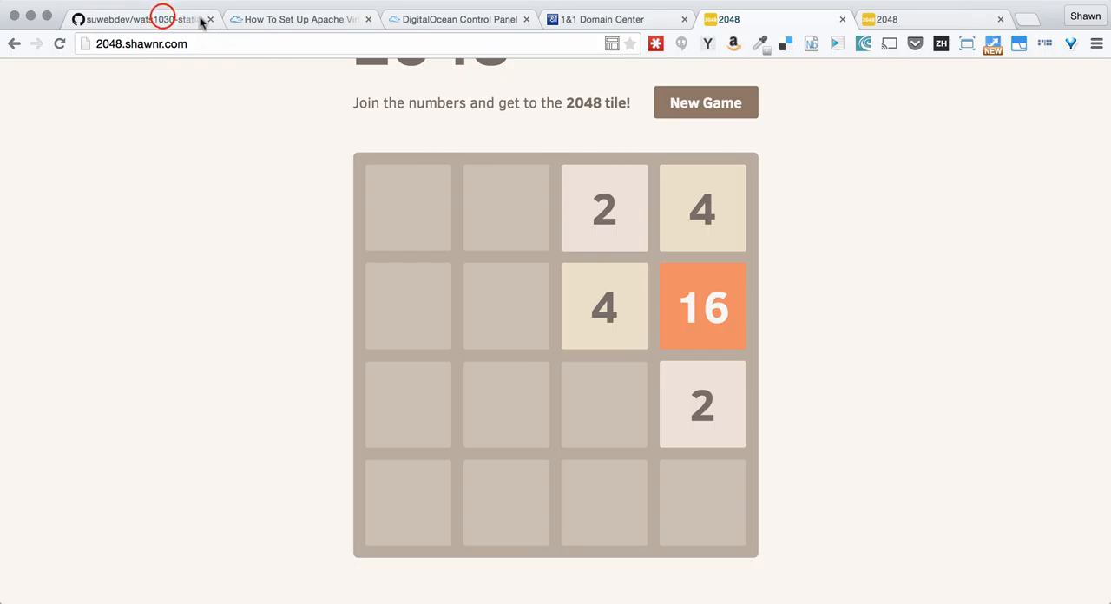
Step: Read Stretch Requirements, highlighting 'nginx' and the deploy-another-app requirement
click(138, 19)
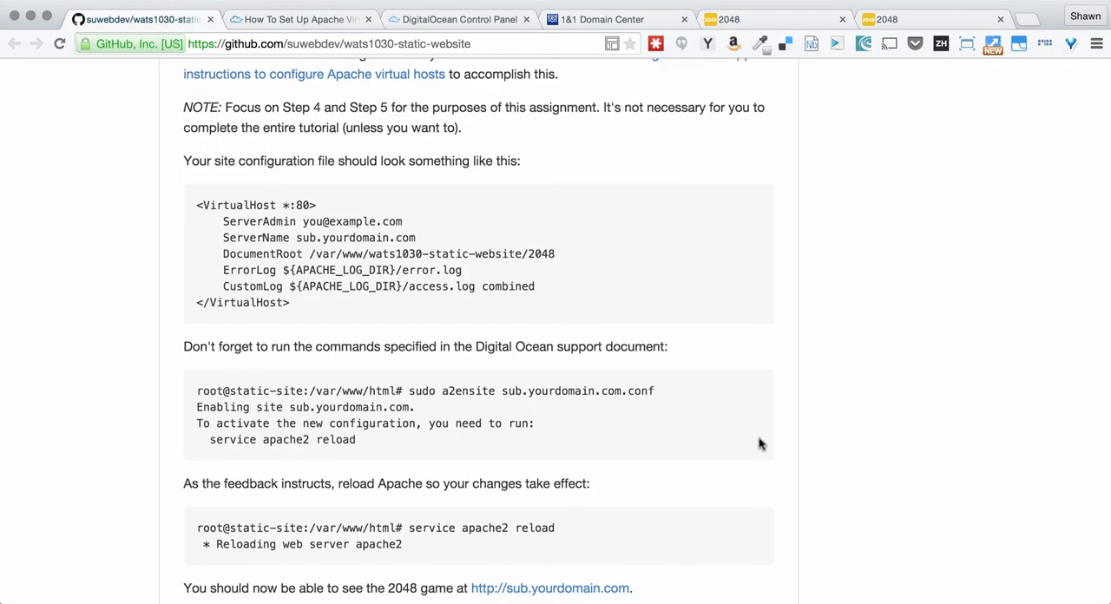
scroll(down, 3)
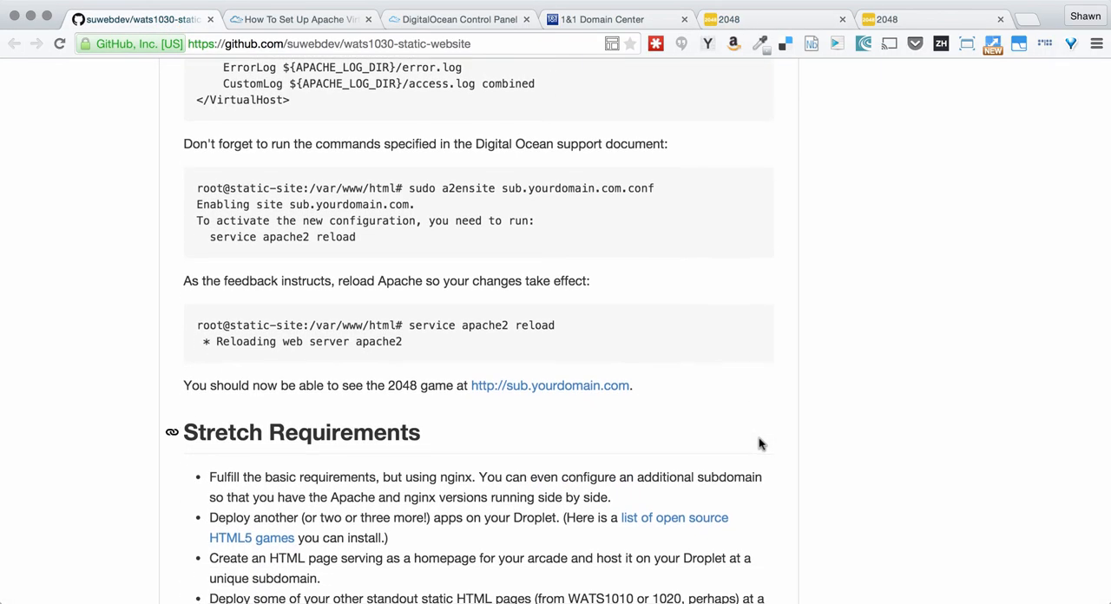
scroll(down, 3)
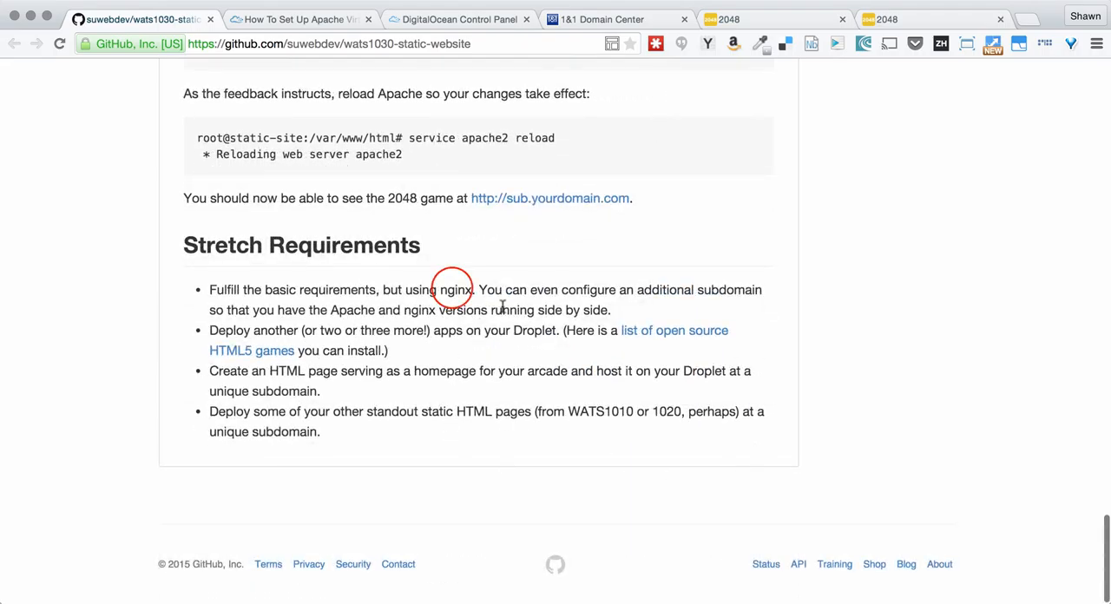
double_click(456, 290)
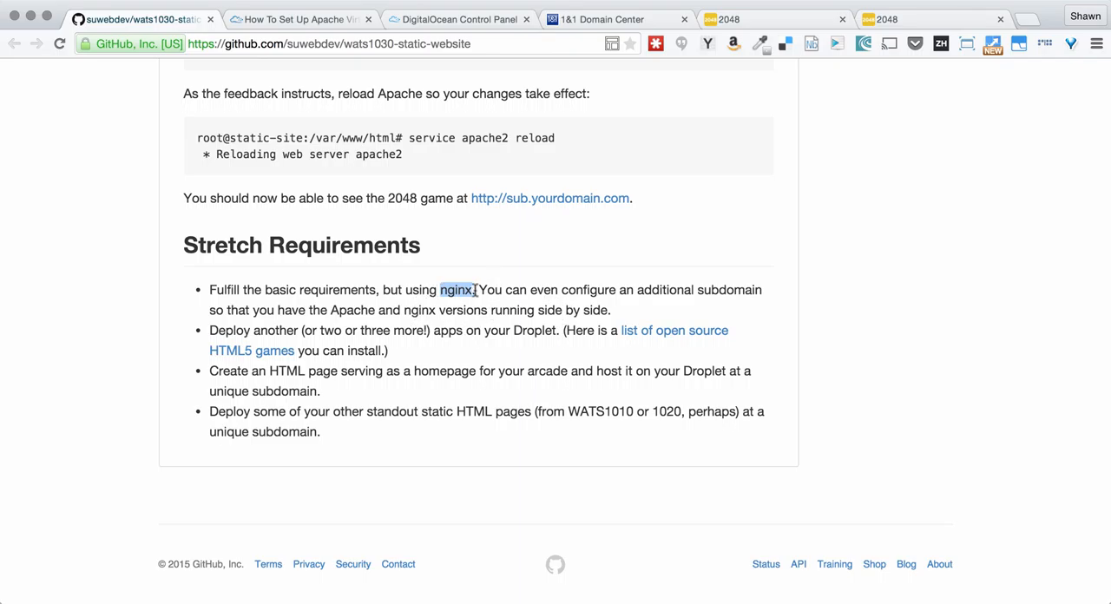
mouse_move(831, 351)
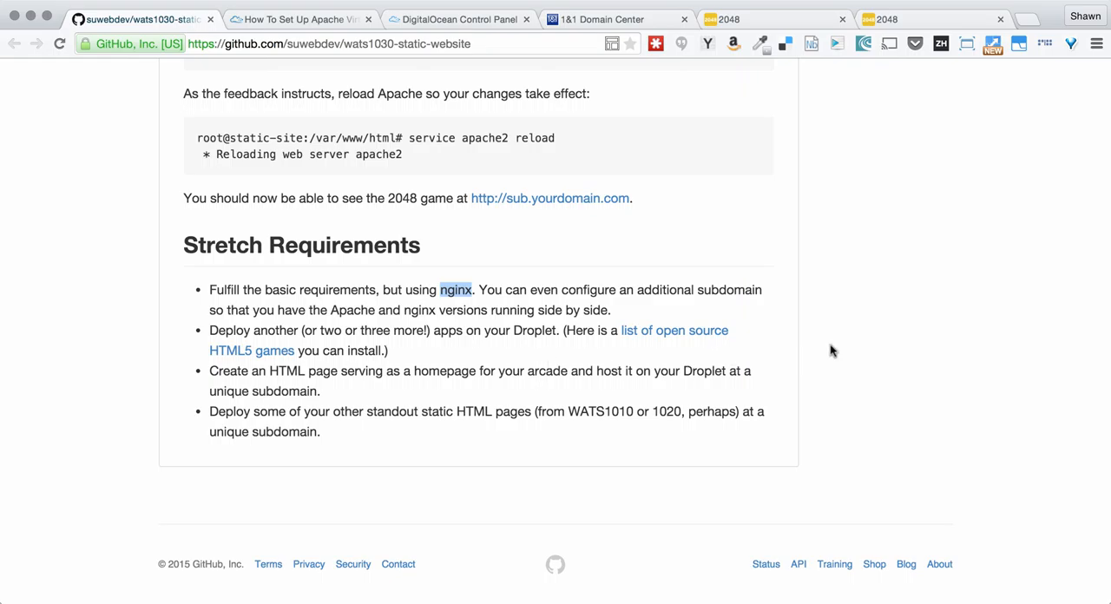
mouse_move(857, 356)
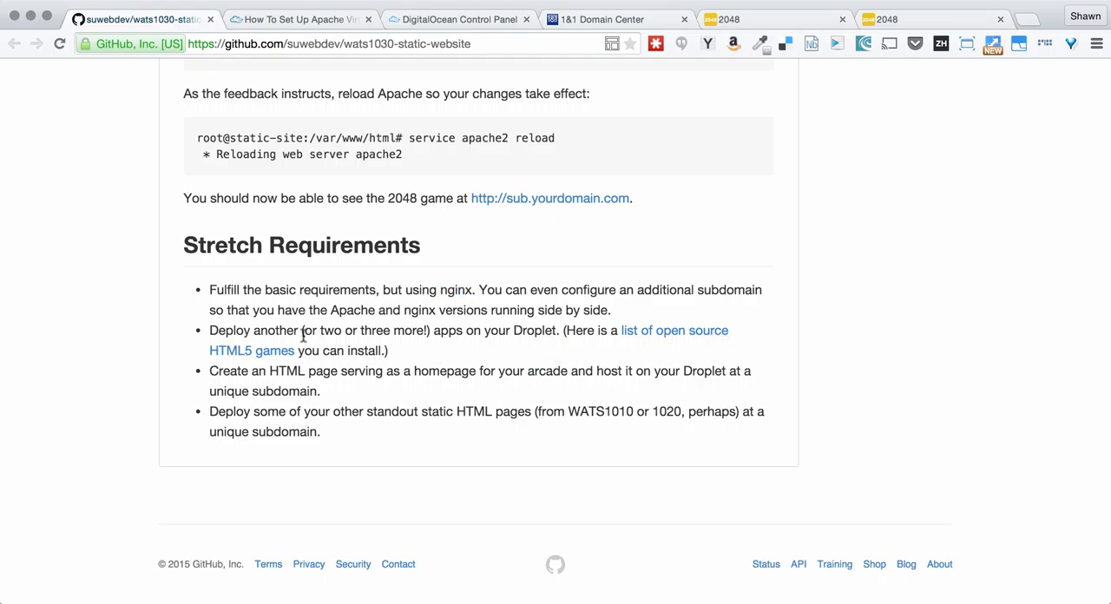
drag(309, 331, 463, 331)
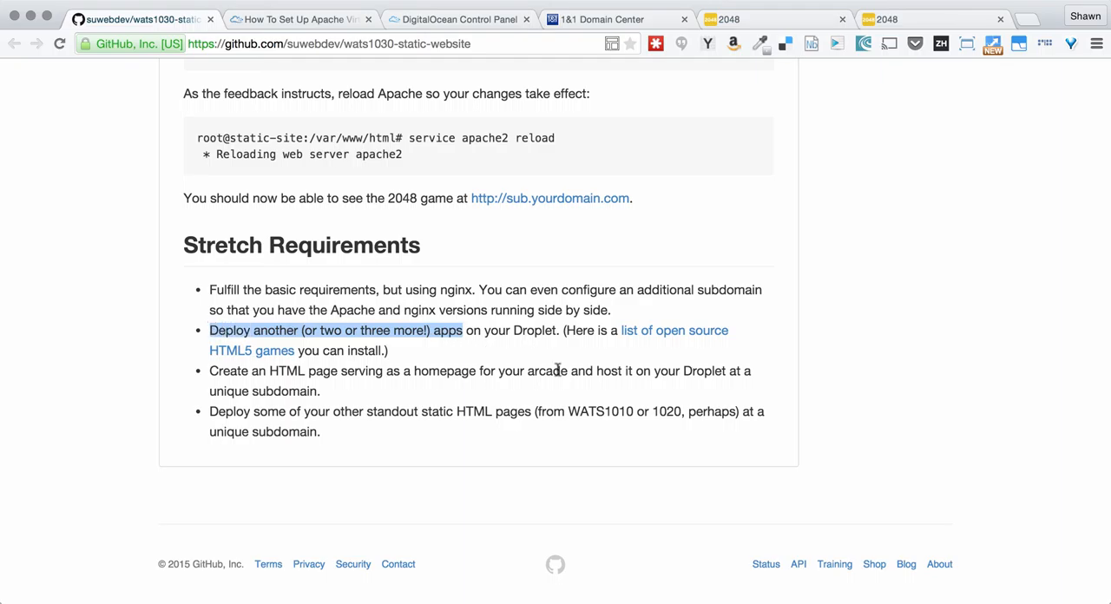
mouse_move(490, 333)
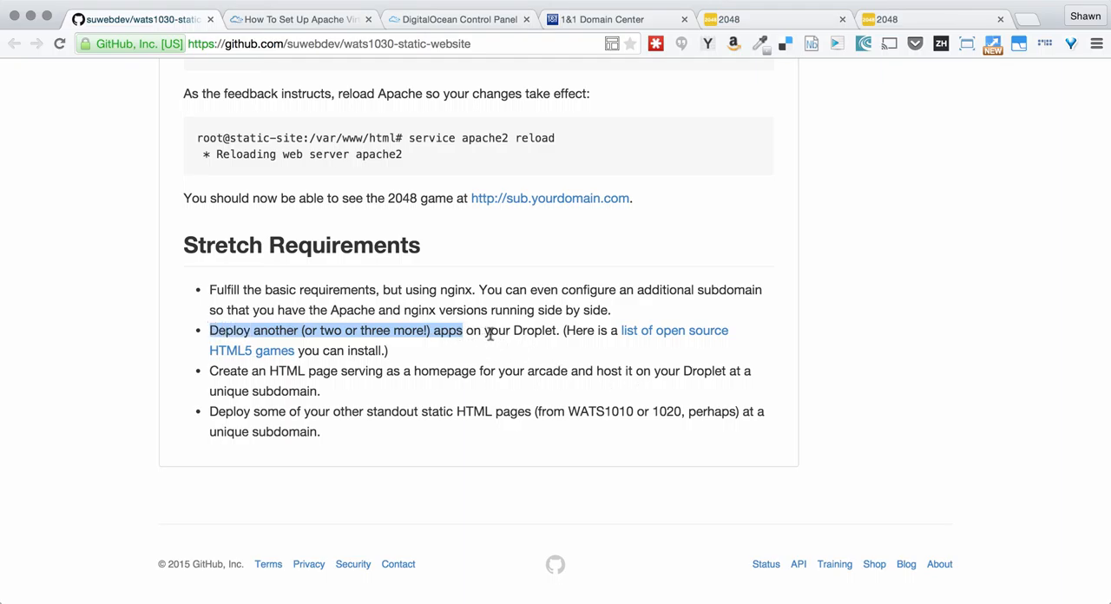
mouse_move(582, 416)
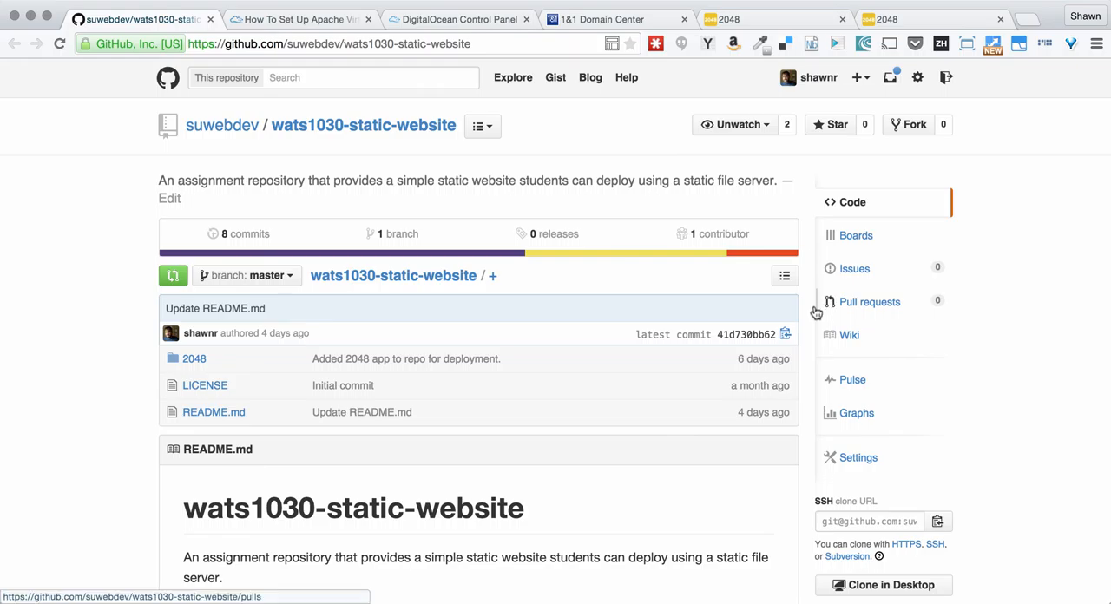
mouse_move(808, 358)
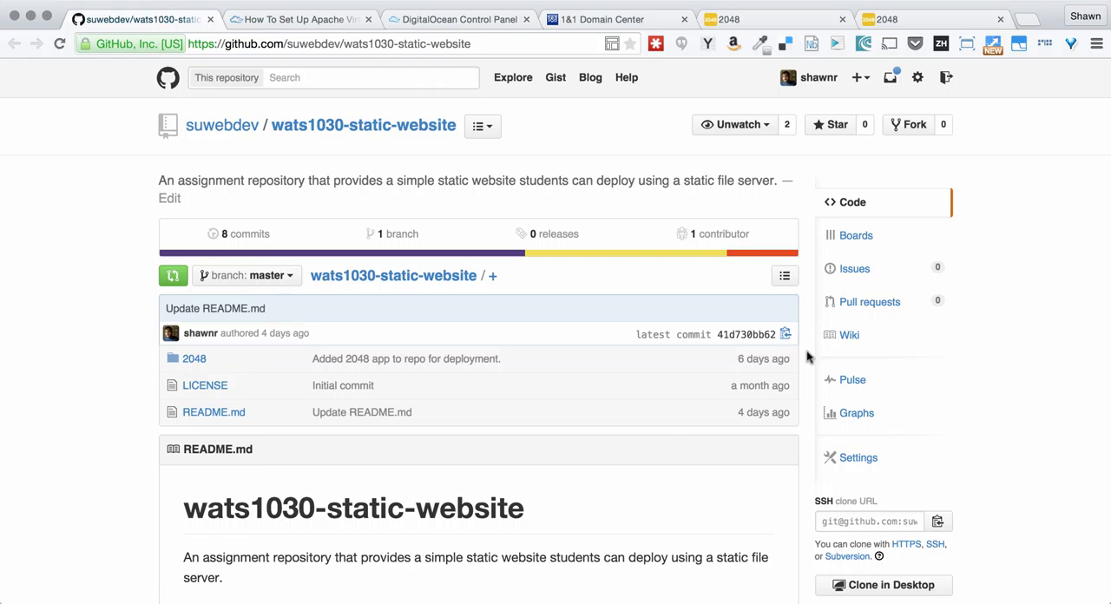